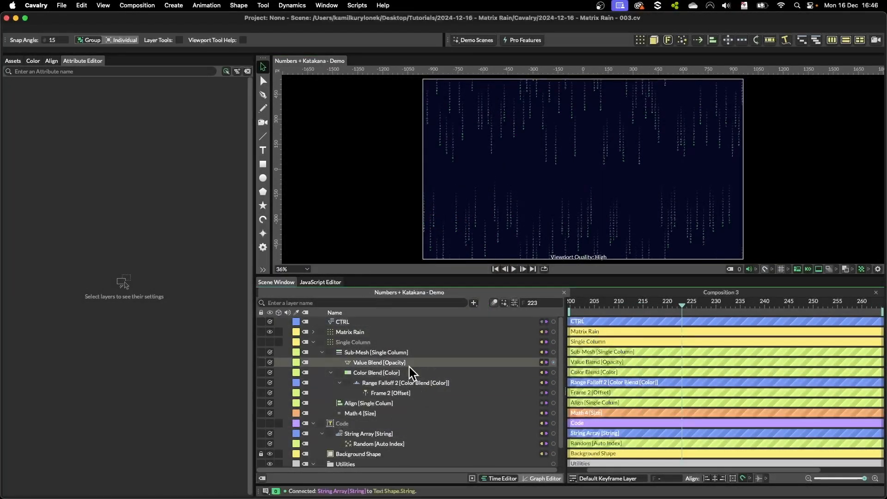
# Expand and collapse the Utilities group to review its layers
pyautogui.click(343, 322)
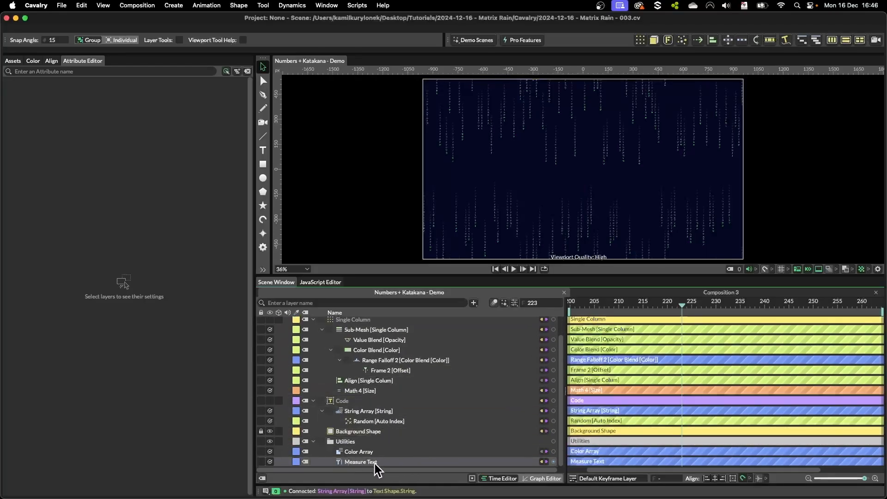
pyautogui.click(405, 360)
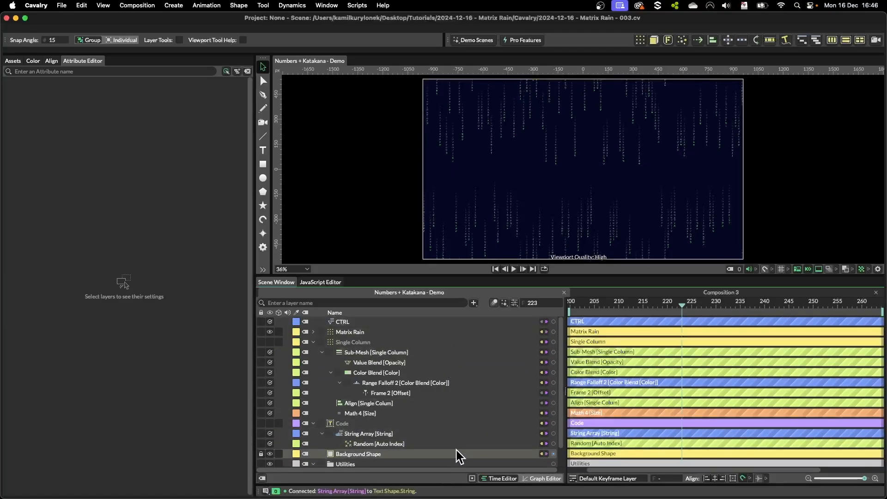
pyautogui.click(390, 392)
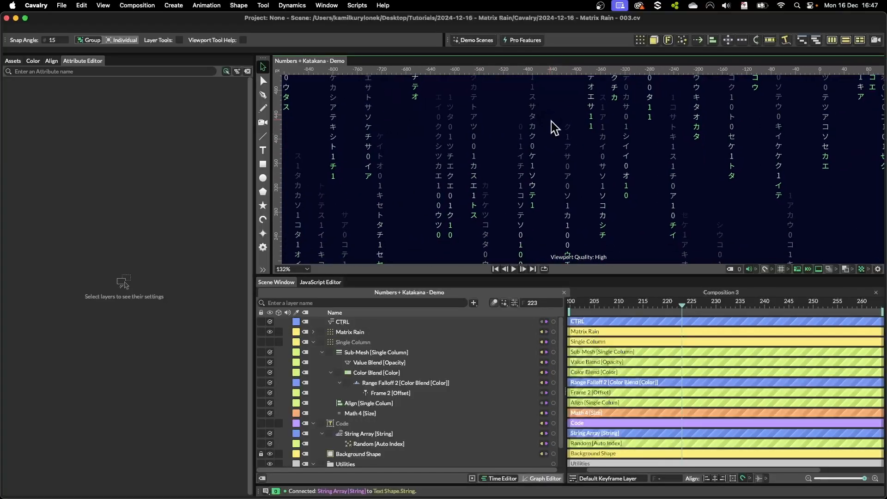
# Hide Matrix Rain and enable Single Column, then show the Assets
pyautogui.click(352, 342)
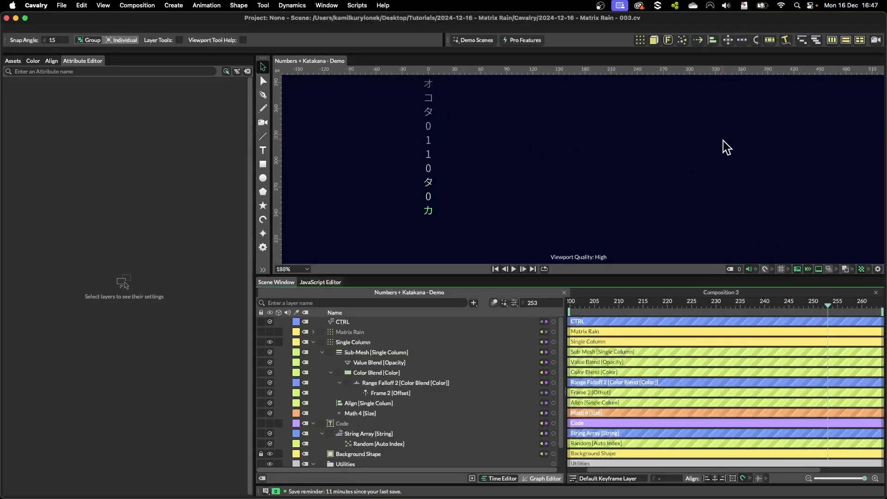
pyautogui.click(352, 342)
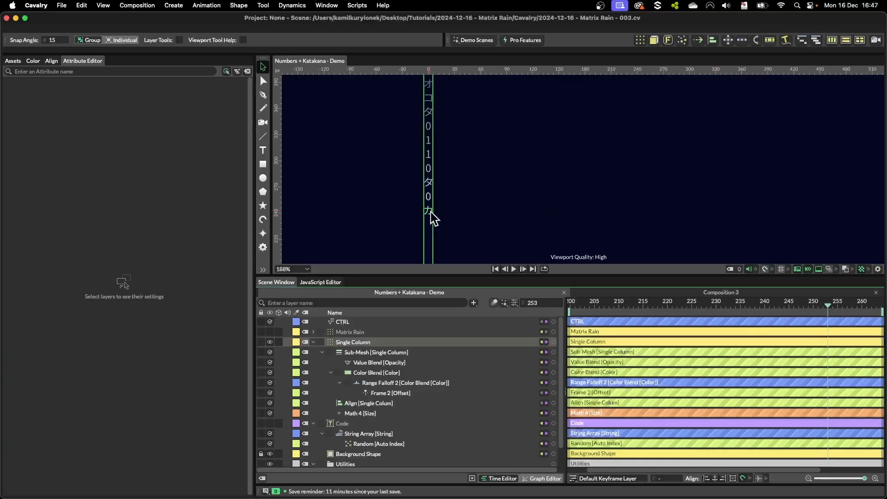
pyautogui.scroll(-3)
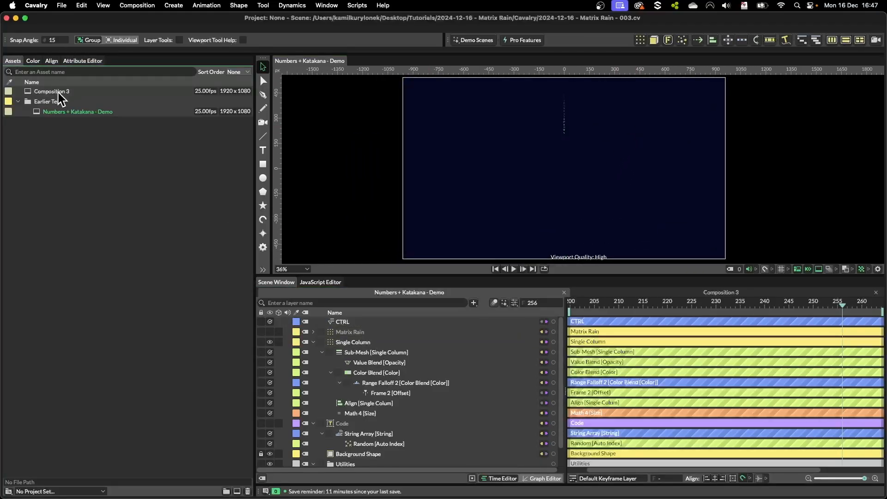
# Open Composition 3 and give a new 'Cavalry' Text Shape font size 50
pyautogui.doubleClick(51, 91)
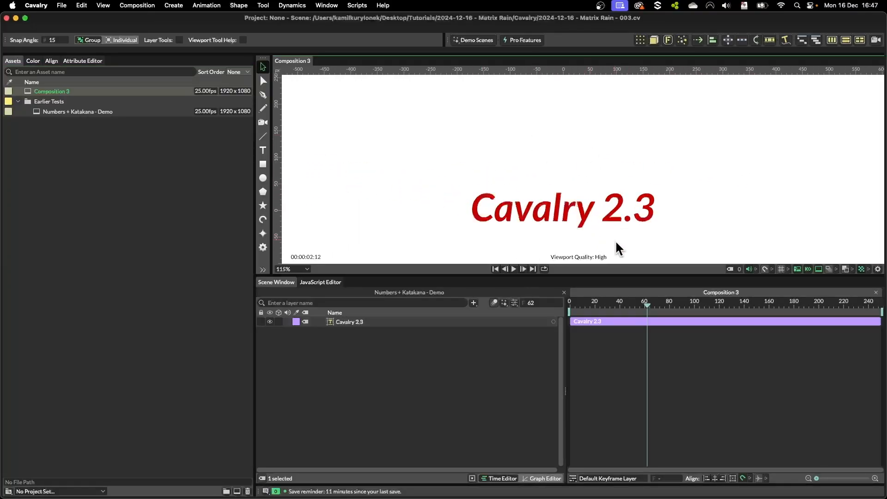
pyautogui.scroll(-3)
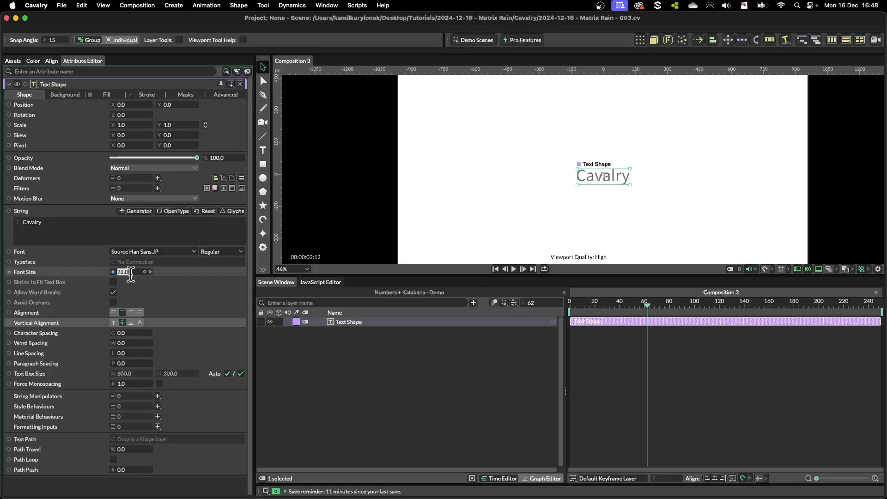
pyautogui.write('50')
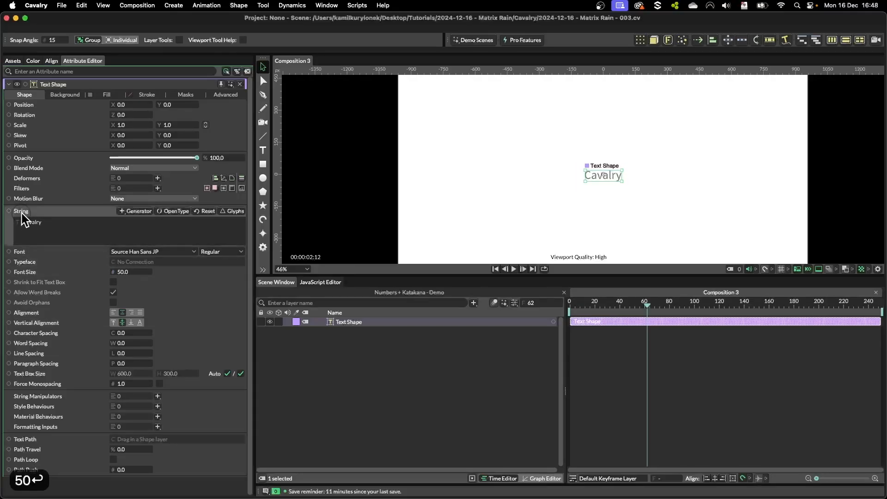
# Drive the Text Shape's String attribute from a String Array and edit its first entry
pyautogui.rightClick(21, 211)
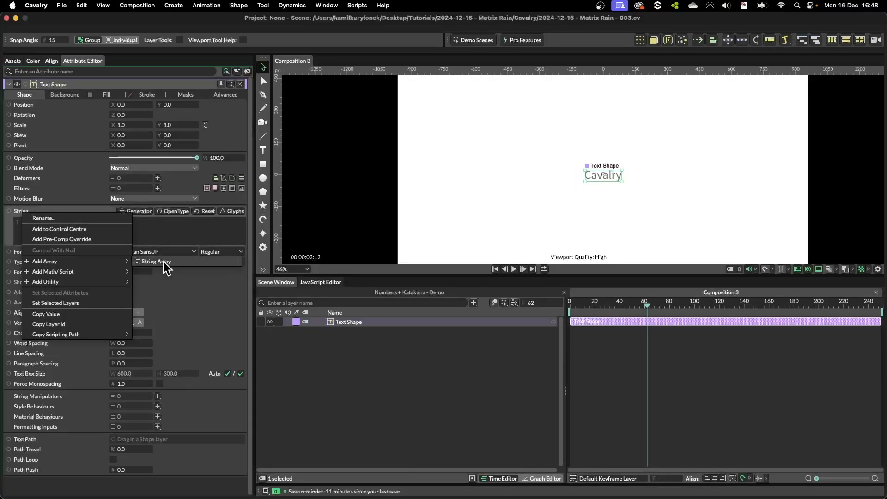
pyautogui.click(156, 261)
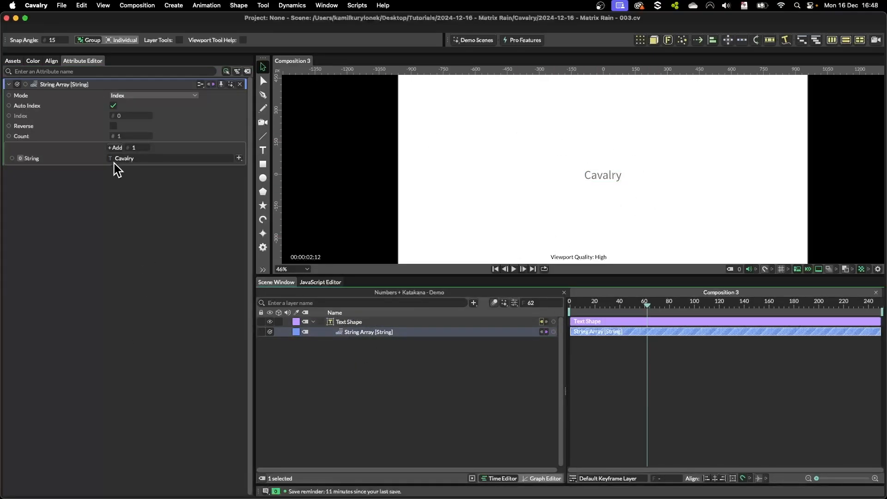
pyautogui.click(115, 148)
pyautogui.write('A')
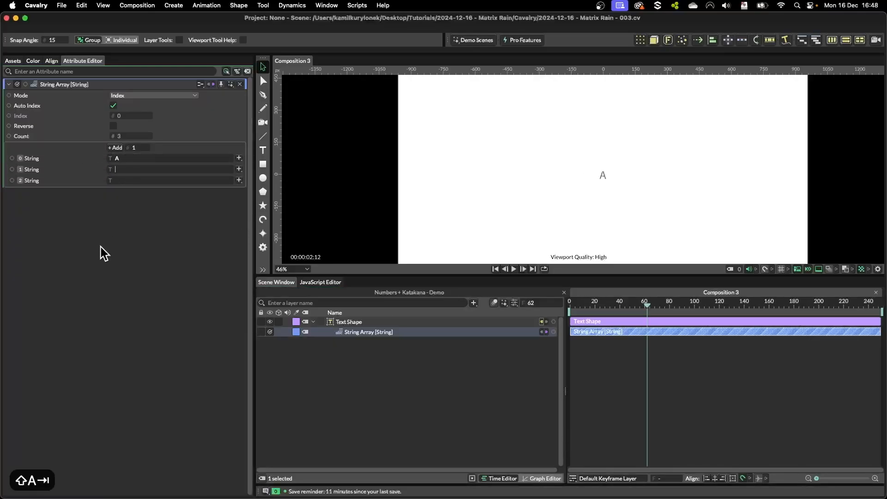
pyautogui.write('B')
pyautogui.click(171, 180)
pyautogui.write('C')
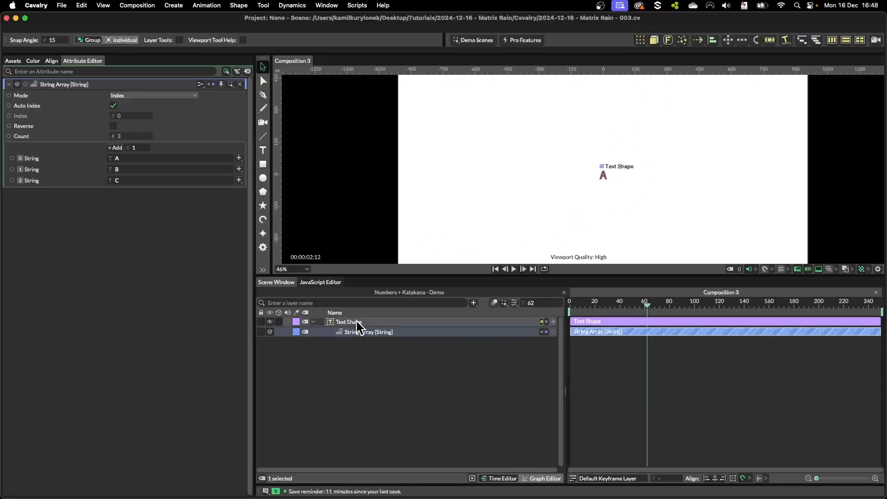
# Add a Duplicator to the Text Shape and fill String Array entries with 0, 1 and katakana
pyautogui.click(349, 322)
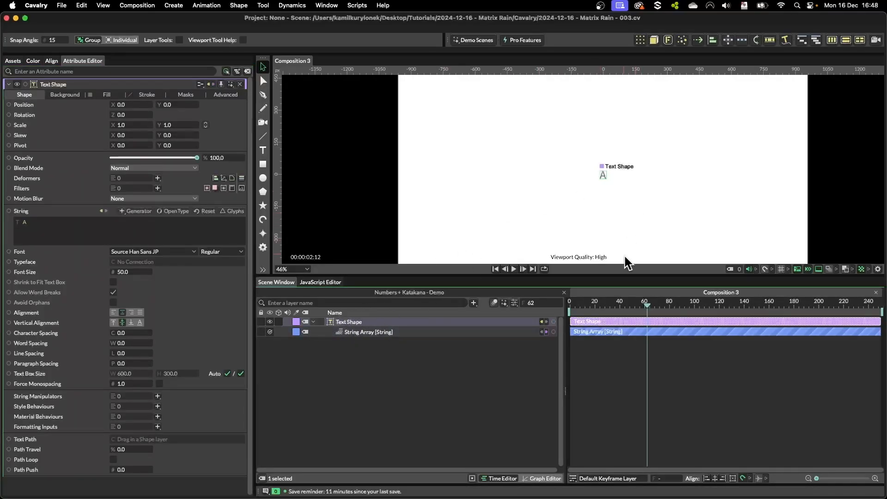
pyautogui.moveTo(677, 118)
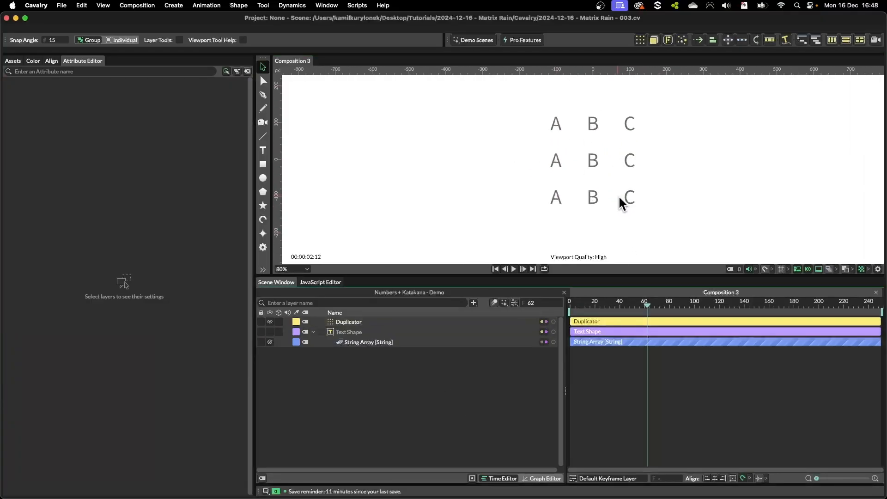
pyautogui.moveTo(575, 188)
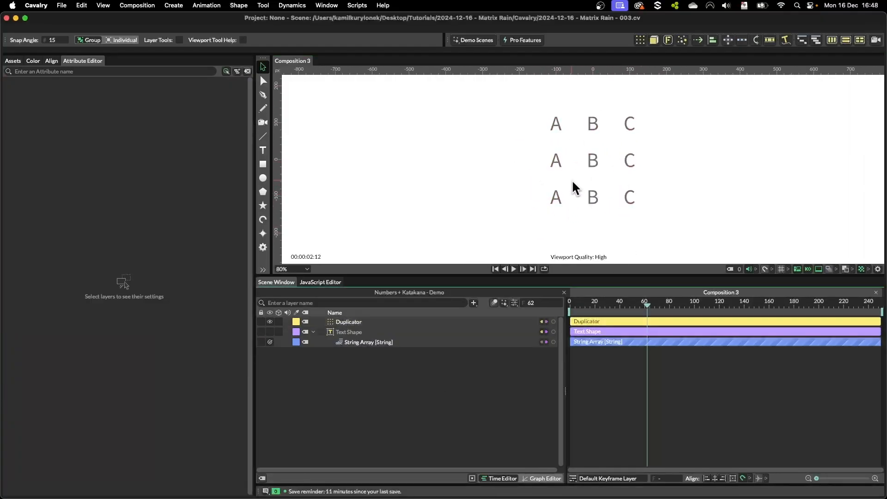
pyautogui.click(349, 322)
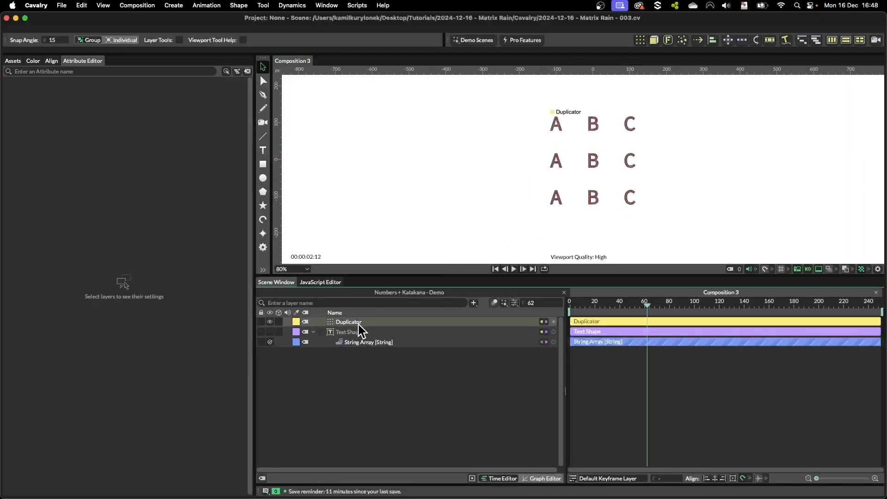
pyautogui.click(368, 342)
pyautogui.write('D')
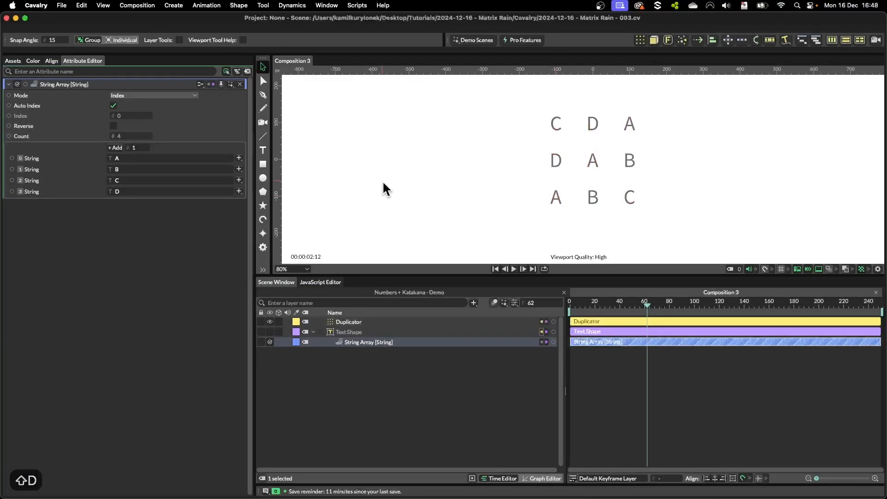
pyautogui.moveTo(629, 192)
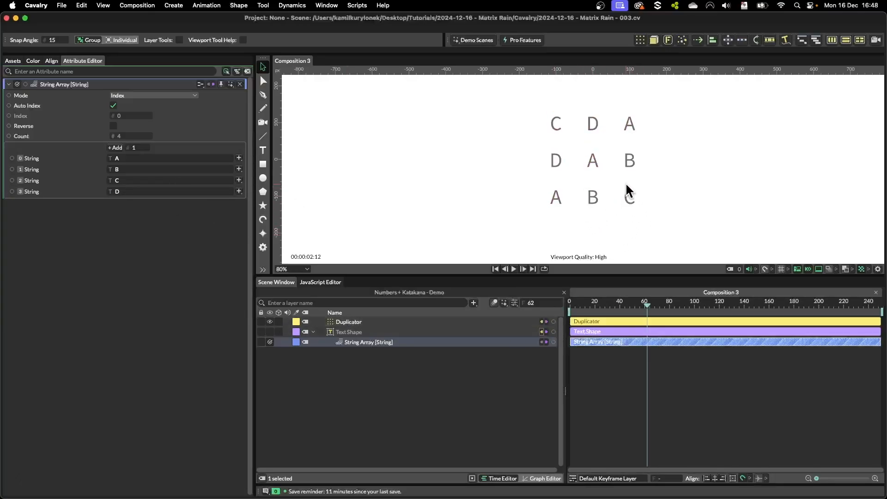
pyautogui.click(115, 147)
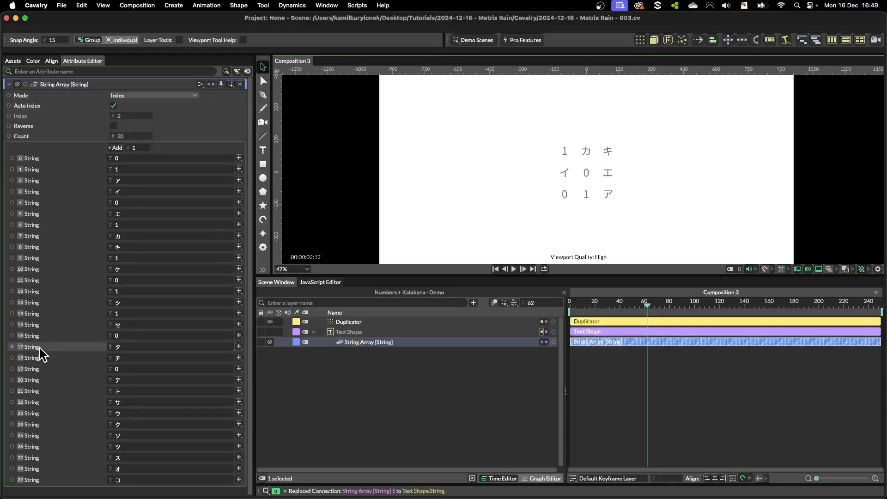
pyautogui.moveTo(184, 435)
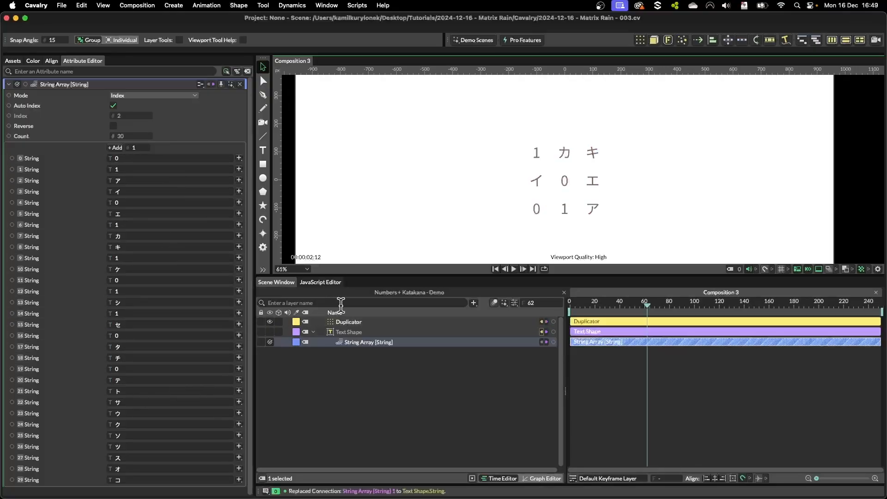
pyautogui.click(349, 322)
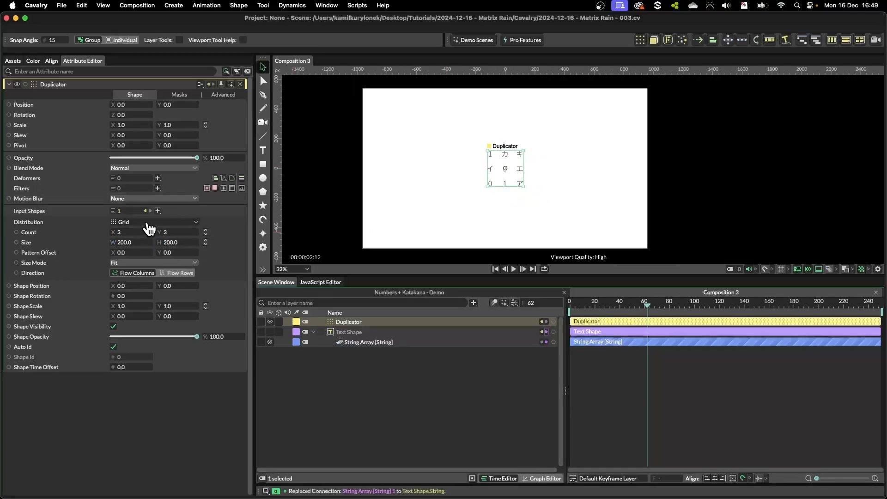
# Set the Duplicator to Linear, Vertical, Count 15, with Composition 3 height driving Size
pyautogui.click(153, 222)
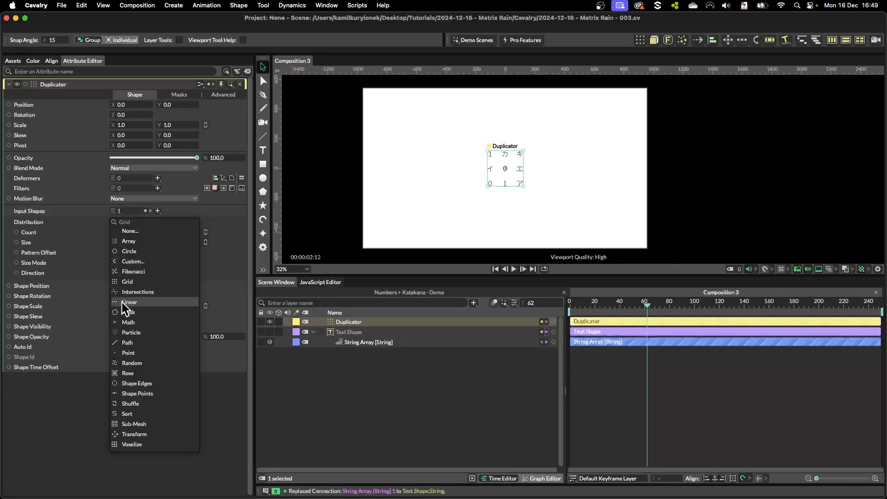
pyautogui.click(129, 302)
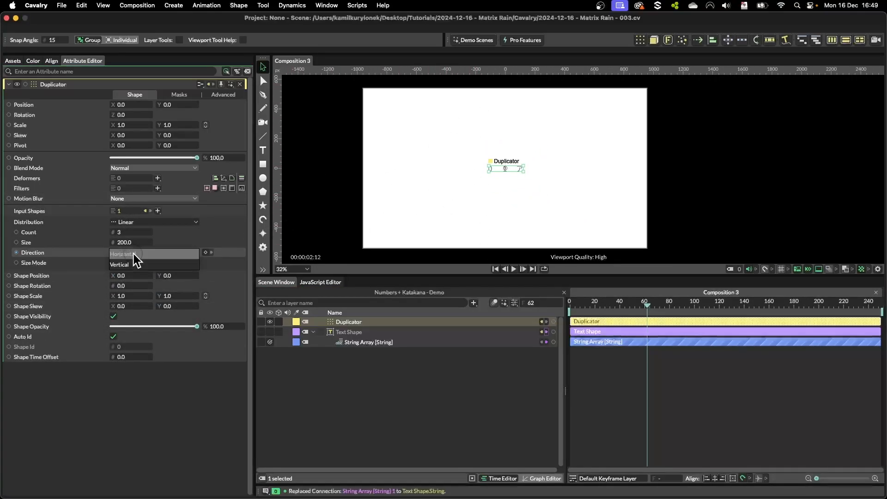
pyautogui.click(120, 264)
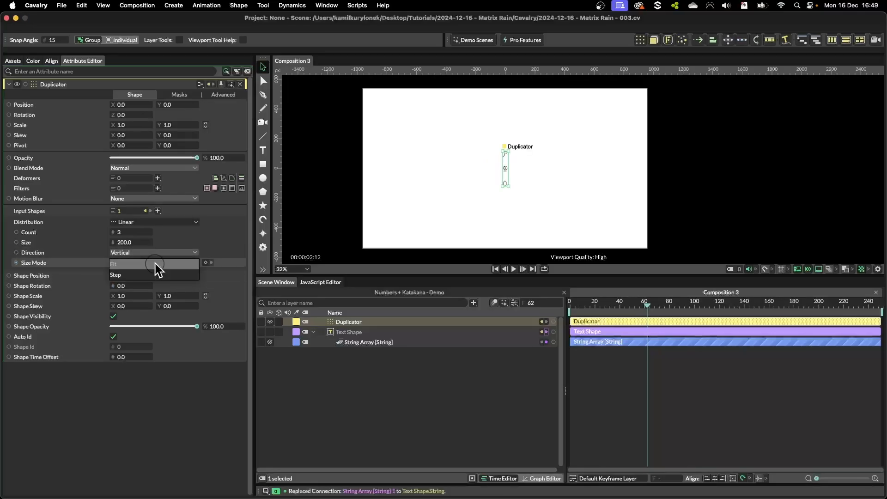
pyautogui.click(116, 264)
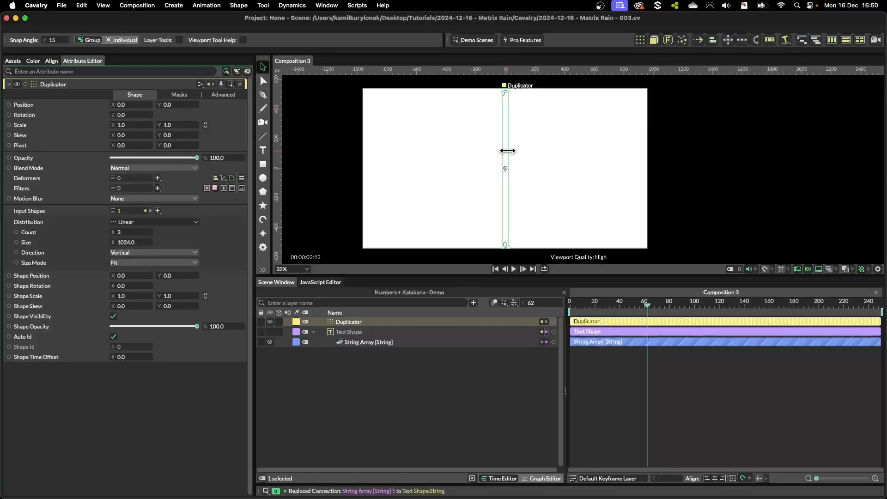
pyautogui.write('12')
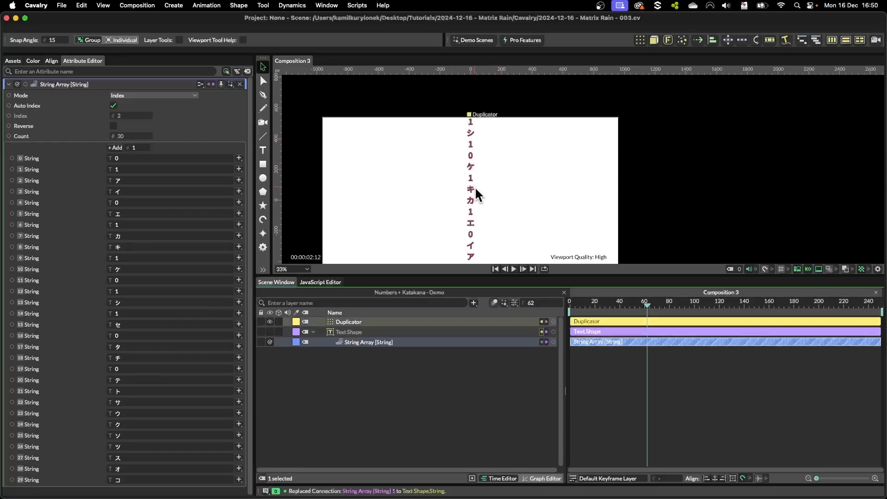
pyautogui.click(348, 322)
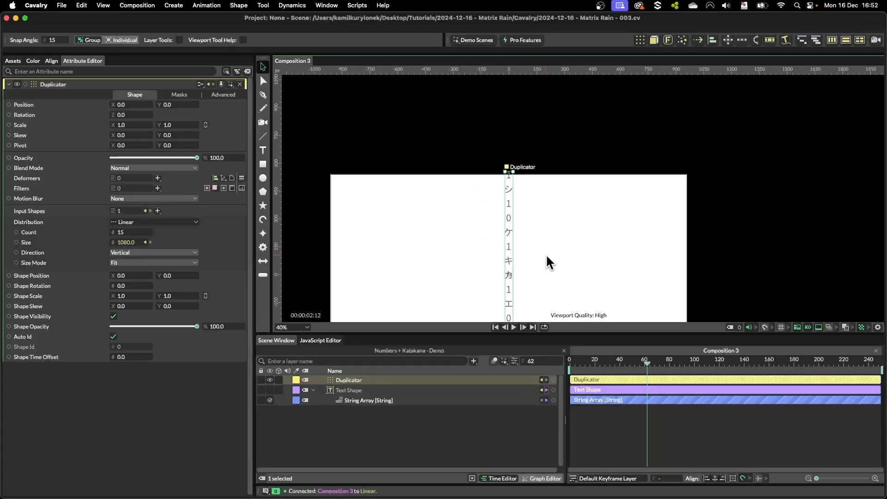
# Drive the Duplicator's Size through a Math utility set to Subtract, giving 1025
pyautogui.click(349, 390)
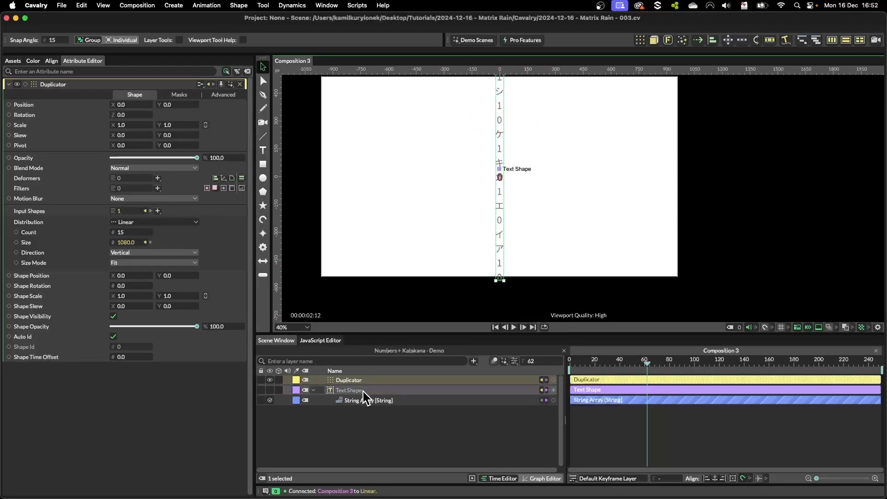
pyautogui.click(350, 390)
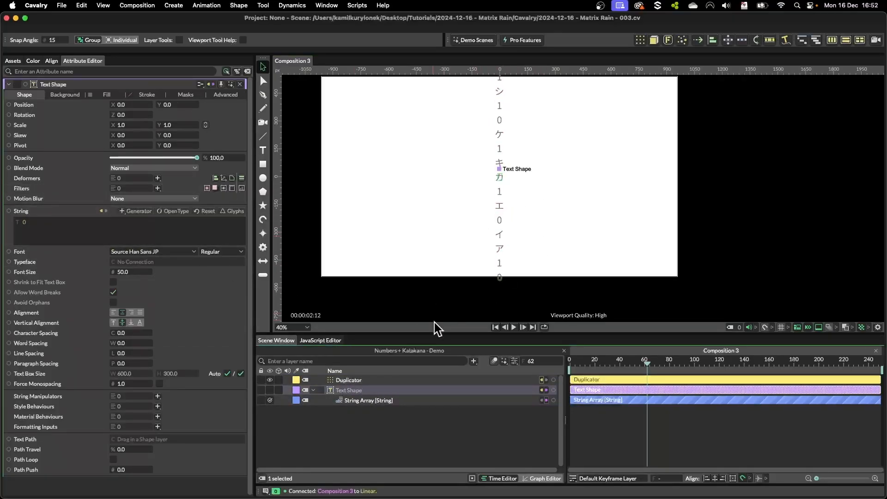
pyautogui.click(348, 380)
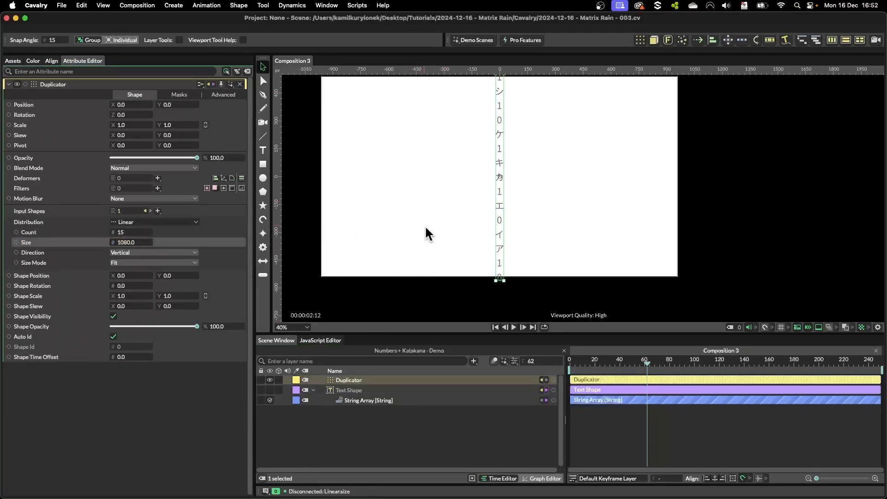
pyautogui.rightClick(26, 242)
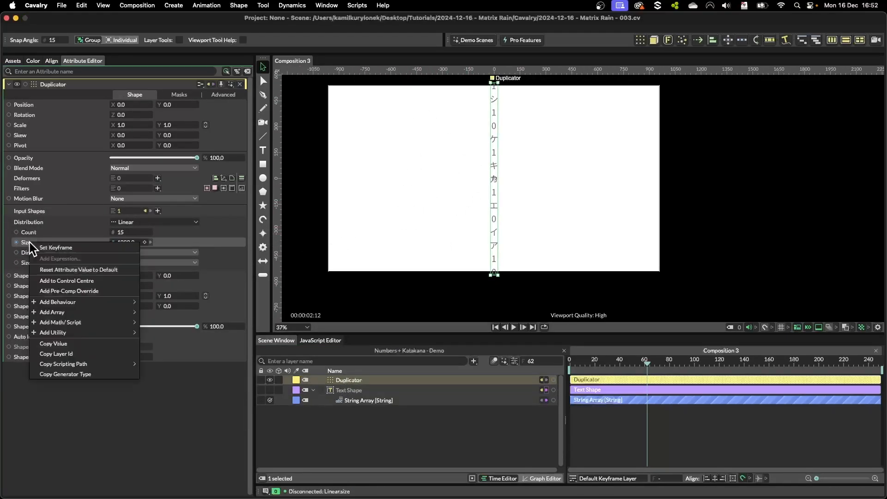
pyautogui.moveTo(60, 322)
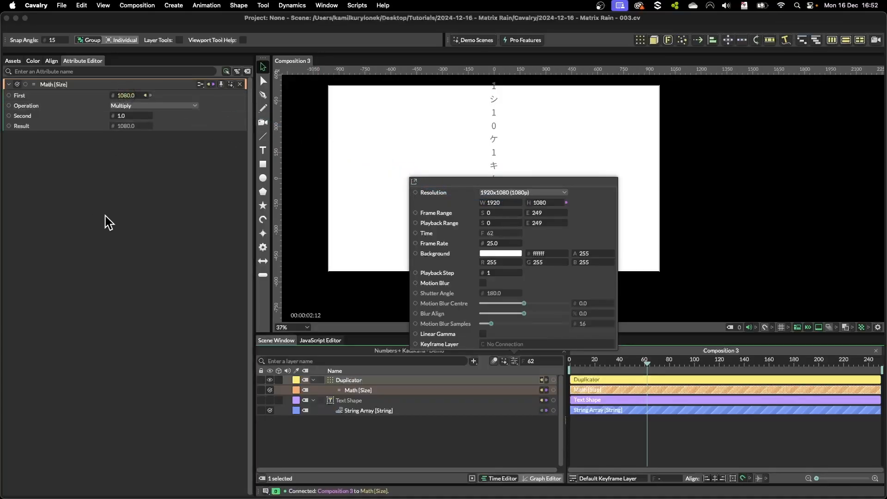
pyautogui.click(153, 106)
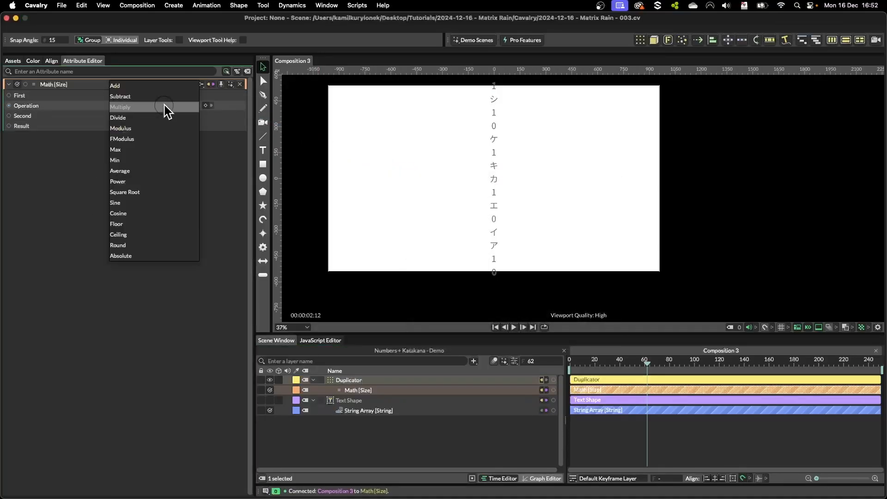
pyautogui.click(121, 96)
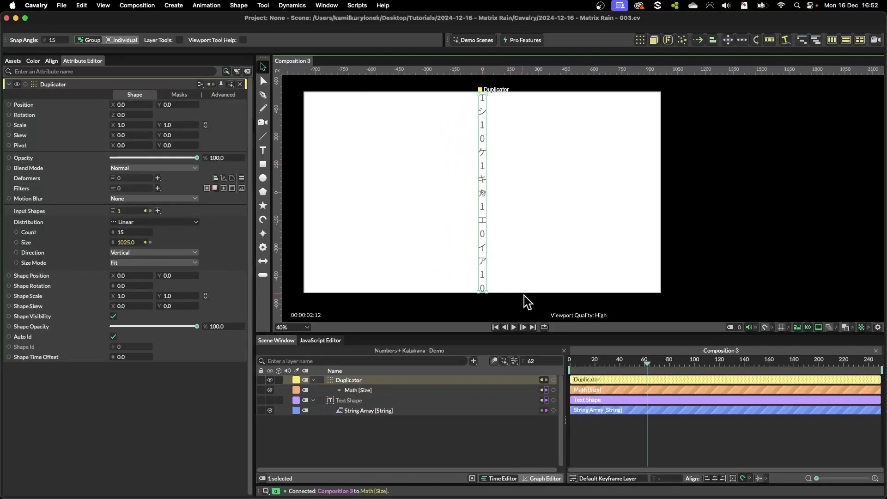
pyautogui.moveTo(546, 211)
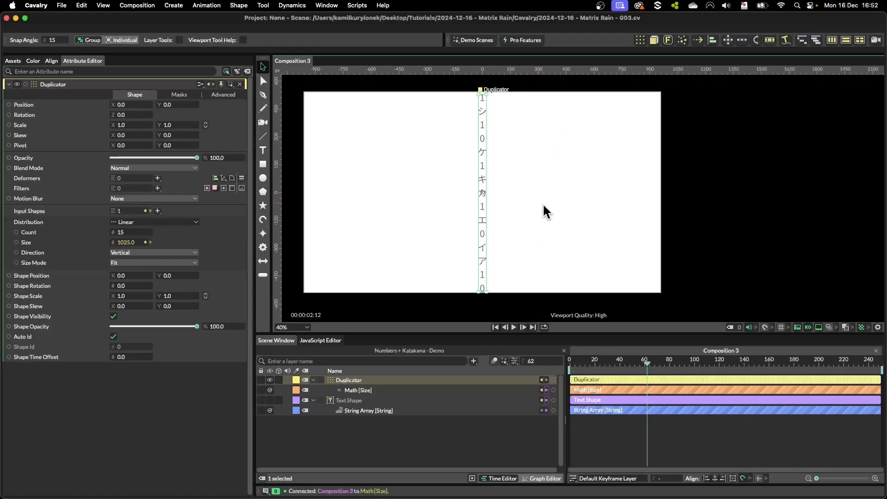
# Add a Measure Text utility for the Text Shape
pyautogui.click(358, 390)
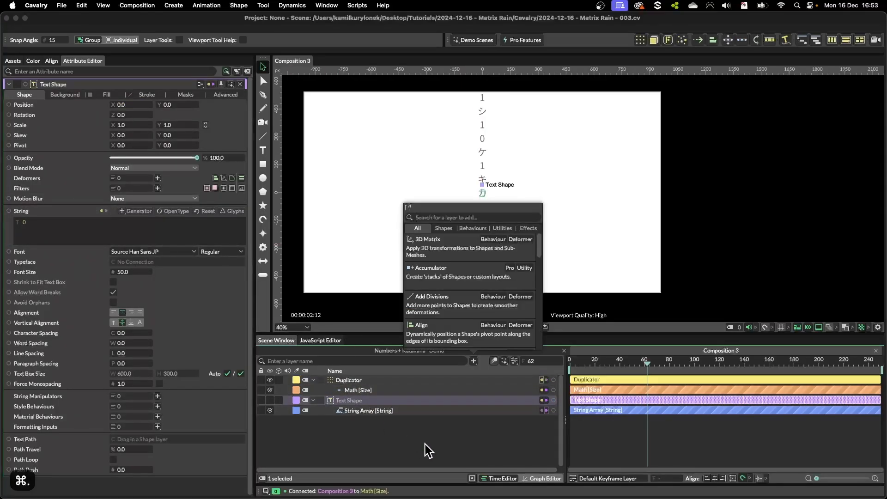
pyautogui.write('meas')
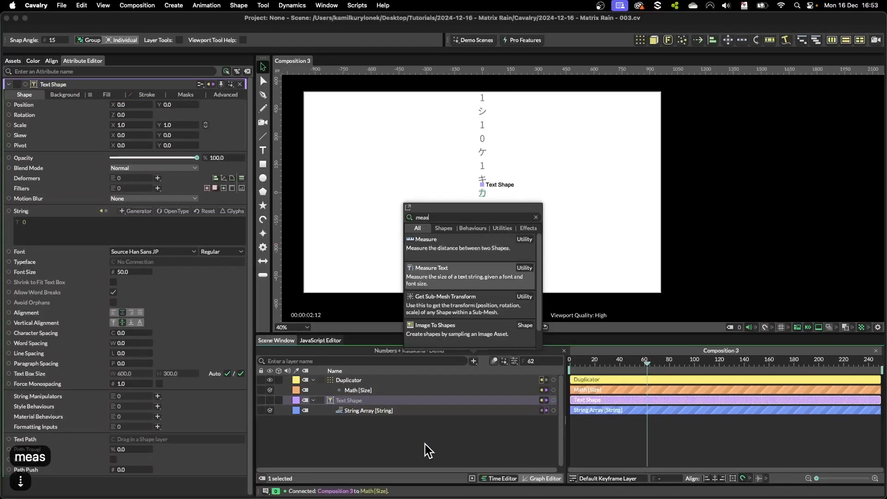
pyautogui.click(432, 268)
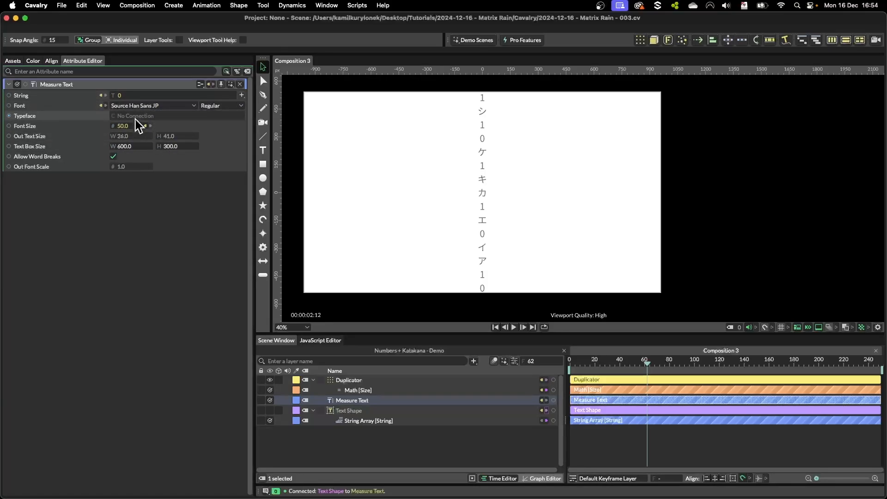
# Feed the measured text height into Math [Size] Second and set Duplicator Count to 40
pyautogui.click(358, 390)
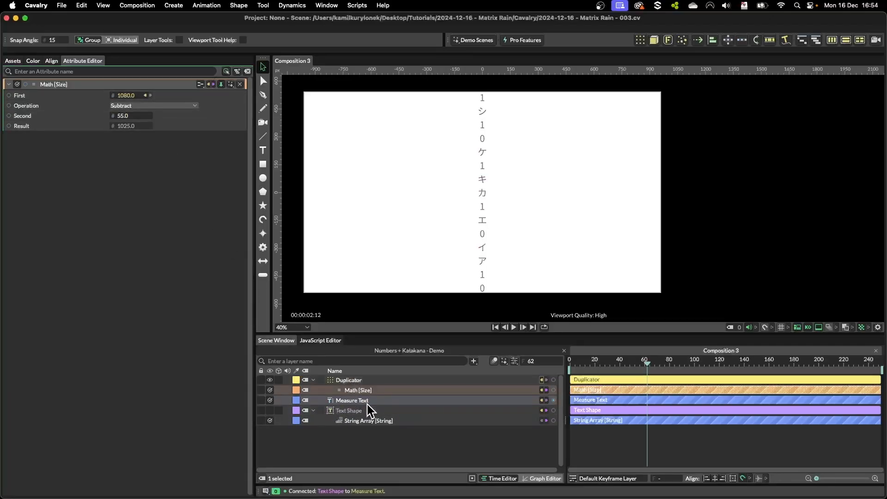
pyautogui.click(352, 401)
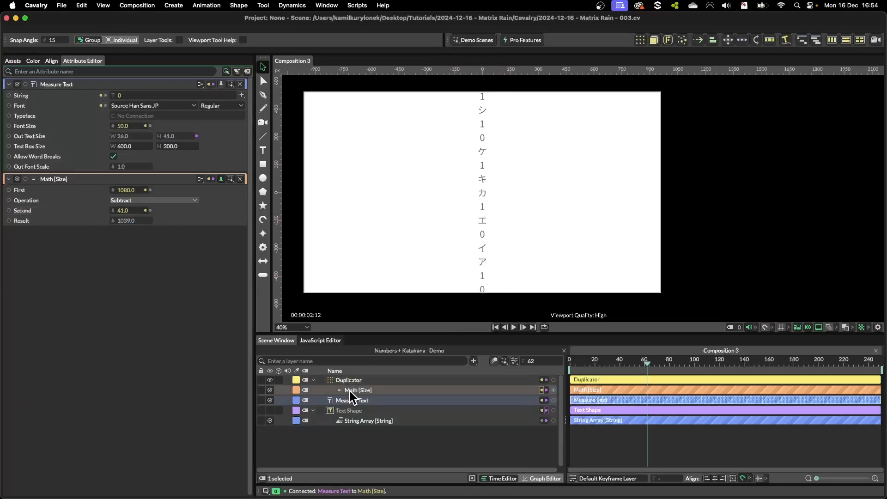
pyautogui.click(349, 380)
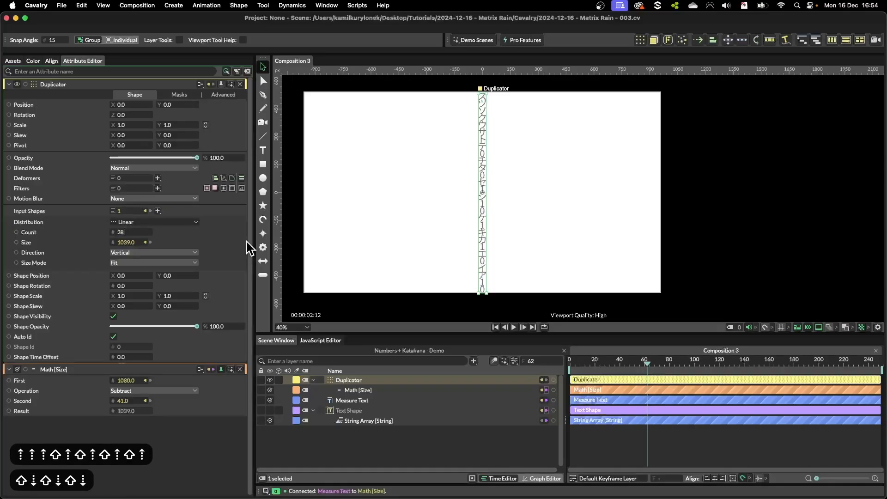
pyautogui.write('40')
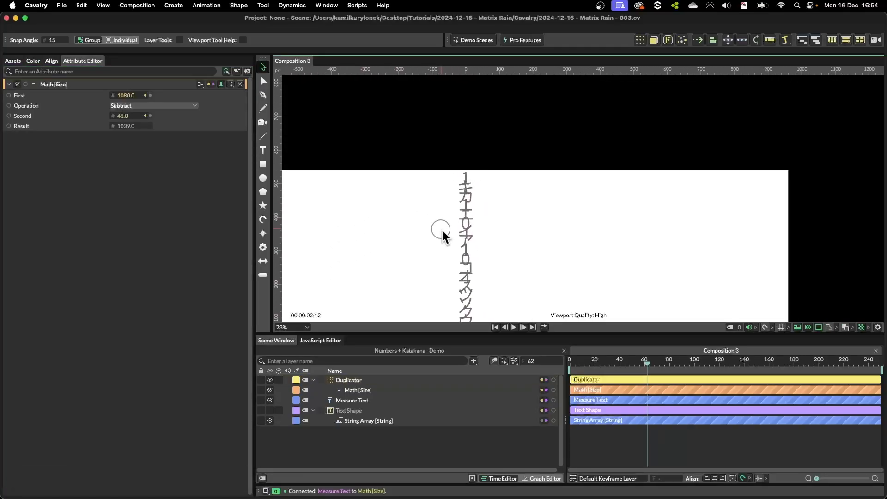
# Add an Align deformer placed under the Duplicator and reset Count to 15
pyautogui.click(349, 380)
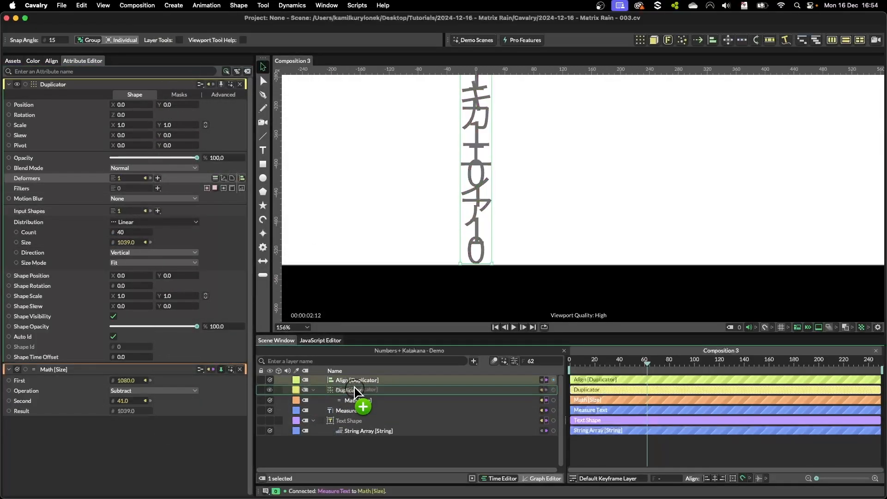
pyautogui.click(365, 390)
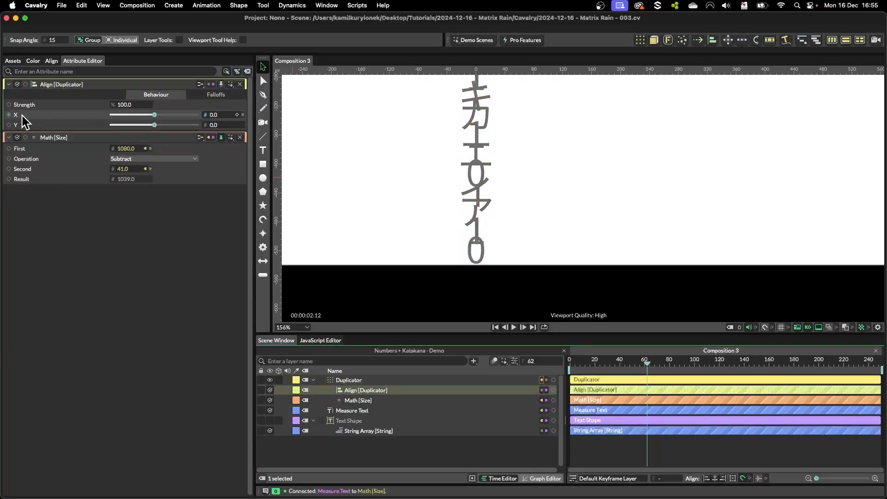
pyautogui.scroll(-3)
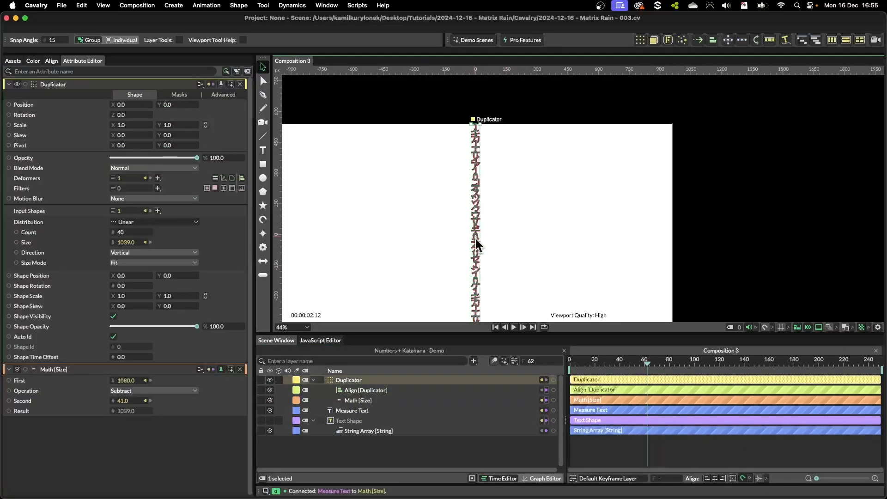
pyautogui.scroll(-3)
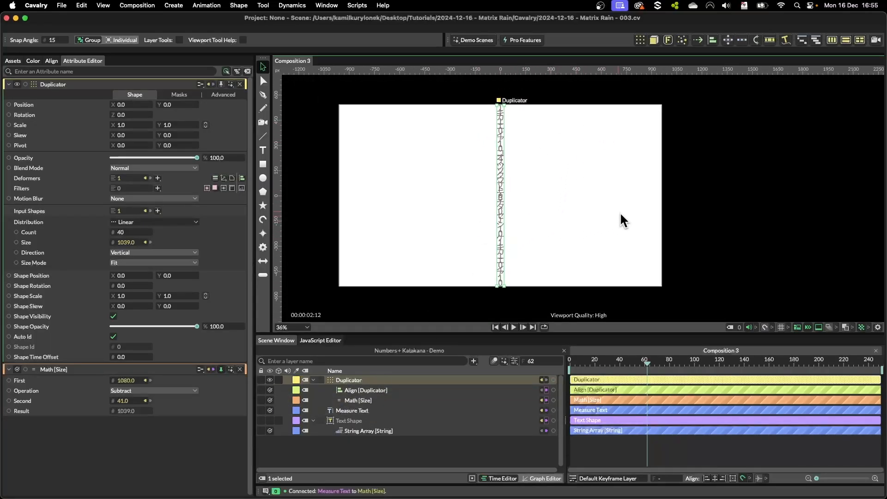
pyautogui.moveTo(480, 309)
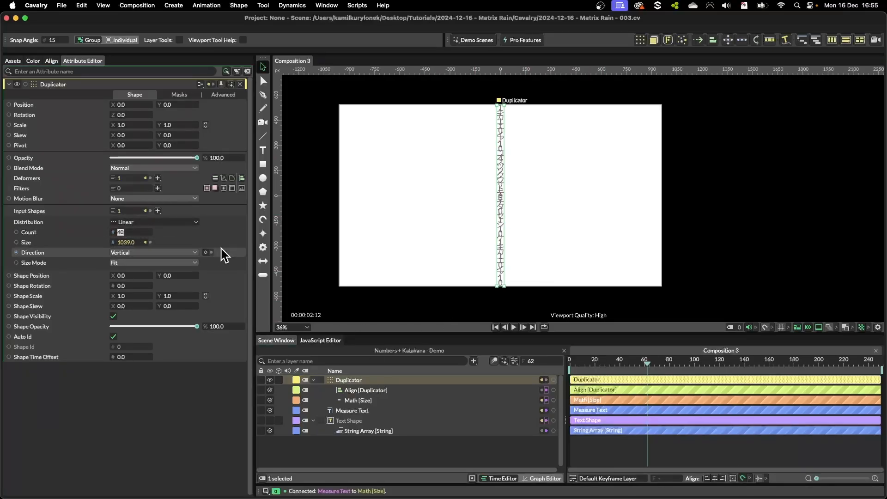
pyautogui.write('10')
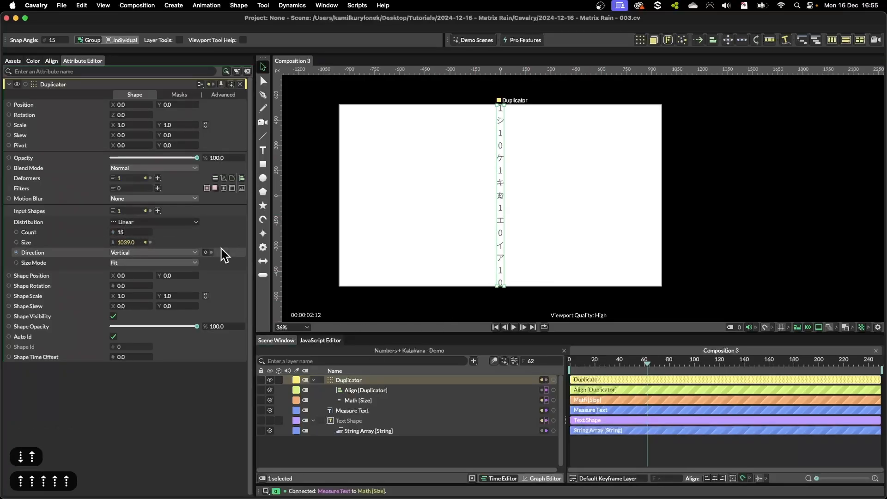
# Add a new Color Array utility layer with nothing else selected
pyautogui.click(473, 361)
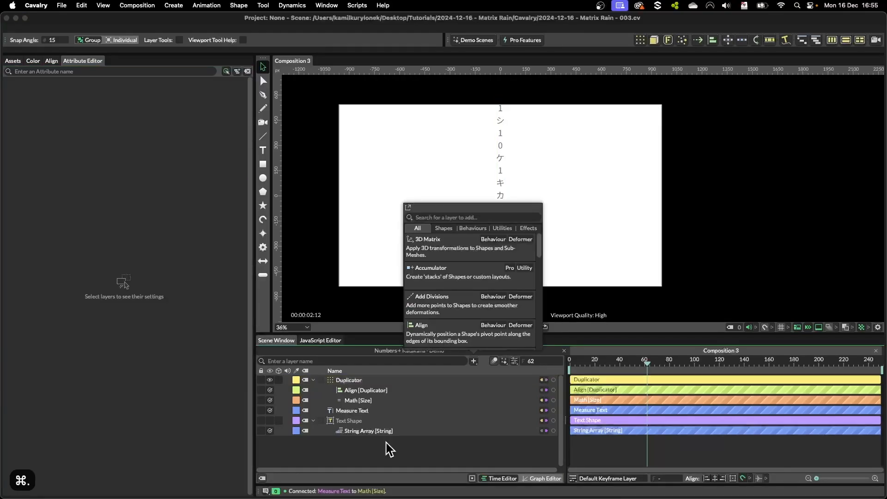
pyautogui.write('colo')
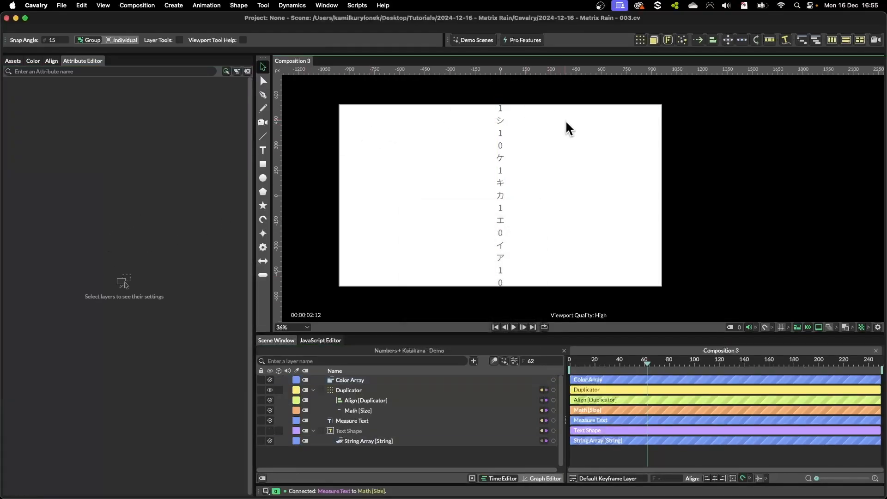
pyautogui.click(350, 379)
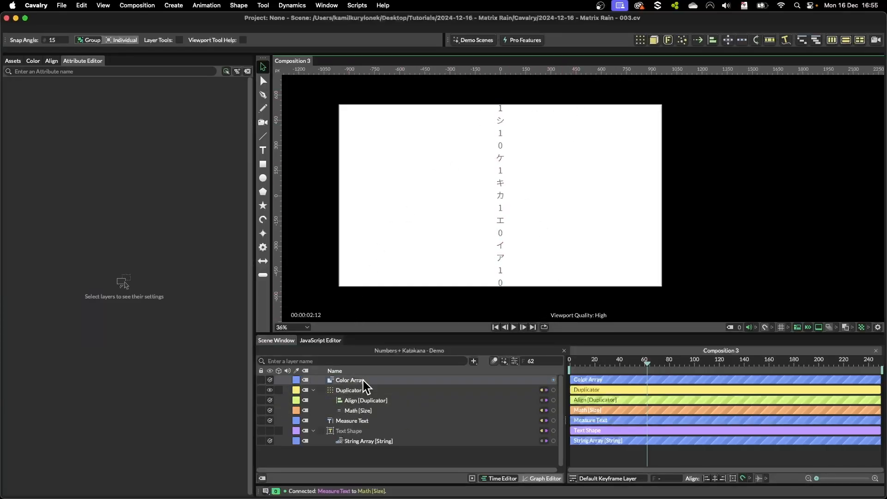
pyautogui.click(349, 380)
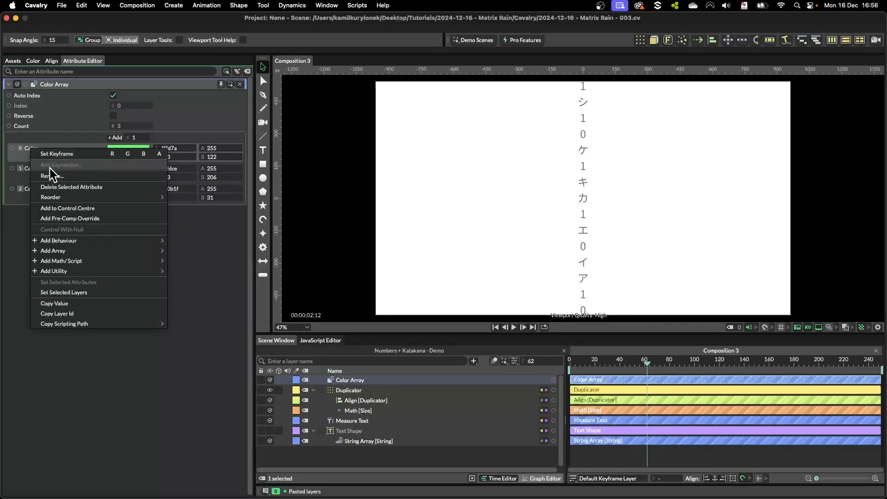
# Rename colour 0 to 'Main Letter' and colour 1 to 'Trail'
pyautogui.click(51, 176)
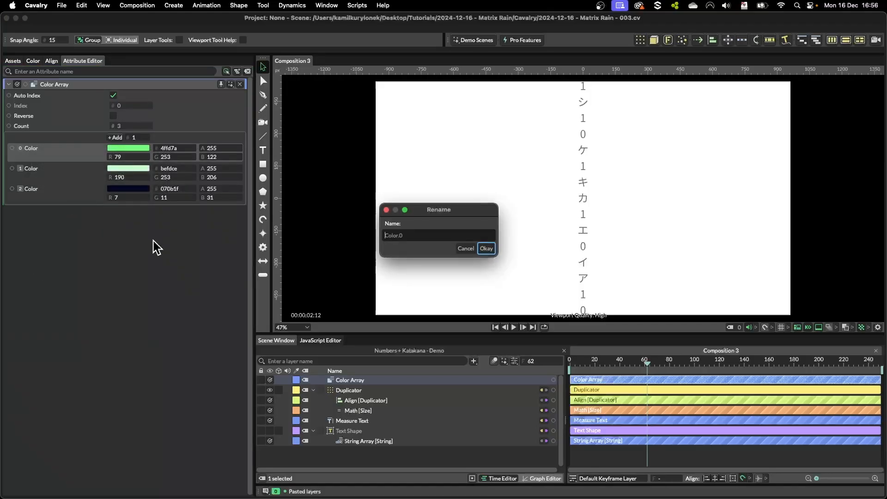
pyautogui.write('Main Letter')
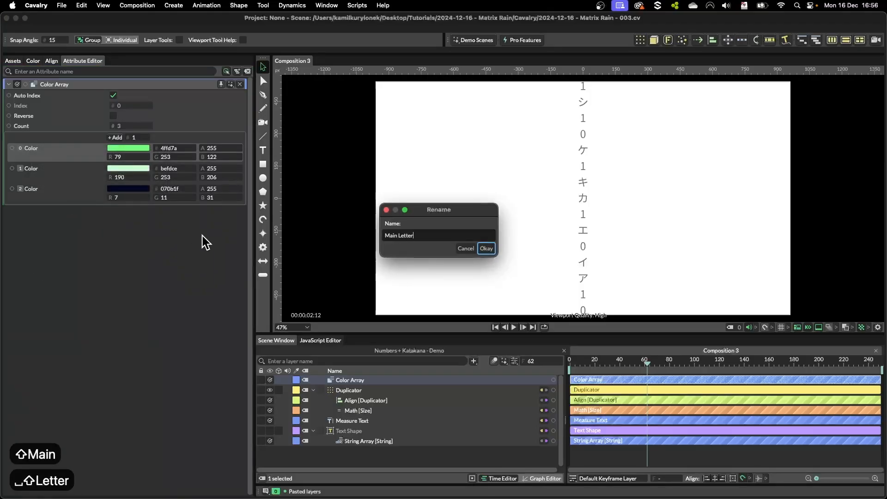
pyautogui.rightClick(43, 168)
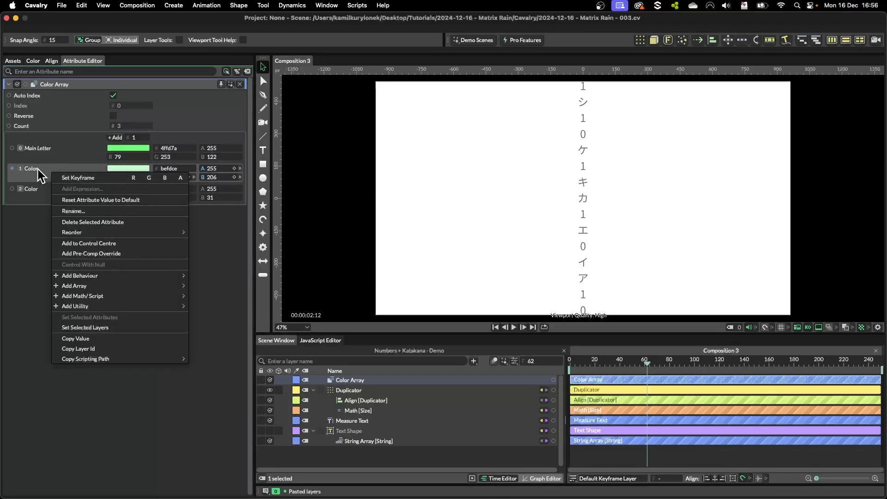
pyautogui.click(73, 210)
pyautogui.write('Trail')
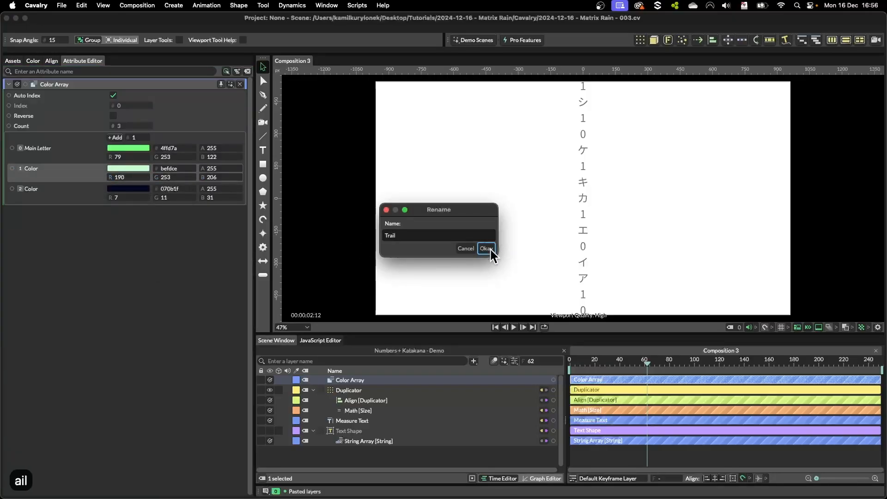
pyautogui.click(484, 248)
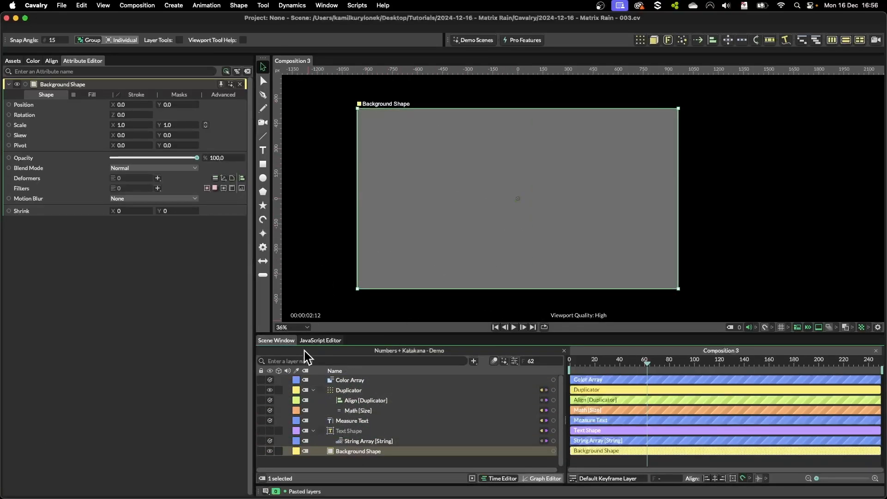
# Connect the navy Background colour to the Background Shape fill and select the Duplicator
pyautogui.click(350, 379)
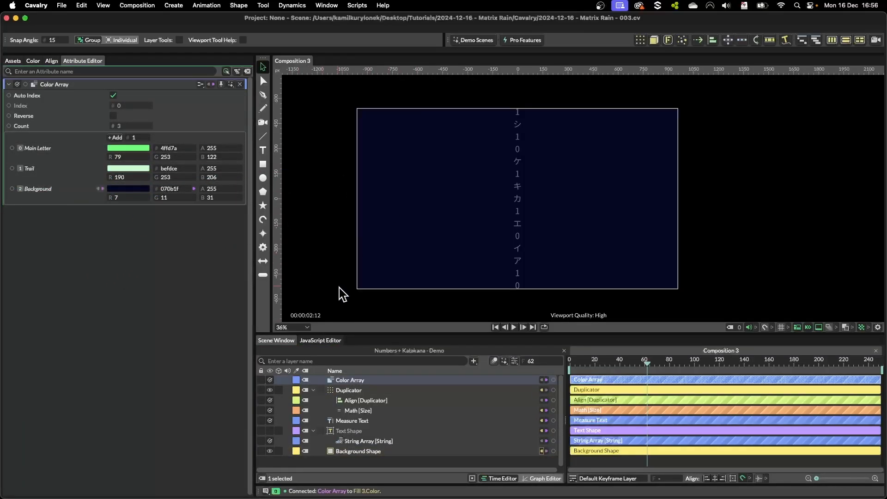
pyautogui.click(352, 390)
pyautogui.write('Single Column')
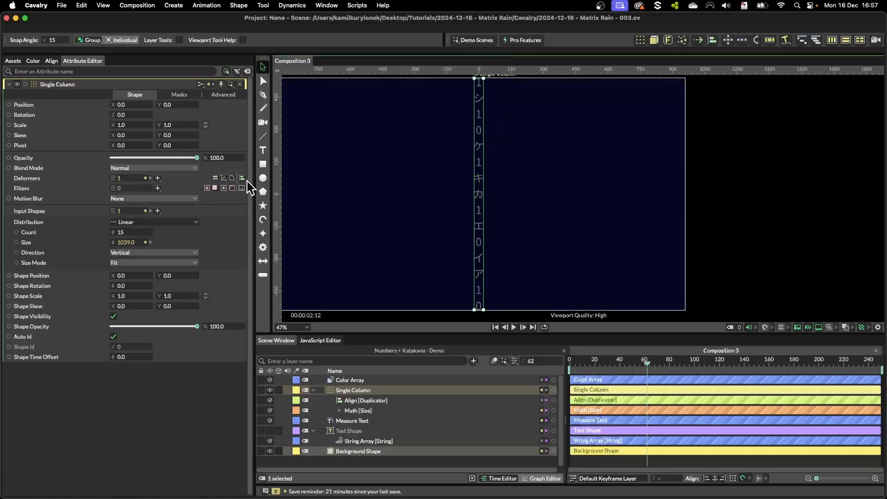
pyautogui.moveTo(498, 129)
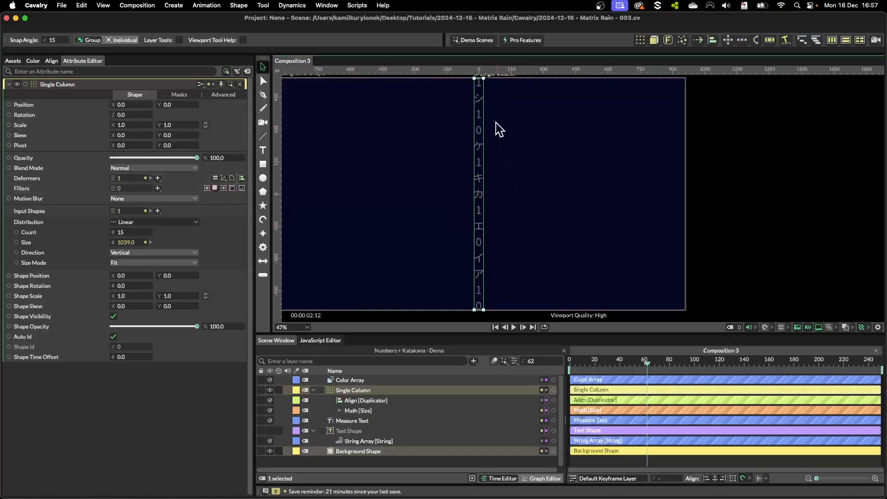
pyautogui.moveTo(580, 141)
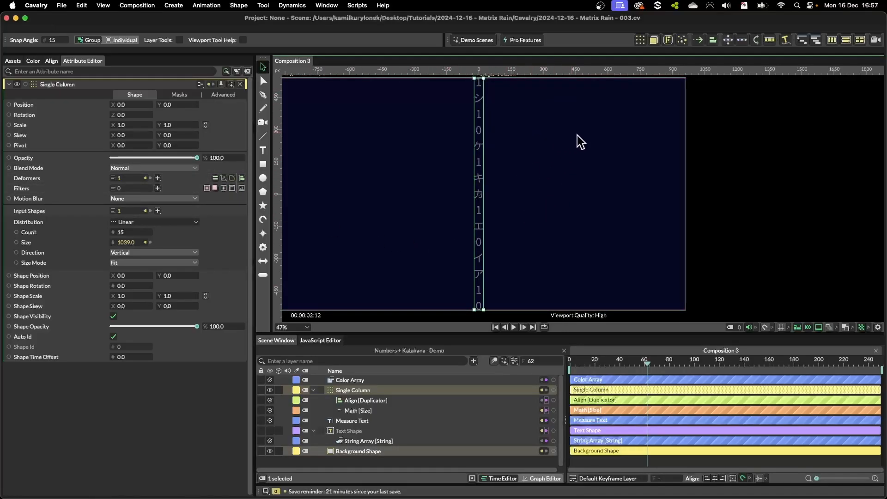
# Set the Text Shape's fill colour to magenta
pyautogui.click(349, 431)
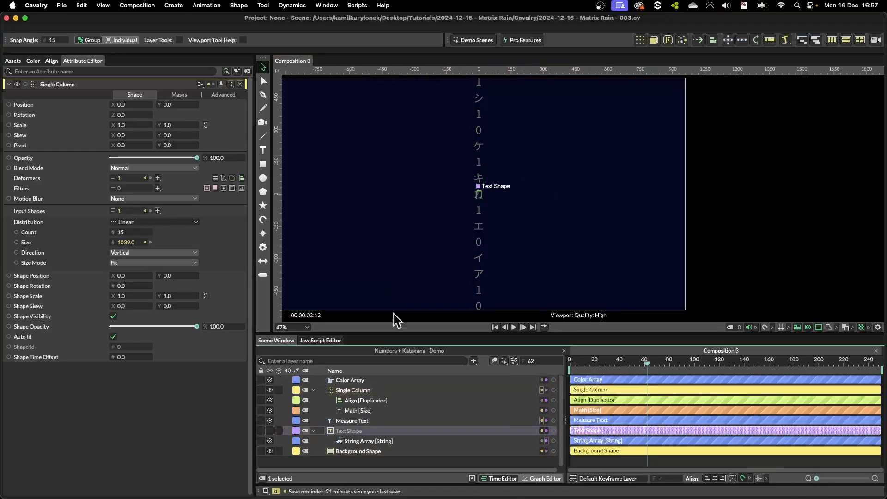
pyautogui.click(350, 431)
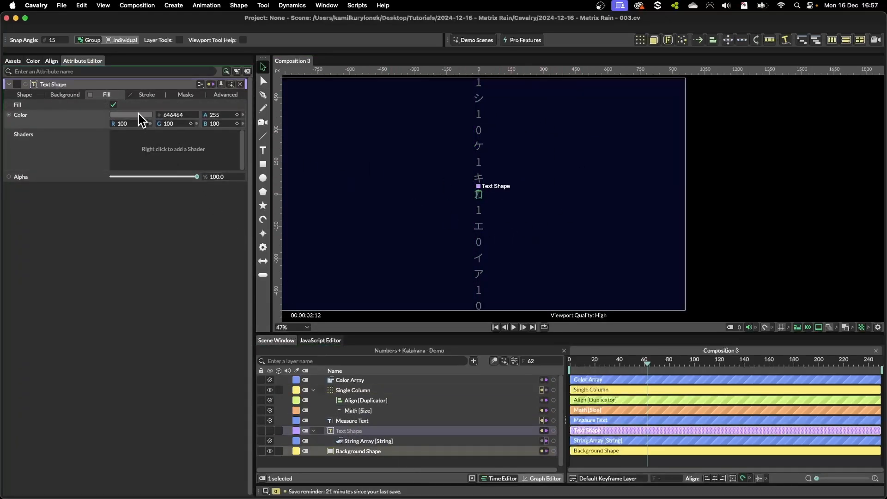
pyautogui.click(352, 390)
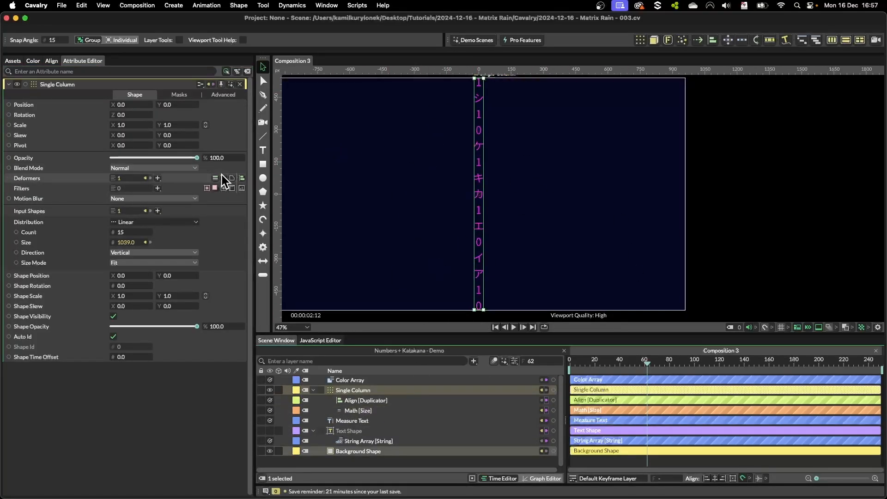
# Add a Sub-Mesh deformer to Single Column replacing the fill with yellow-green
pyautogui.click(214, 178)
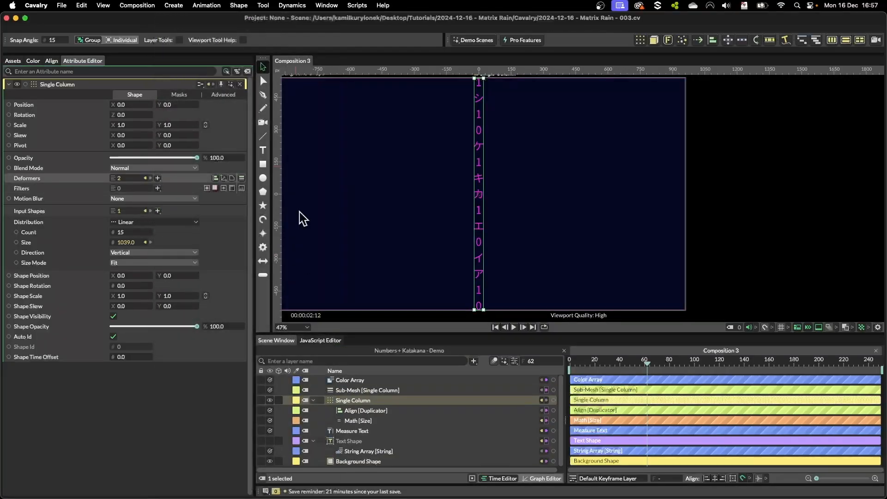
pyautogui.click(375, 400)
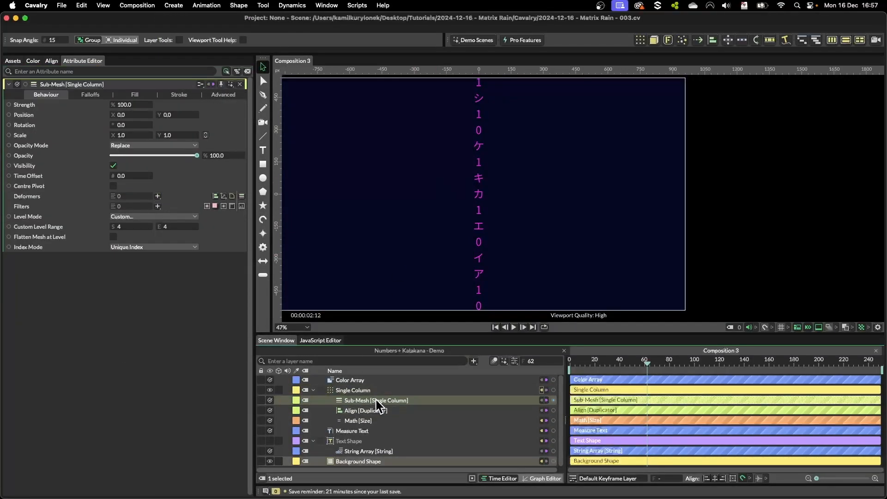
pyautogui.moveTo(537, 173)
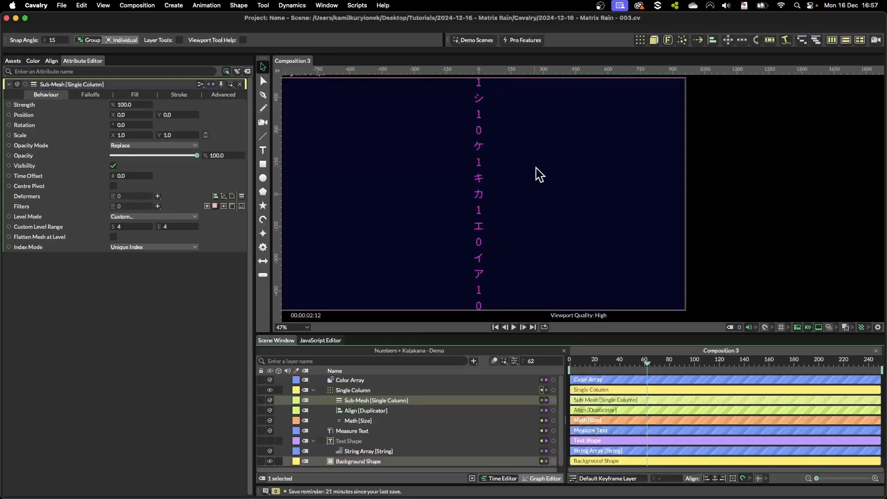
pyautogui.moveTo(377, 405)
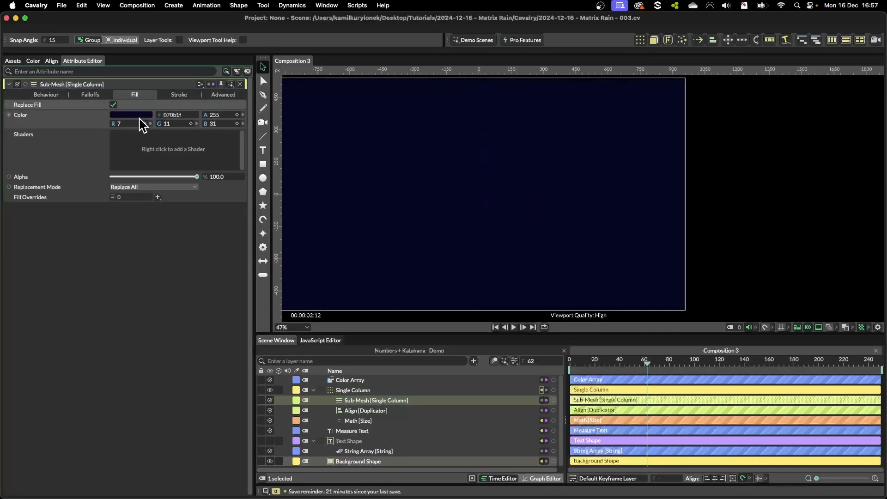
pyautogui.click(142, 206)
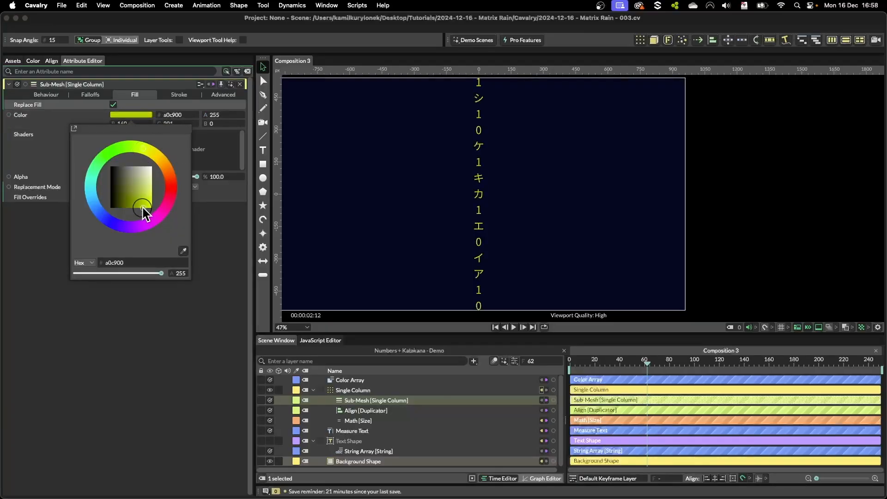
pyautogui.click(349, 441)
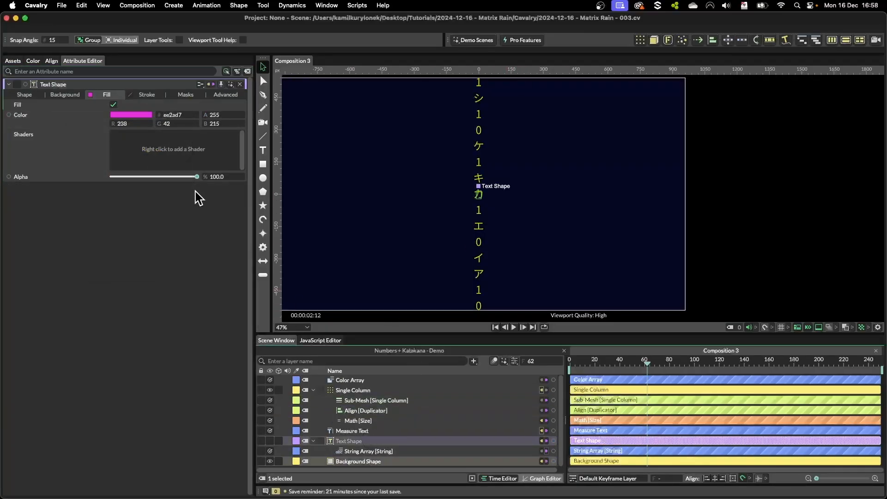
pyautogui.click(366, 411)
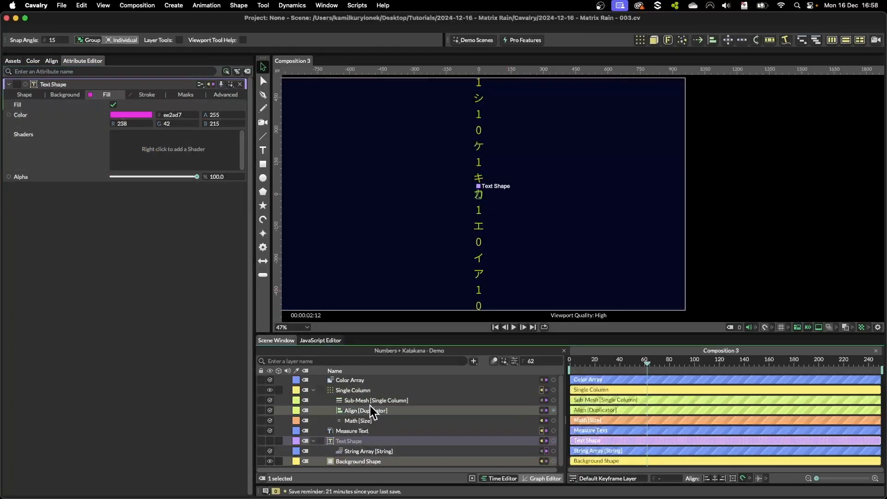
# Add a Color Blend behaviour to the Sub-Mesh Color and insert a mid-gradient stop
pyautogui.rightClick(21, 115)
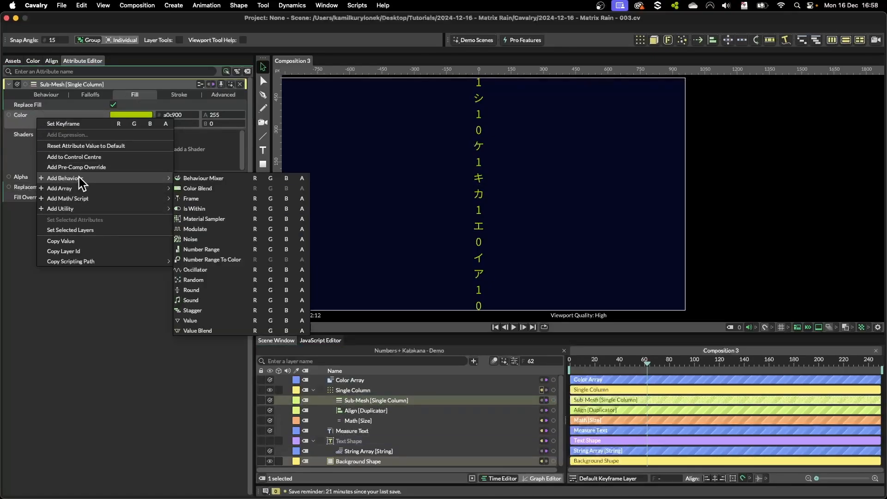
pyautogui.click(197, 189)
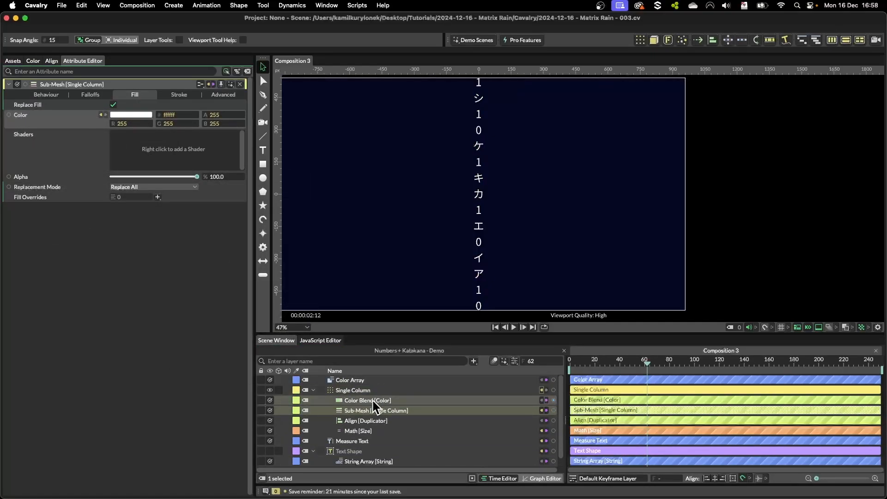
pyautogui.click(366, 400)
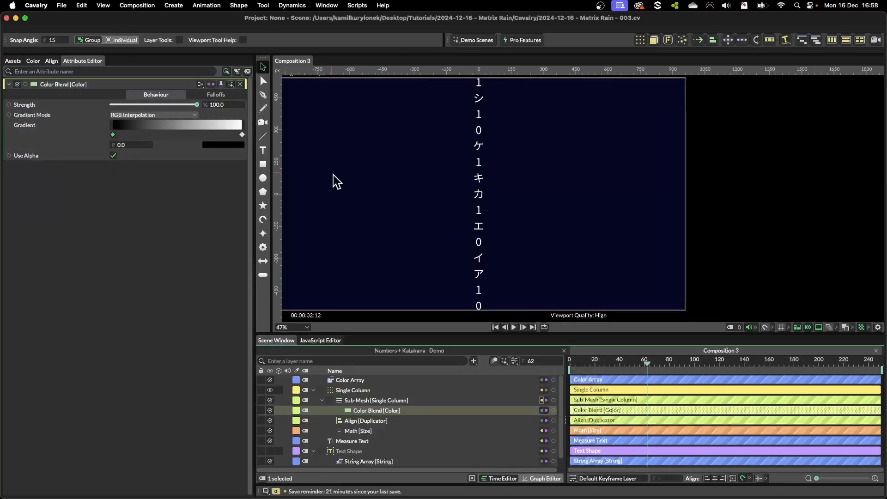
pyautogui.click(113, 134)
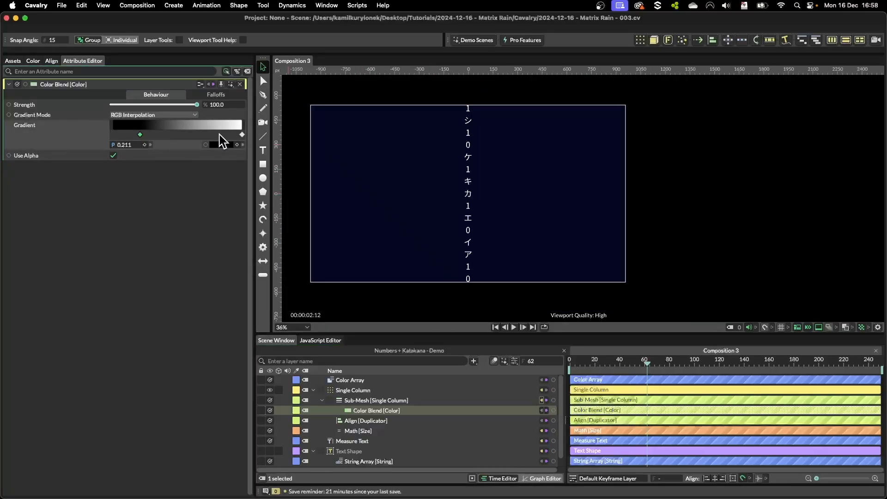
pyautogui.click(216, 94)
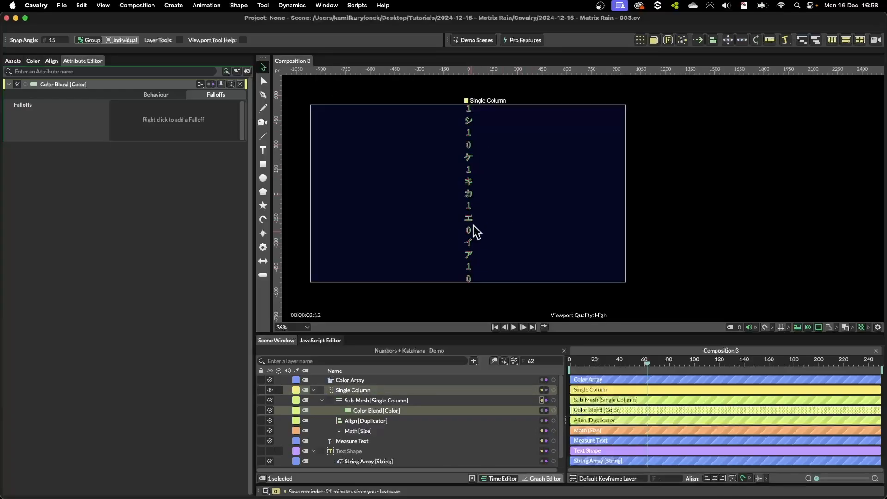
pyautogui.click(156, 95)
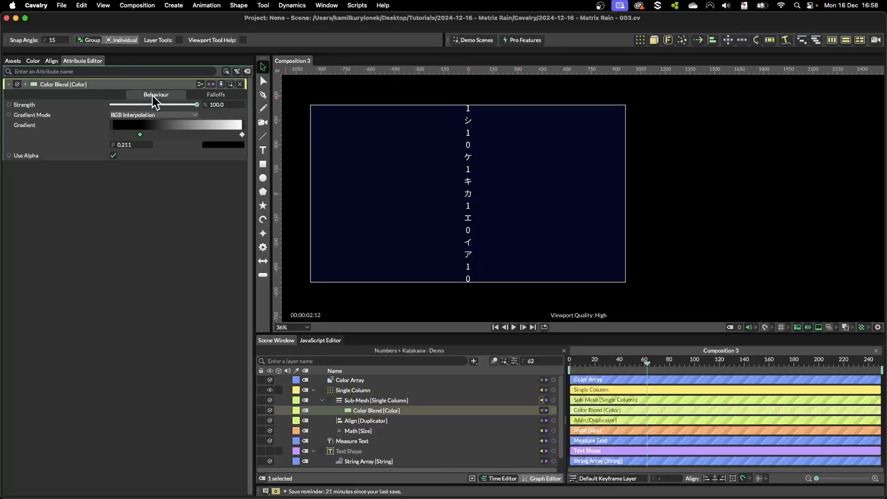
pyautogui.click(350, 380)
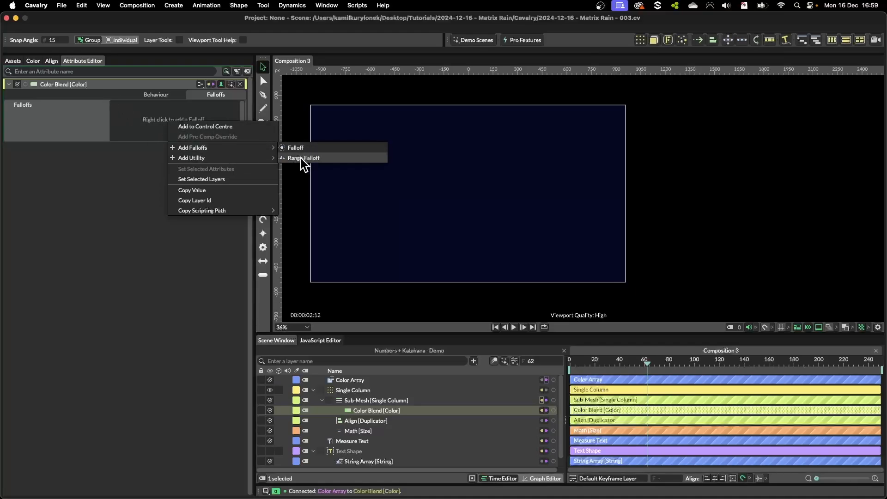
# Add a Range Falloff to the Color Blend, enable Use Graph, and pull End to about 68%
pyautogui.click(304, 158)
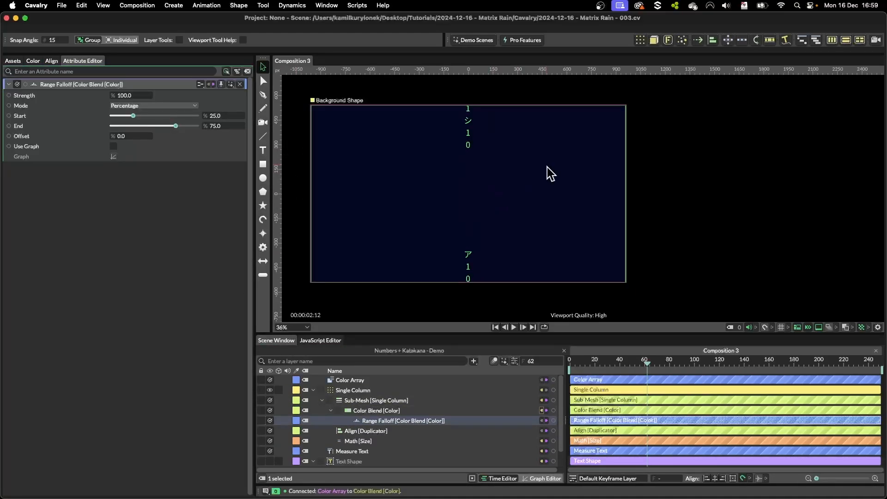
pyautogui.moveTo(556, 157)
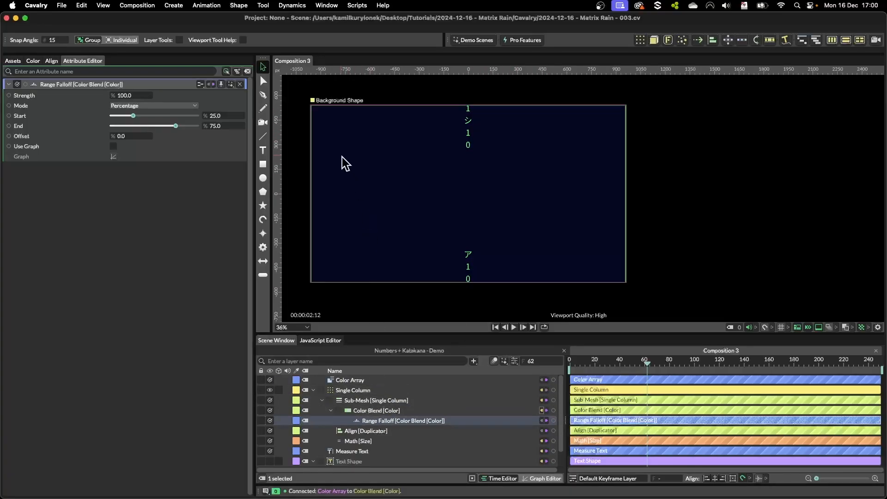
pyautogui.moveTo(133, 115); pyautogui.dragTo(160, 116)
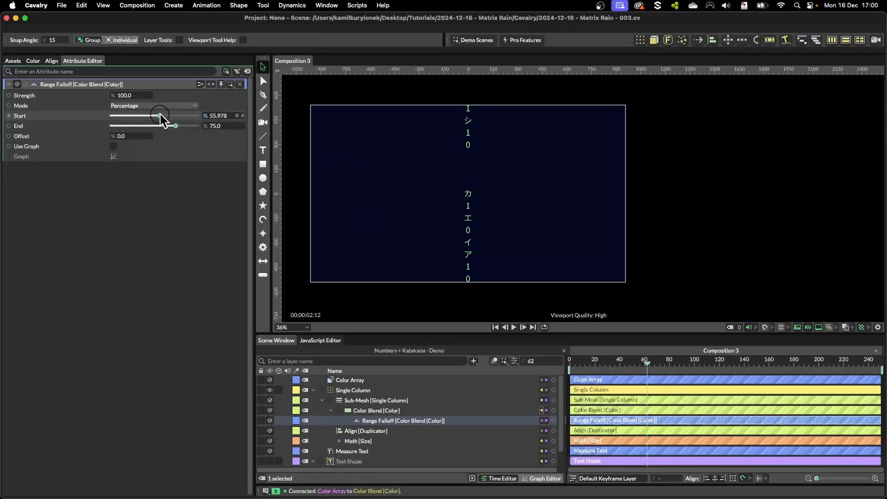
pyautogui.moveTo(176, 126); pyautogui.dragTo(179, 126)
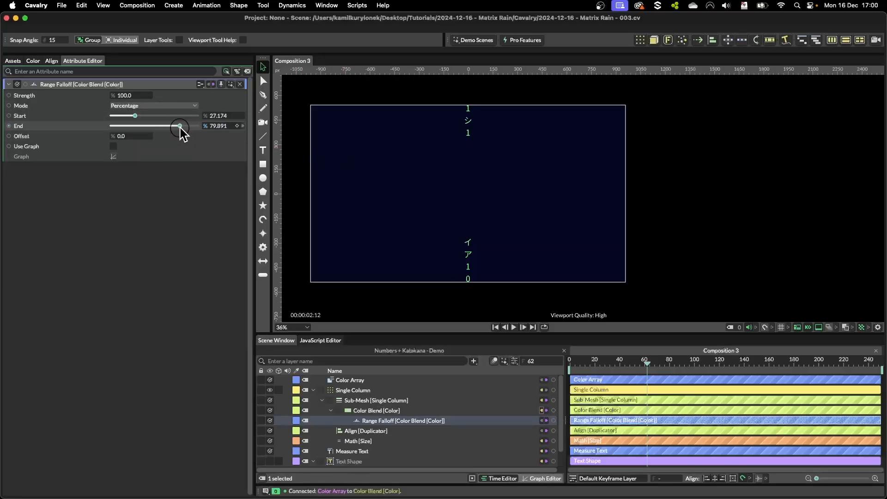
pyautogui.click(375, 410)
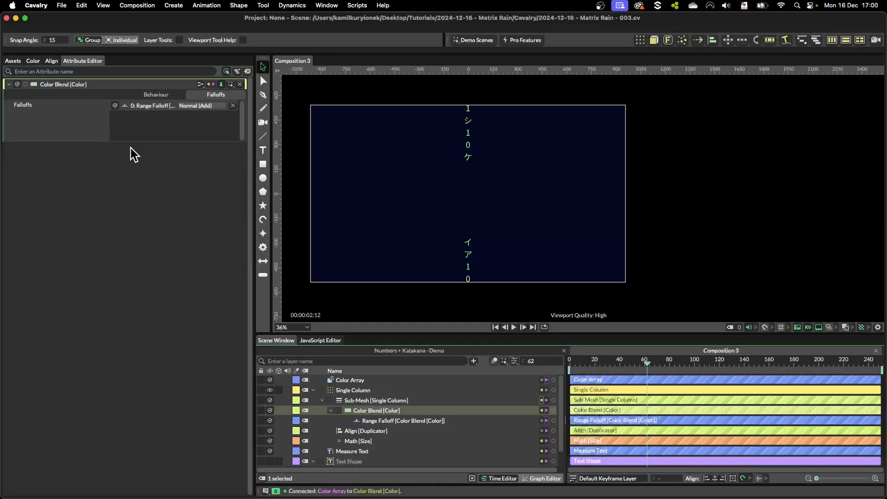
pyautogui.click(156, 94)
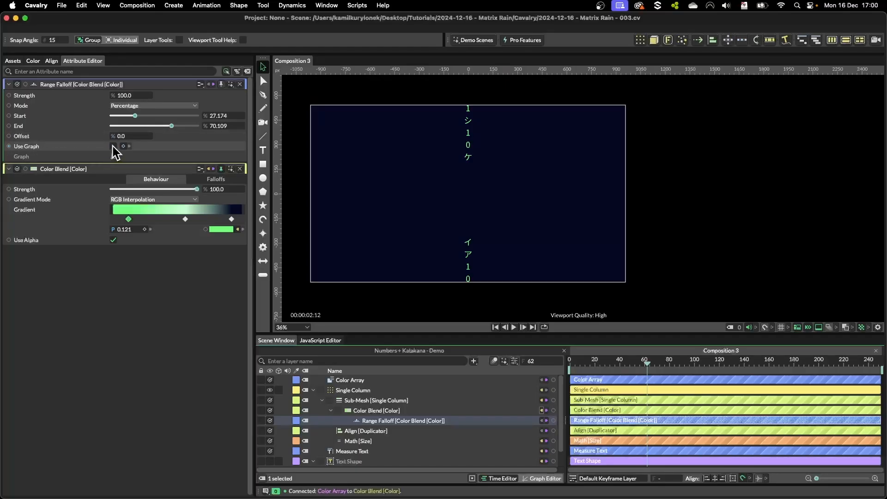
pyautogui.click(114, 146)
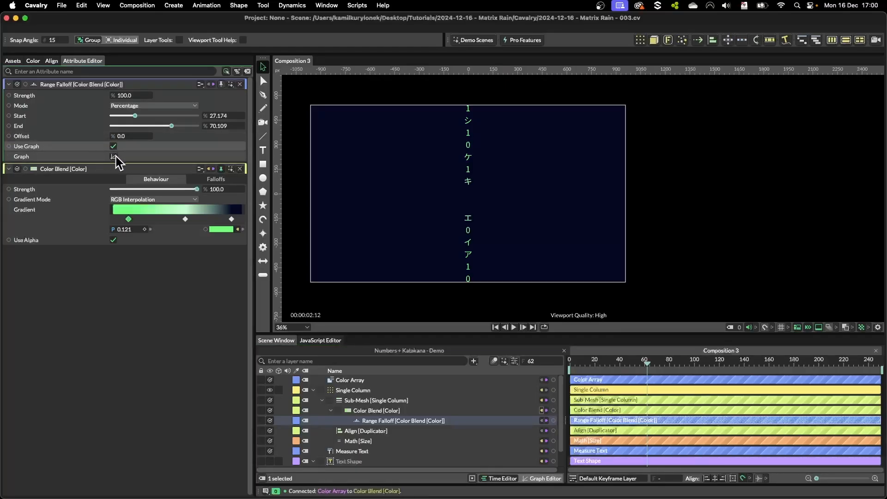
pyautogui.click(113, 157)
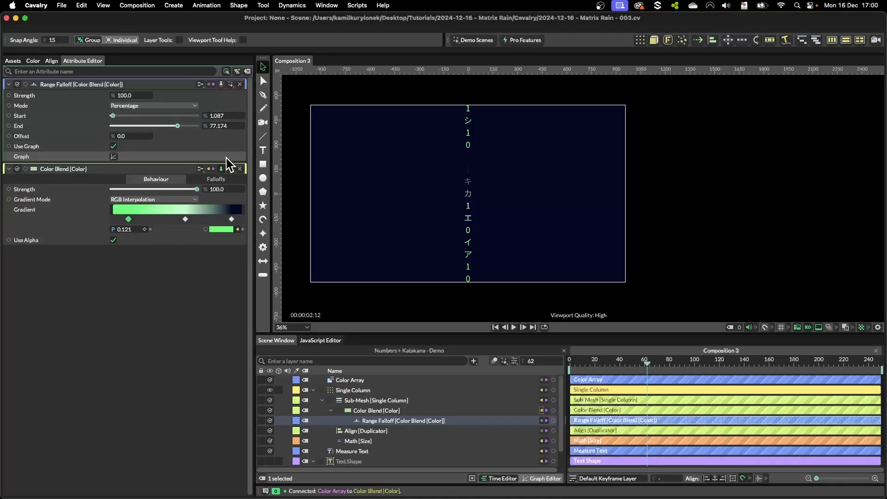
pyautogui.moveTo(177, 126); pyautogui.dragTo(165, 126)
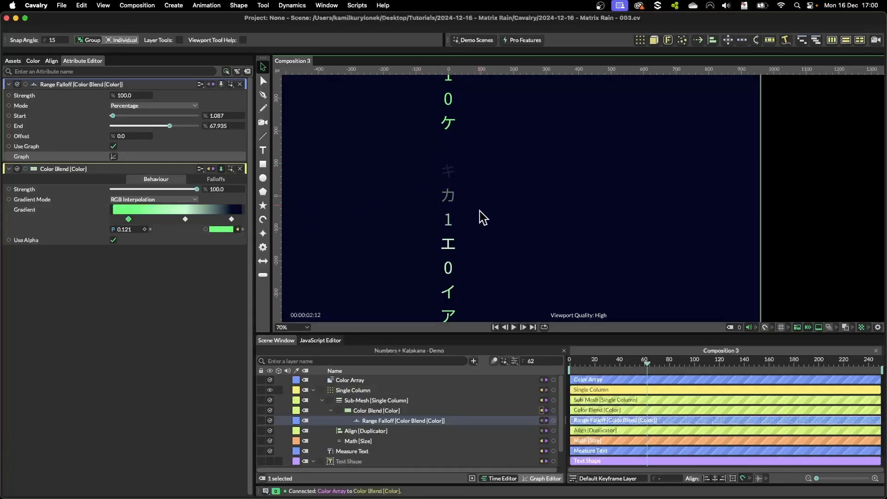
pyautogui.moveTo(487, 280)
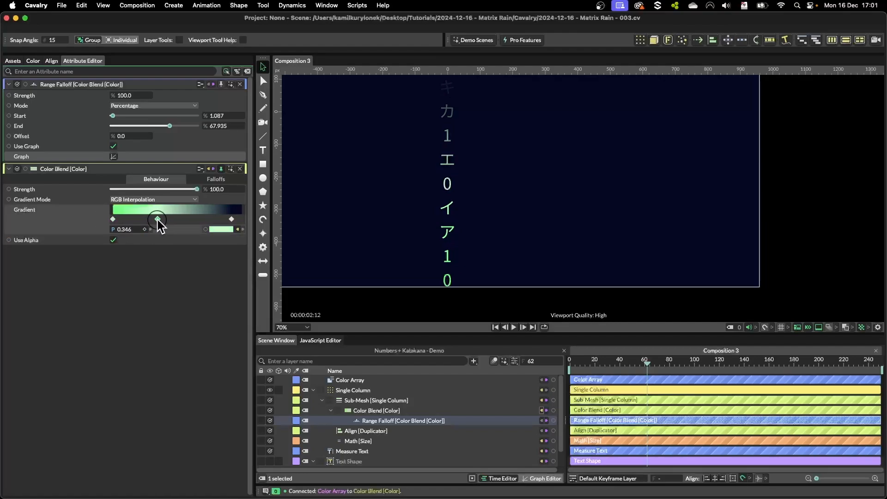
# Slide the middle green stop and the dark navy stop left along the gradient
pyautogui.moveTo(157, 219); pyautogui.dragTo(126, 219)
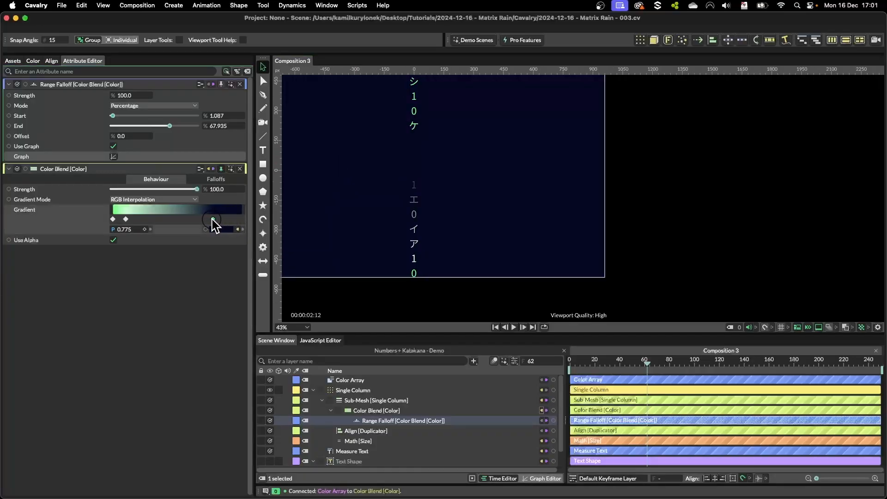
pyautogui.moveTo(213, 221); pyautogui.dragTo(183, 221)
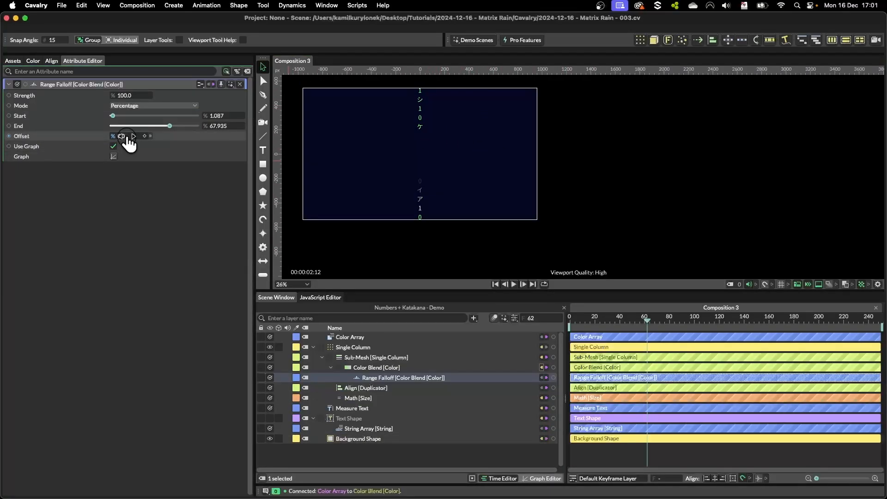
# Drag the Range Falloff Offset to -237 to shift the bright characters upward
pyautogui.moveTo(122, 136); pyautogui.dragTo(138, 135)
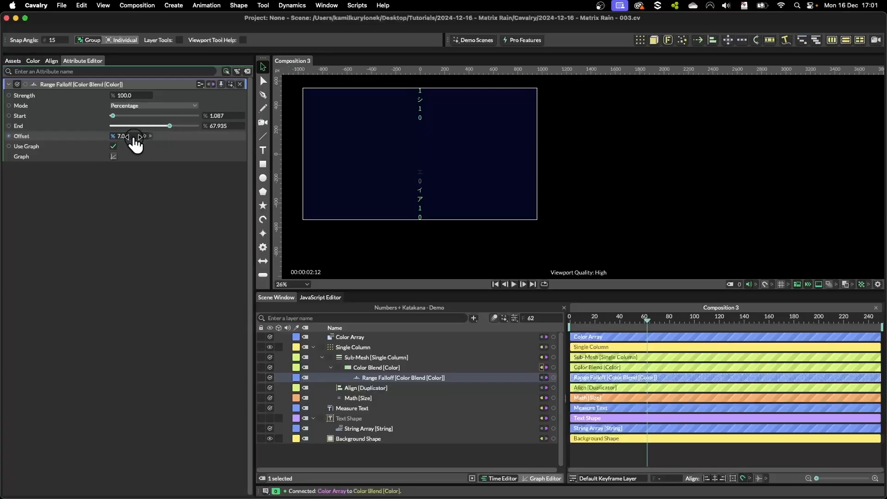
pyautogui.moveTo(134, 136); pyautogui.dragTo(82, 135)
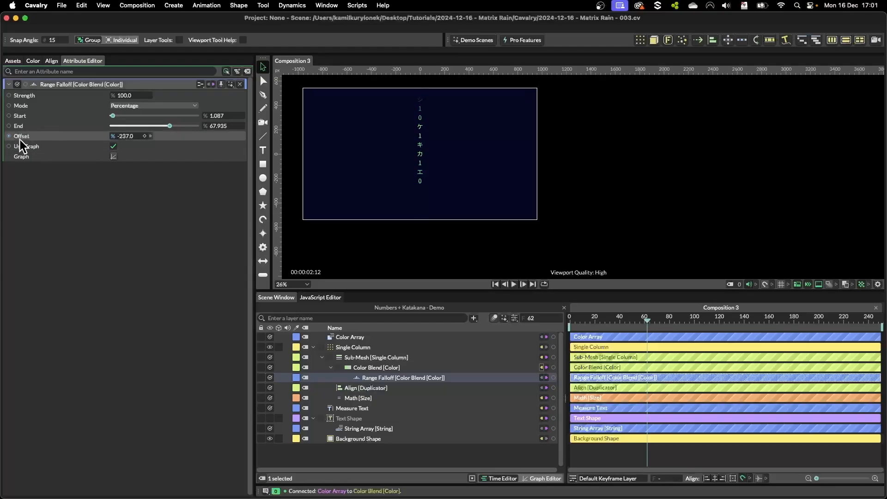
# Drive the Range Falloff Offset with a Frame behaviour valued -1
pyautogui.rightClick(21, 136)
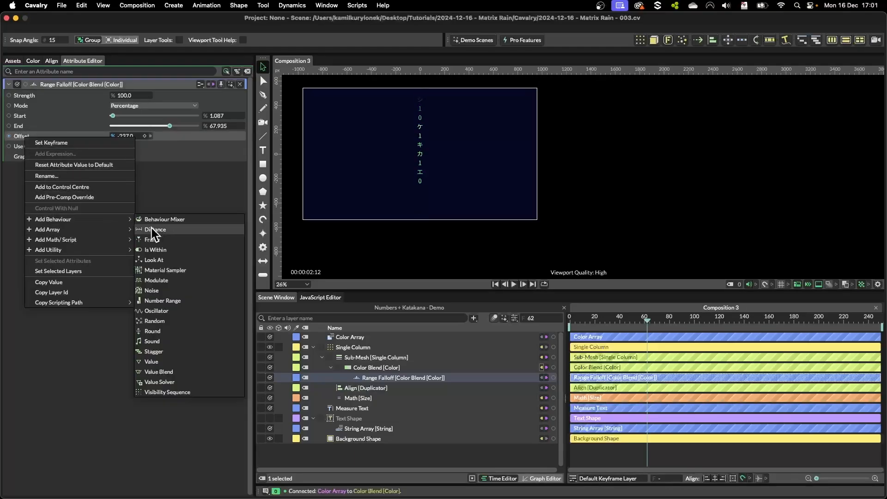
pyautogui.click(149, 239)
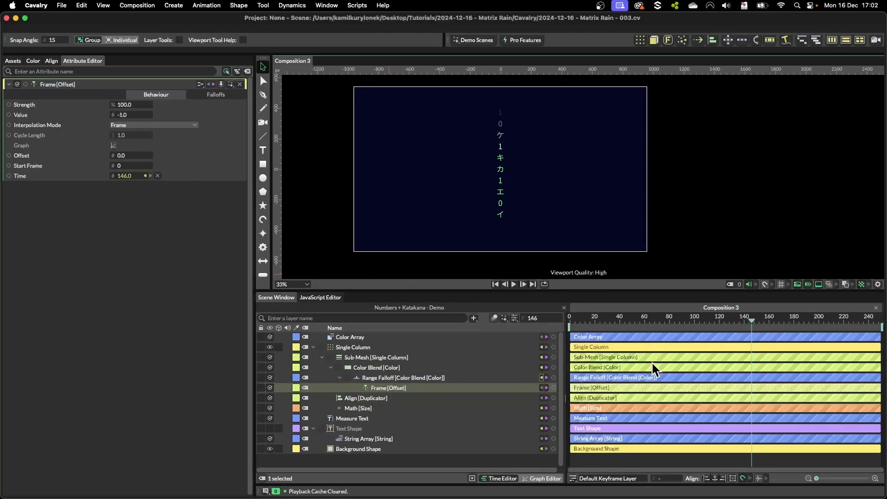
pyautogui.moveTo(679, 340)
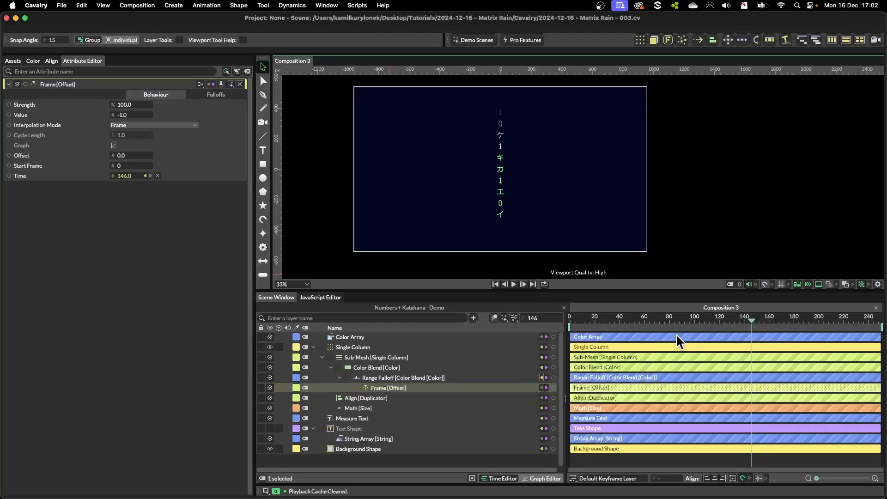
pyautogui.moveTo(214, 194)
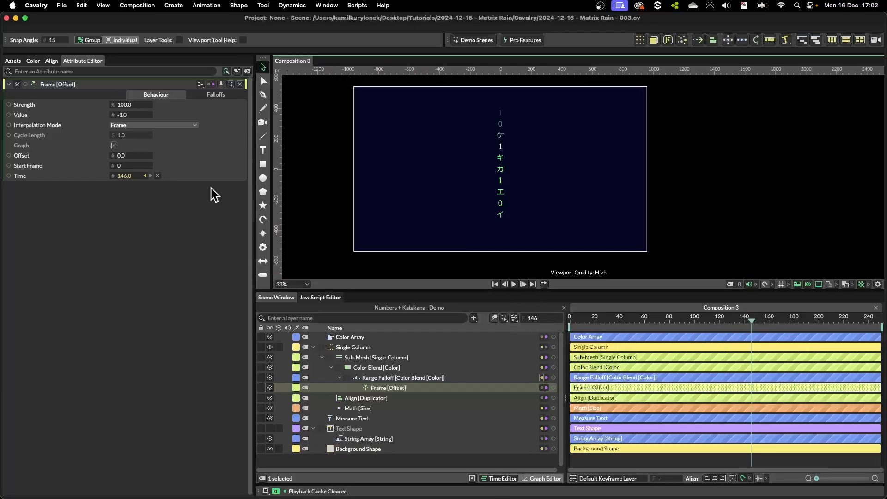
pyautogui.moveTo(382, 395)
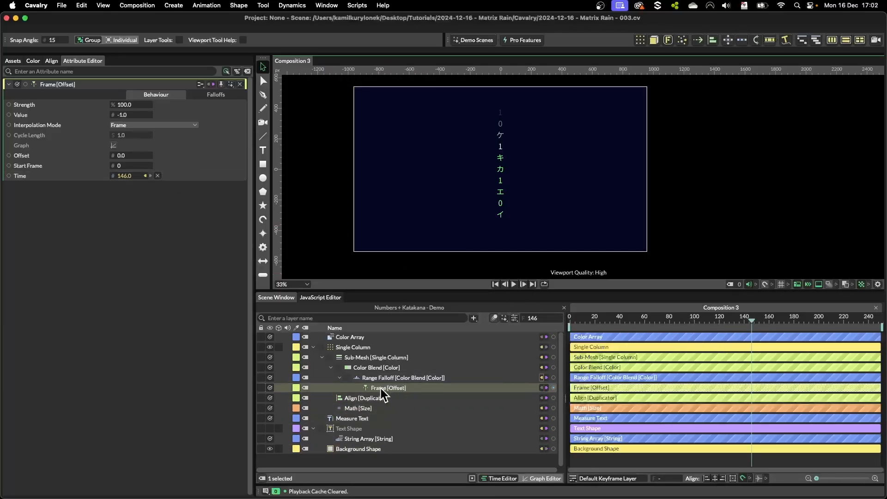
# Scrub to preview the fade, then set the Frame behaviour Value to -2 and play
pyautogui.click(403, 378)
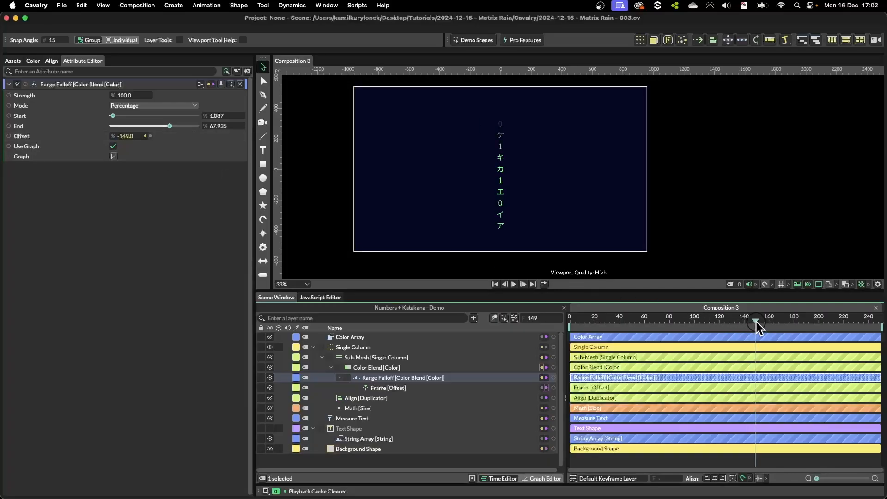
pyautogui.moveTo(756, 321); pyautogui.dragTo(782, 320)
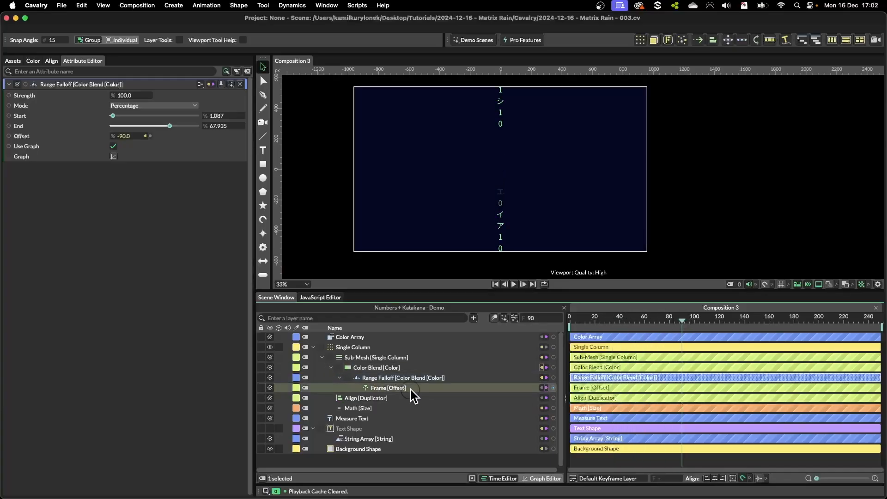
pyautogui.click(387, 388)
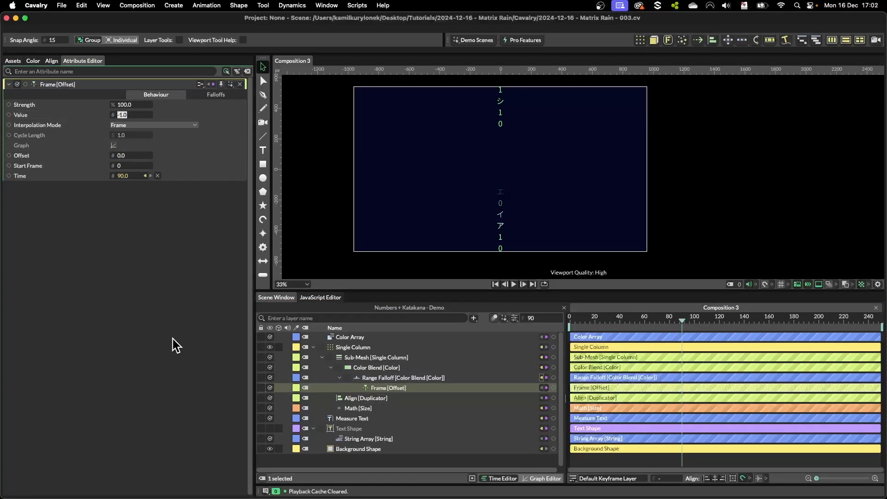
pyautogui.write('-5.0')
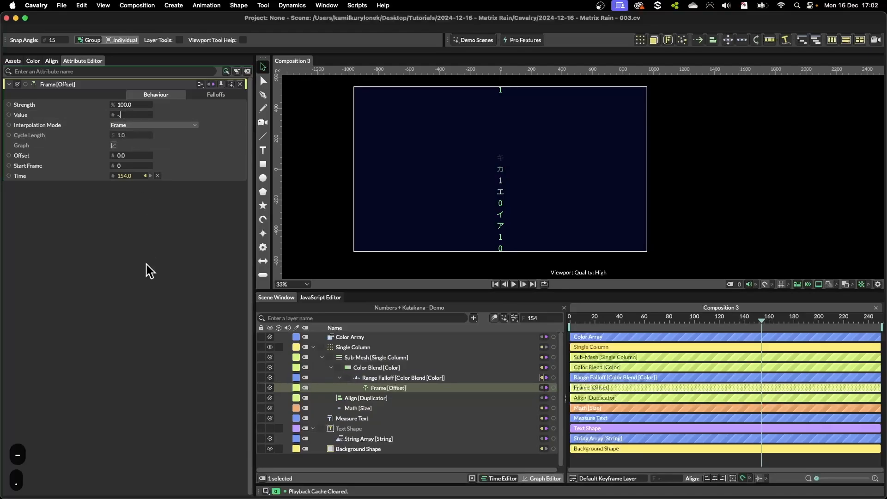
pyautogui.click(514, 284)
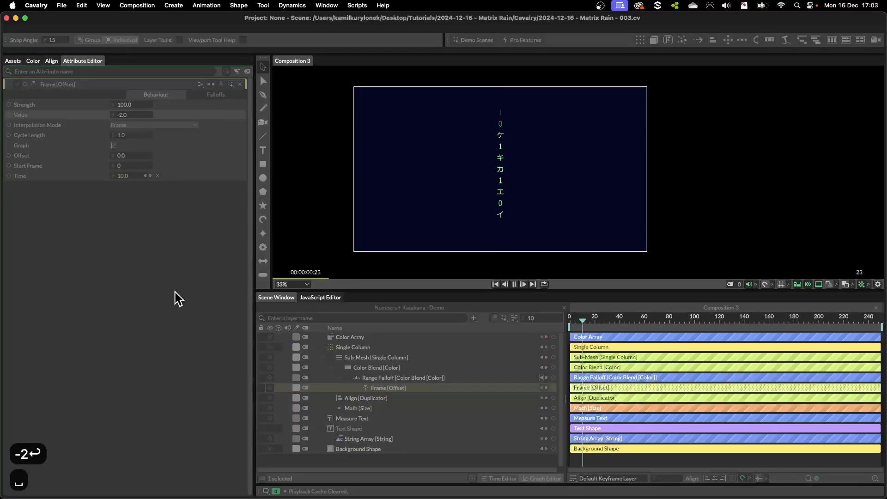
# Add a Duplicator of Single Column with Linear horizontal distribution and Count 9
pyautogui.click(352, 347)
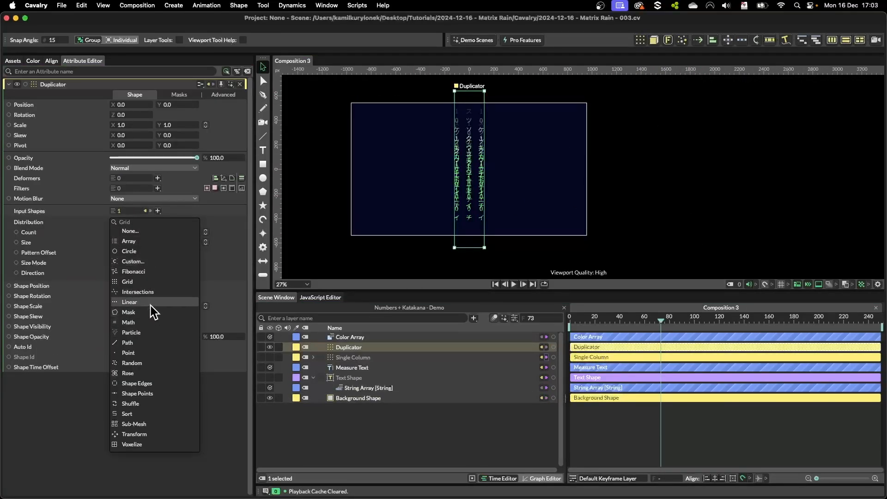
pyautogui.click(129, 302)
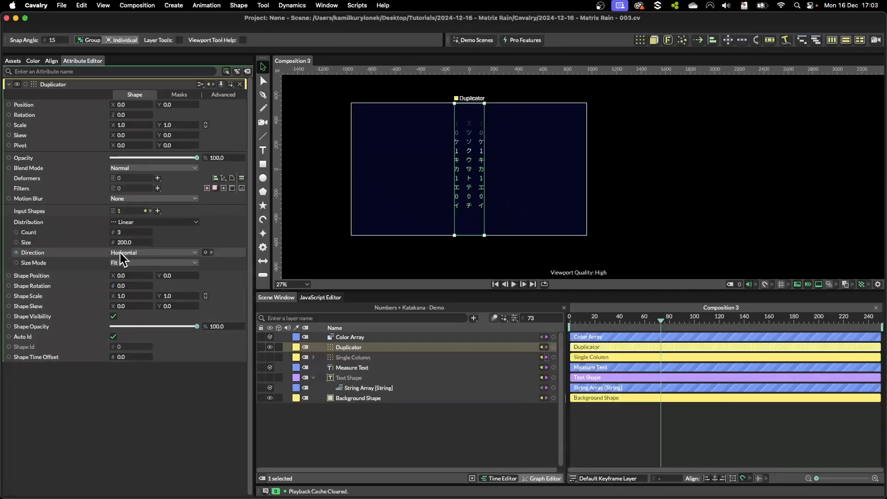
pyautogui.click(152, 263)
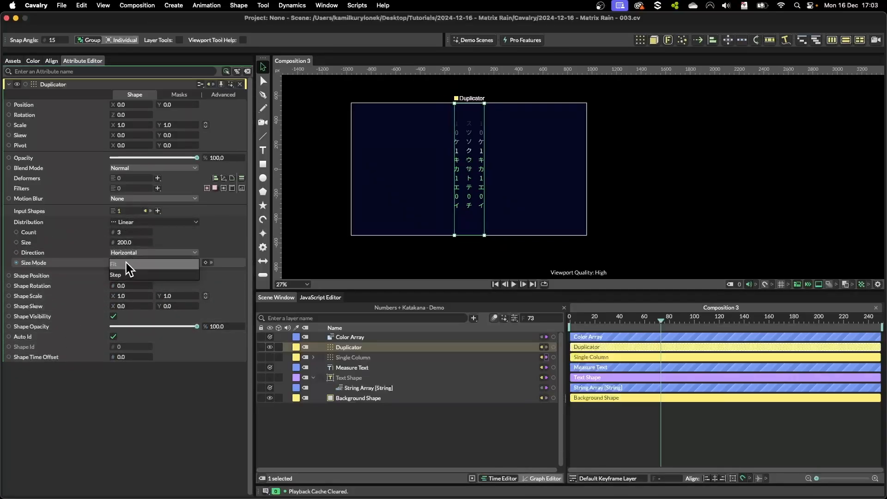
pyautogui.click(117, 265)
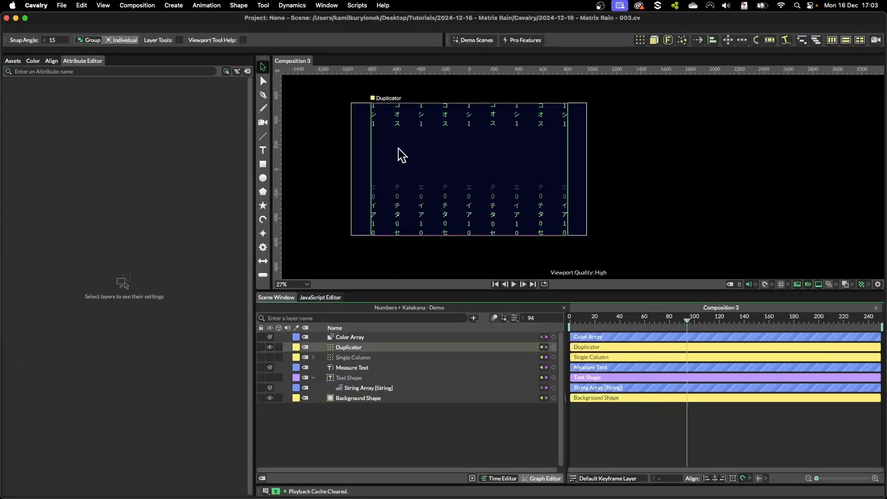
pyautogui.click(348, 347)
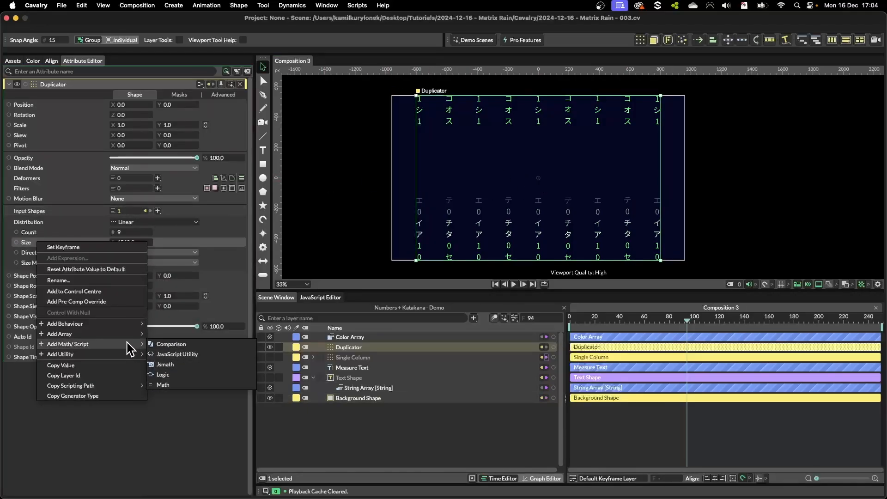
# Add a JavaScript Math utility to the Duplicator Size and rename its first input LetterWidth
pyautogui.click(164, 365)
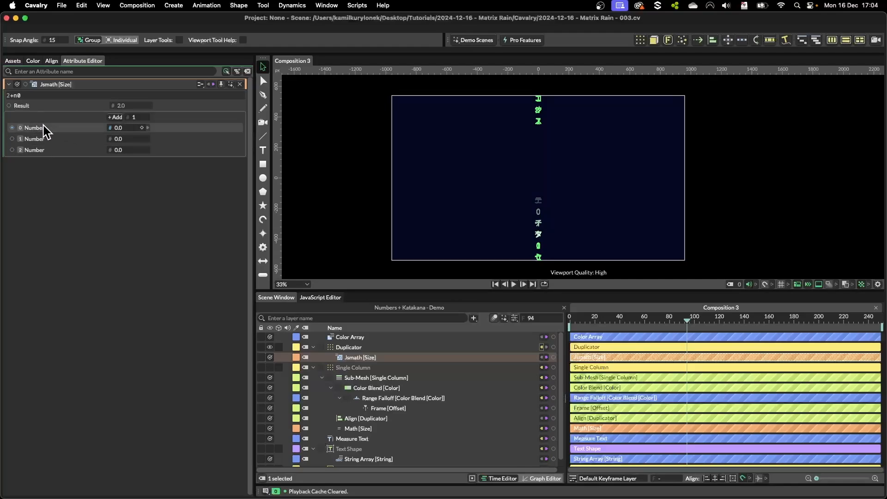
pyautogui.moveTo(41, 131)
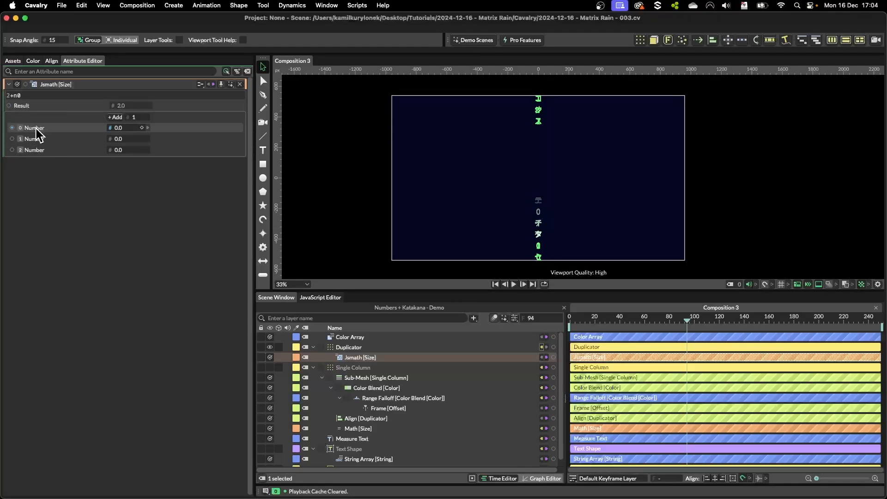
pyautogui.rightClick(34, 127)
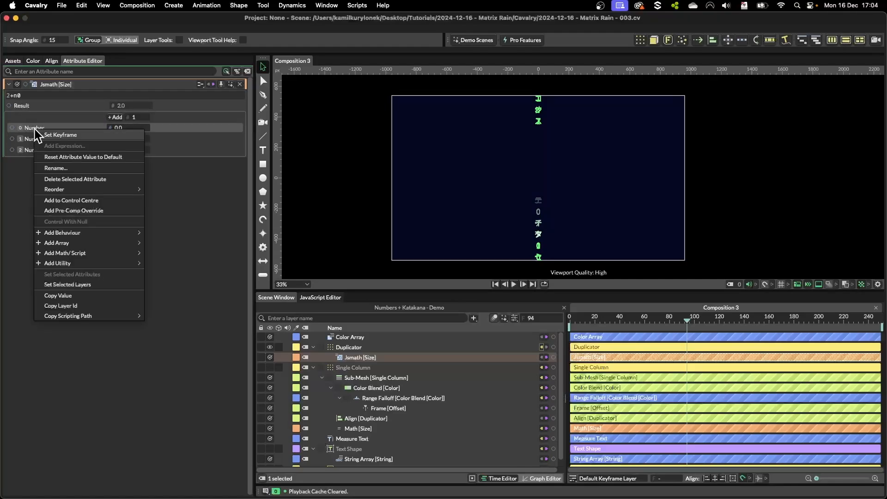
pyautogui.click(55, 168)
pyautogui.write('Comp Widt')
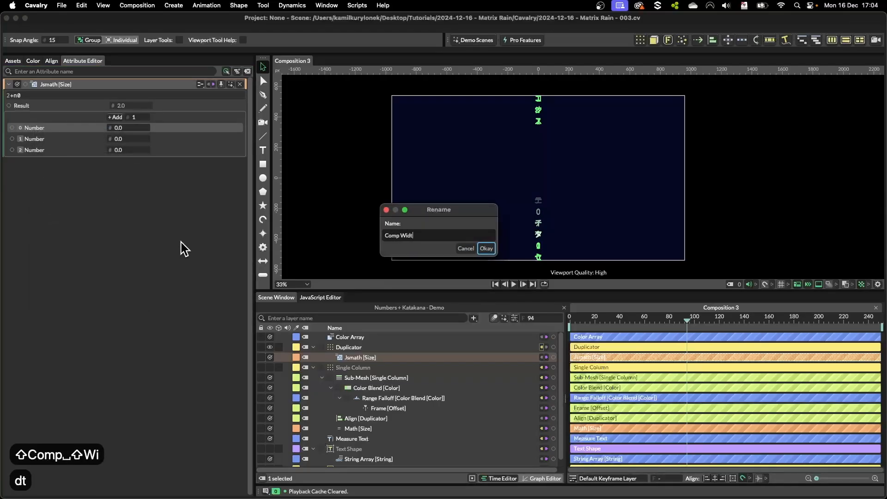
pyautogui.write('LetterWidth')
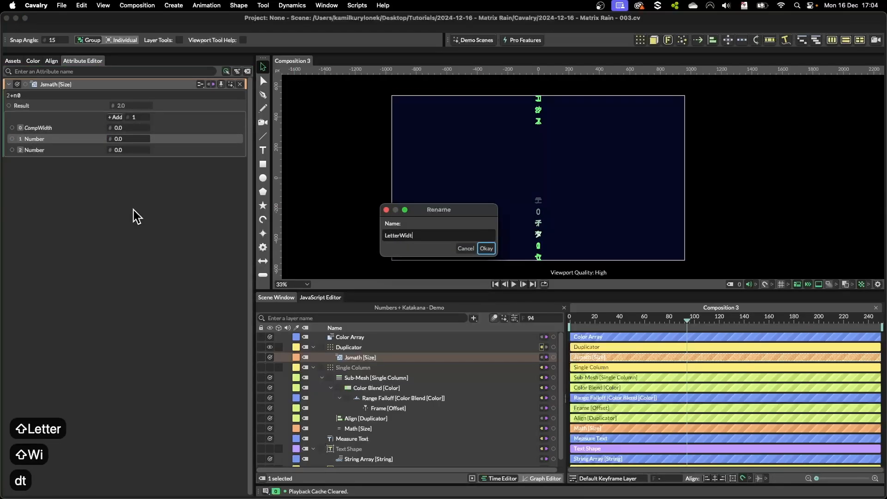
pyautogui.click(485, 249)
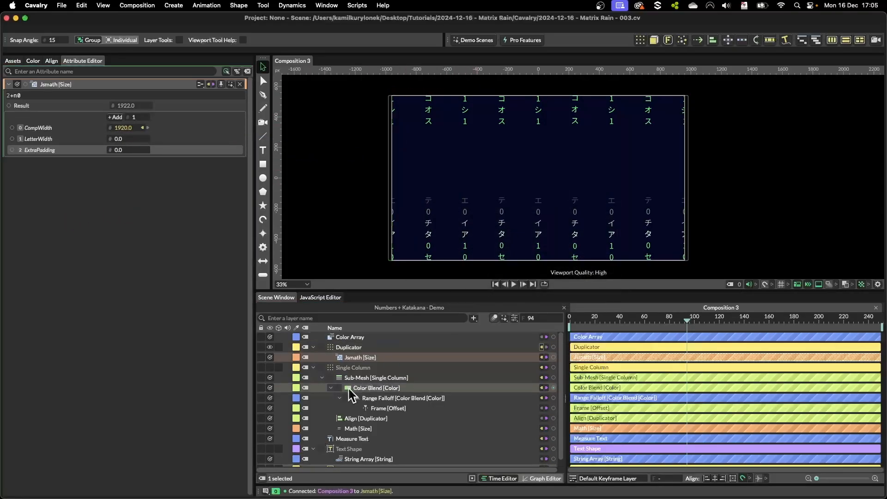
# Link the Measure Text width to LetterWidth and enter the ExtraPadding value
pyautogui.click(352, 439)
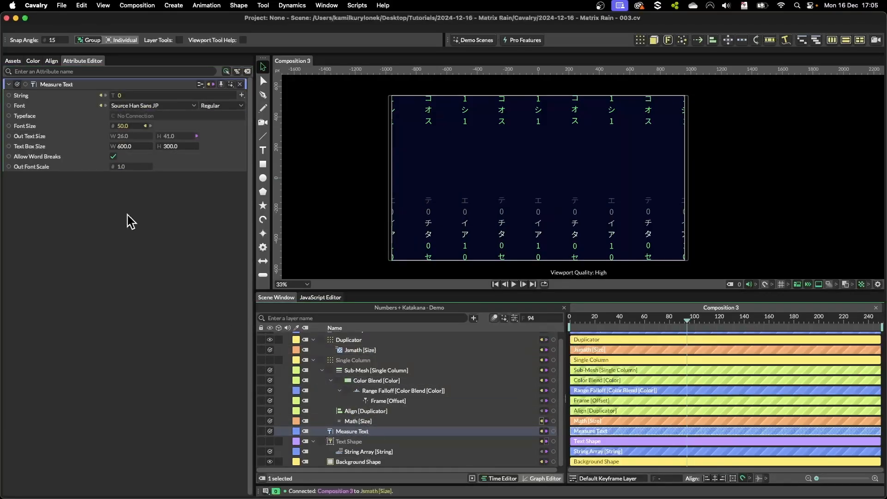
pyautogui.click(360, 350)
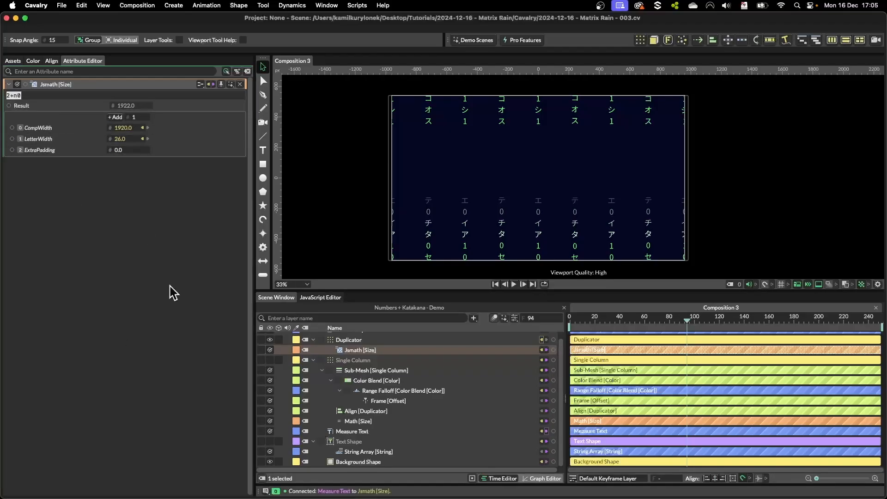
pyautogui.moveTo(68, 240)
pyautogui.write('n')
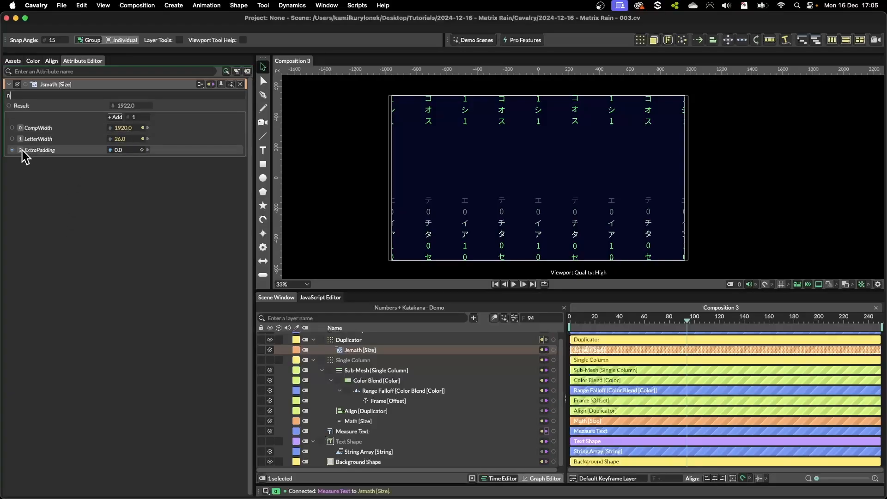
pyautogui.write('15')
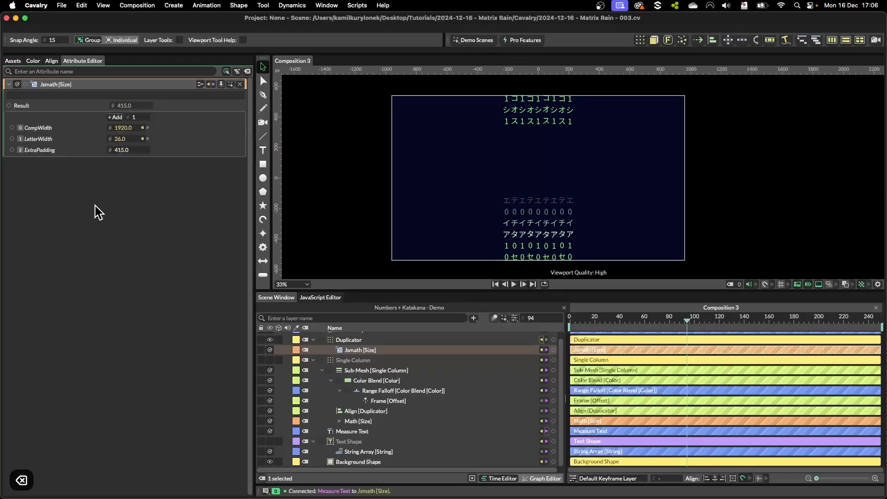
pyautogui.moveTo(98, 196)
pyautogui.write('n')
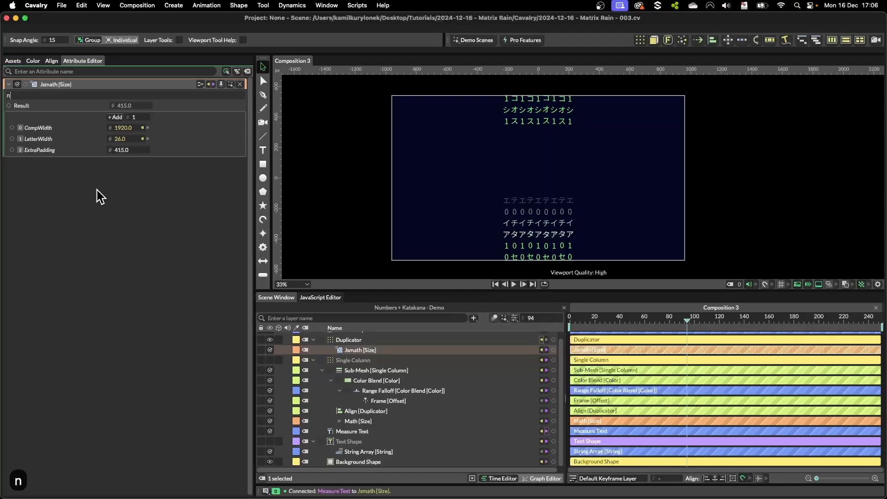
# Edit the JavaScript expression to n0-n1-n2
pyautogui.write('0-')
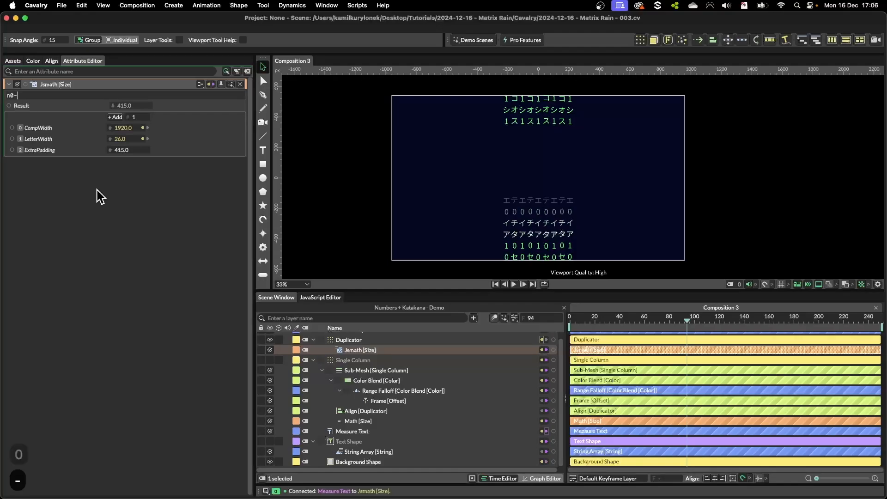
pyautogui.write('n1')
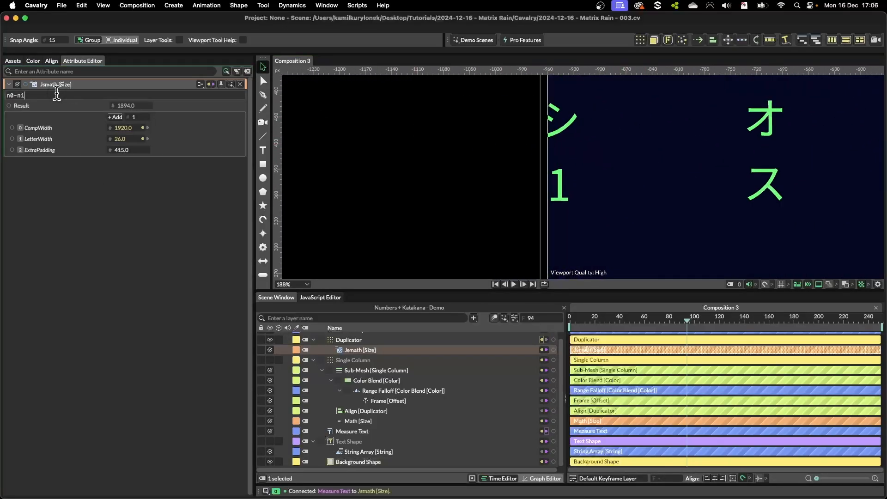
pyautogui.write('-n2;')
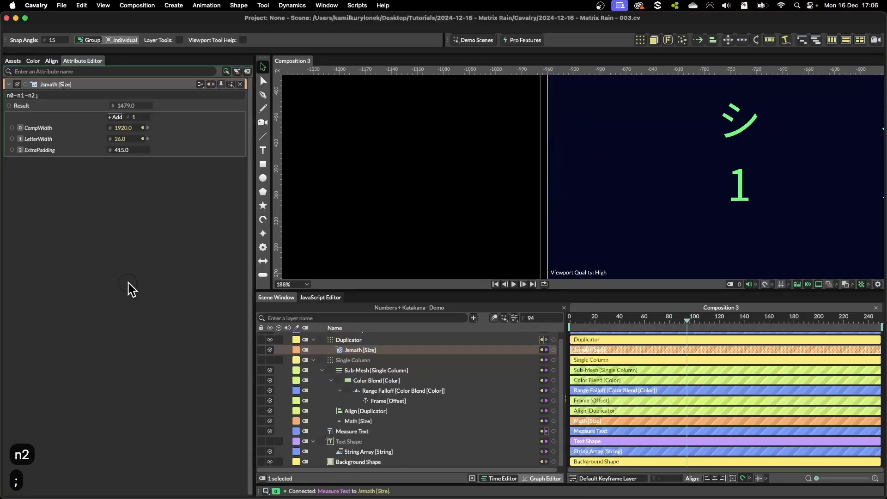
pyautogui.doubleClick(121, 150)
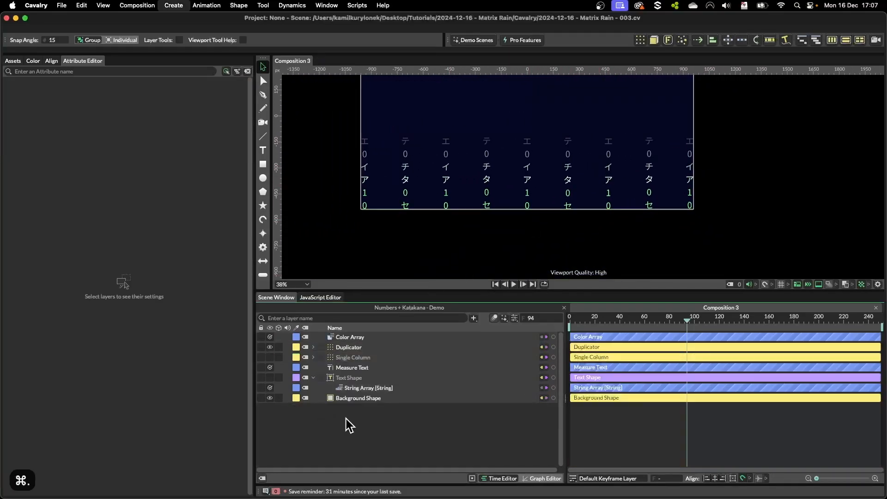
# Add a CTRL Value Array and rename its values Font Size and Number of Columns
pyautogui.click(473, 318)
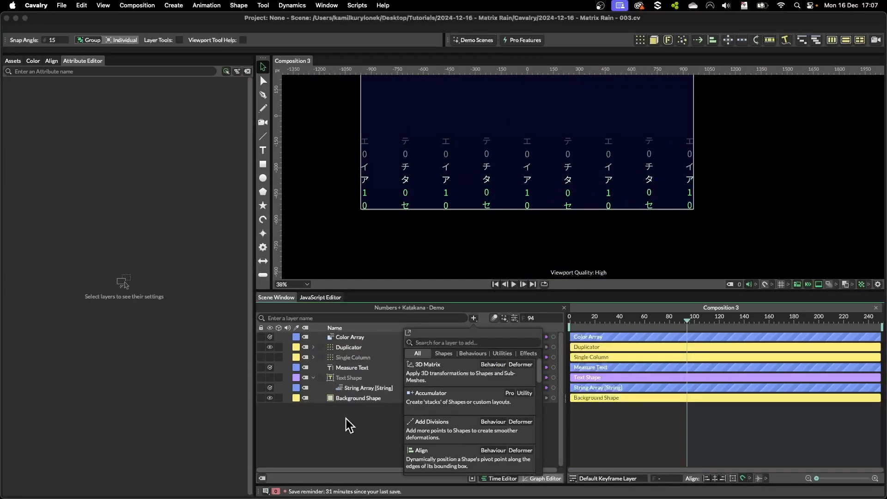
pyautogui.write('value_a')
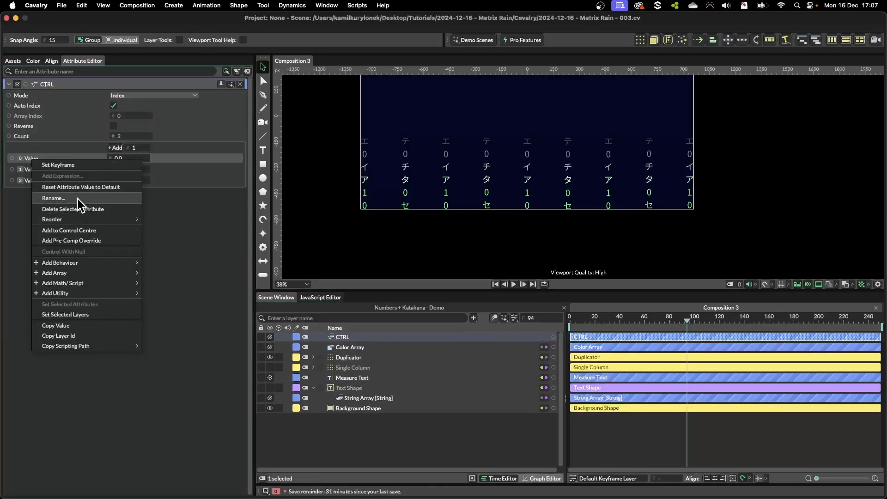
pyautogui.click(54, 198)
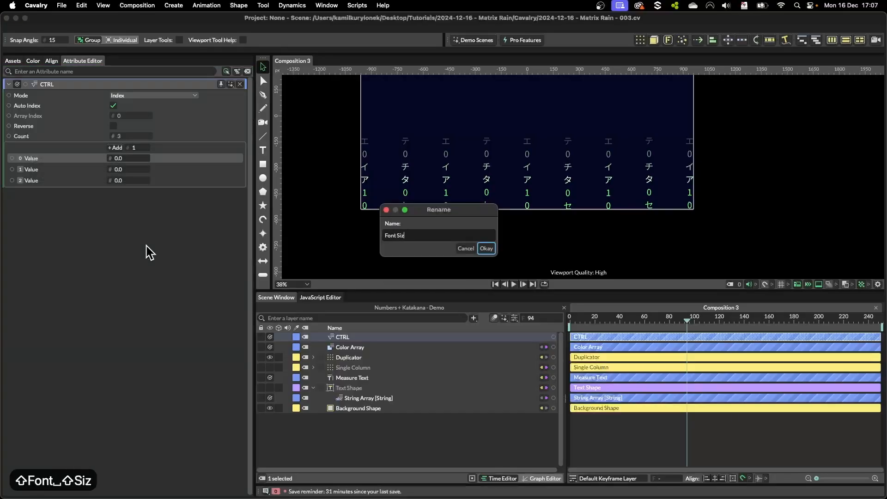
pyautogui.click(485, 248)
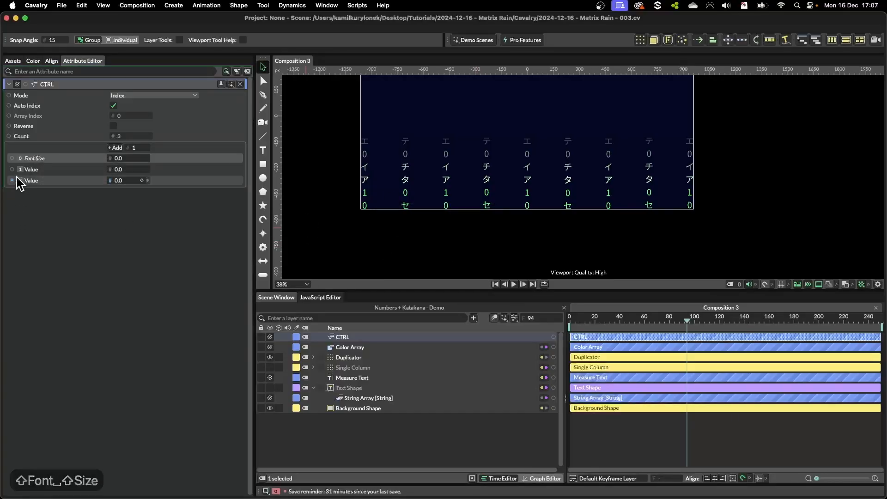
pyautogui.rightClick(30, 180)
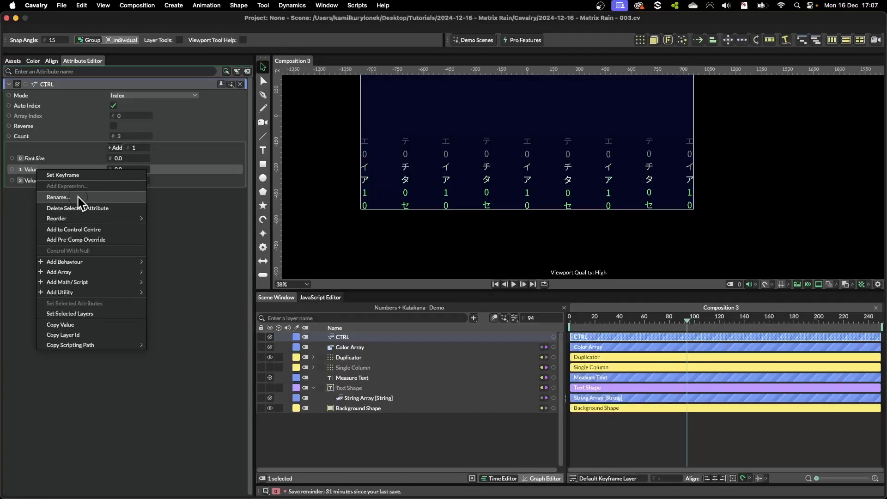
pyautogui.click(58, 197)
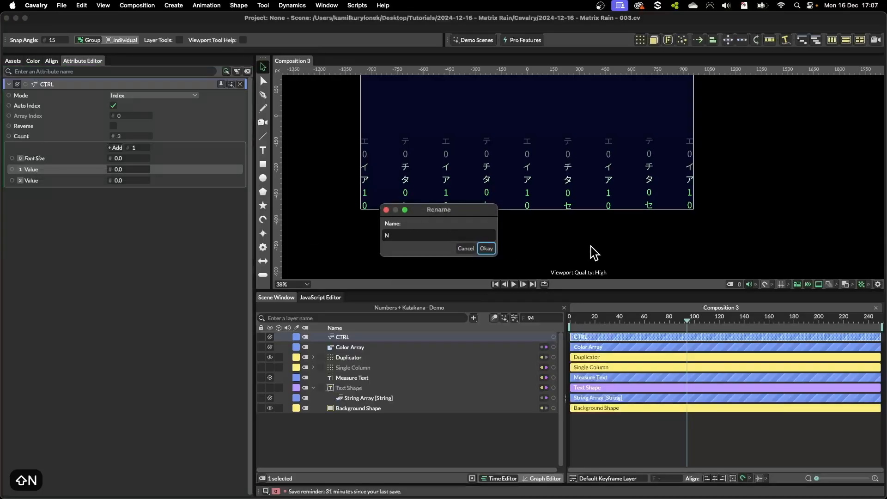
pyautogui.write('umber of Col')
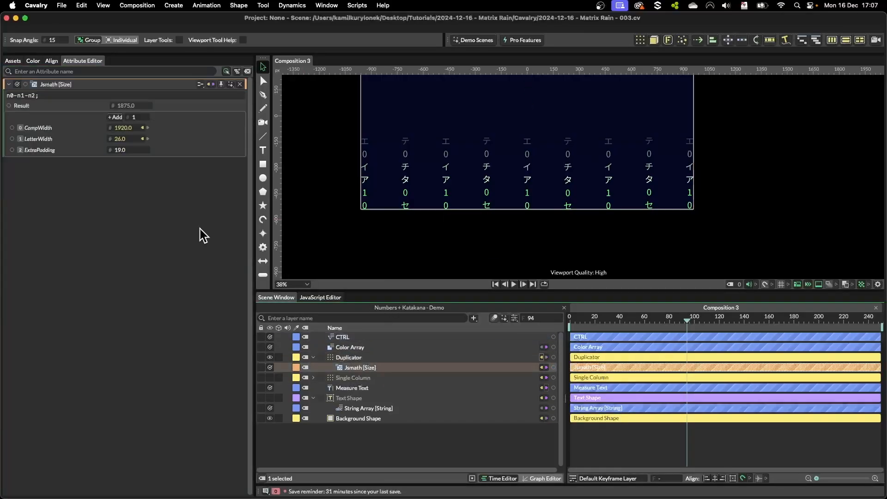
pyautogui.click(350, 398)
pyautogui.write('50')
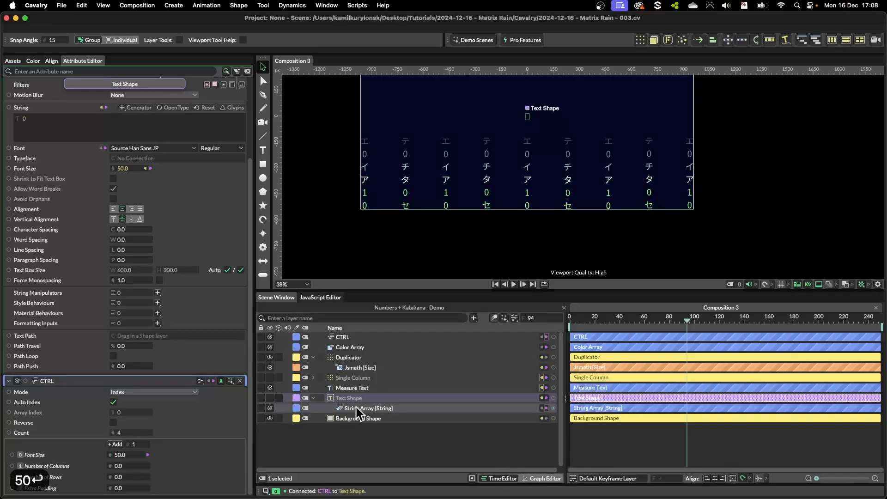
# Link CTRL's columns, rows and padding to Duplicator Count, Column Count and ExtraPadding, entering 19
pyautogui.click(349, 358)
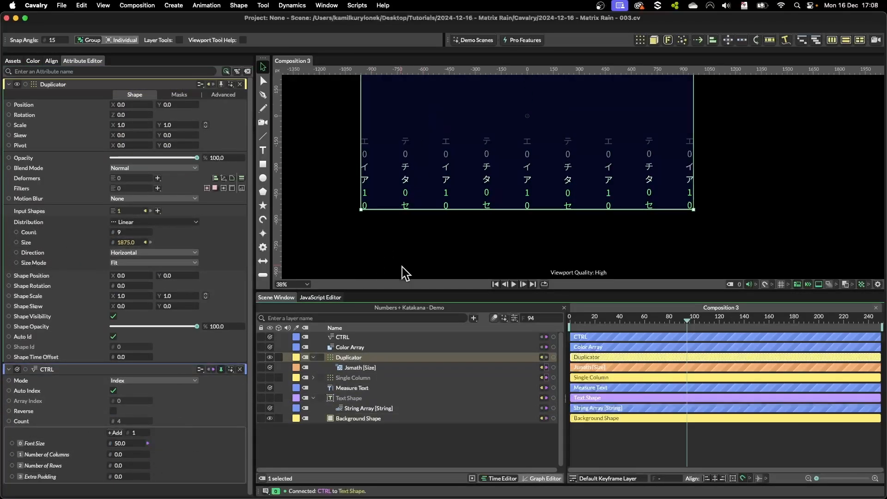
pyautogui.moveTo(574, 171)
pyautogui.write('15')
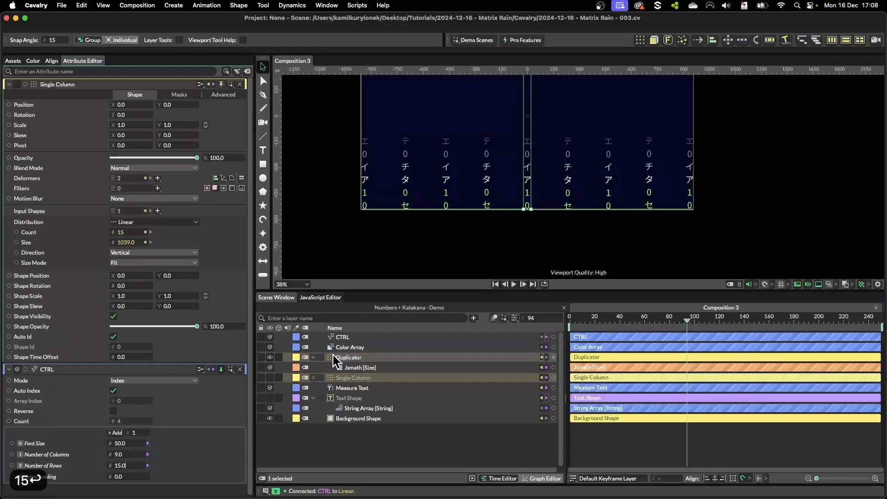
pyautogui.click(360, 367)
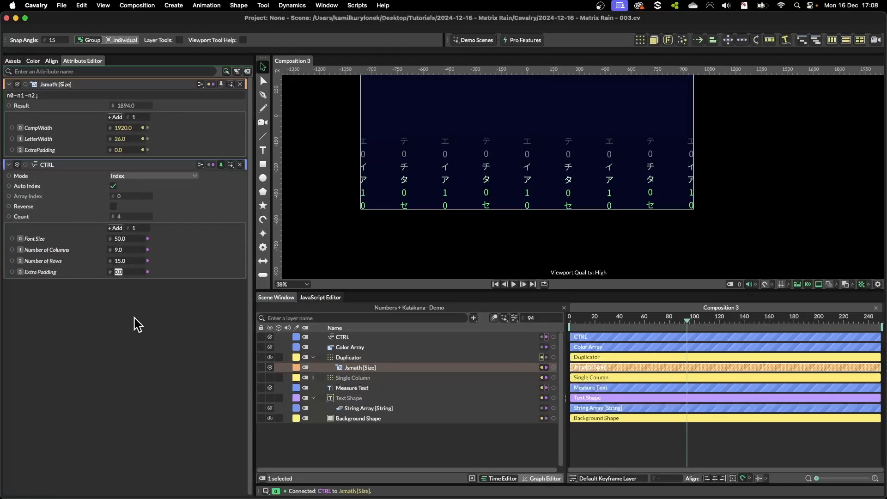
pyautogui.write('19')
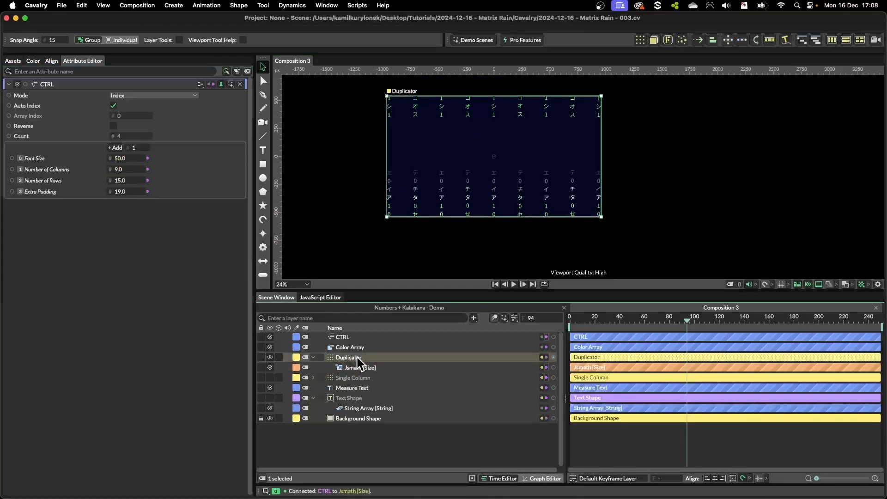
# Enter CTRL font size 20, drag columns to 56, rows 26, padding 10, then scrub ahead
pyautogui.click(350, 357)
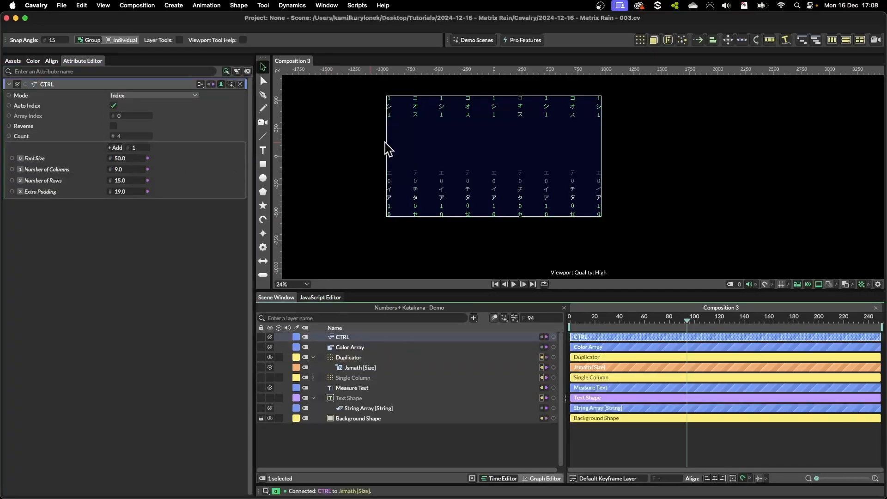
pyautogui.write('2')
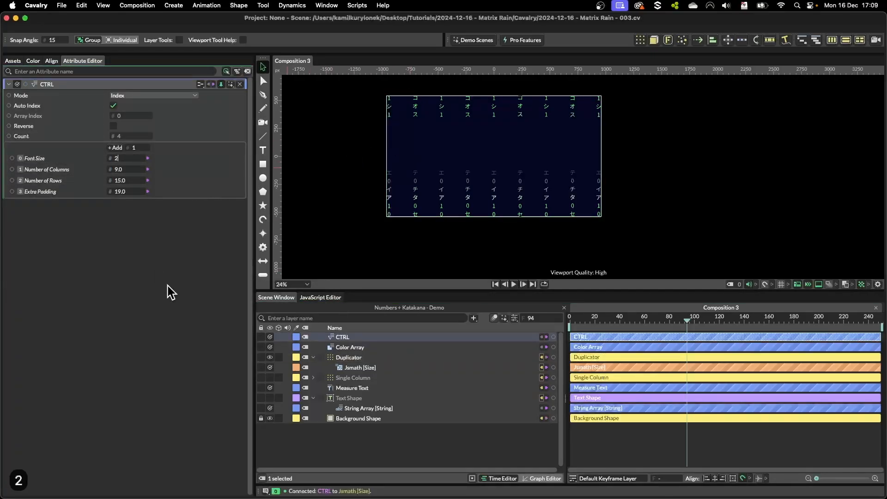
pyautogui.write('25')
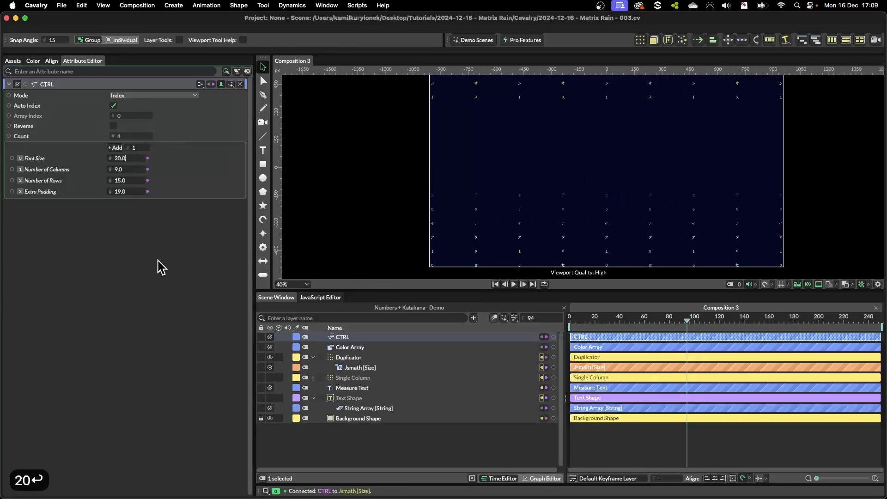
pyautogui.click(119, 169)
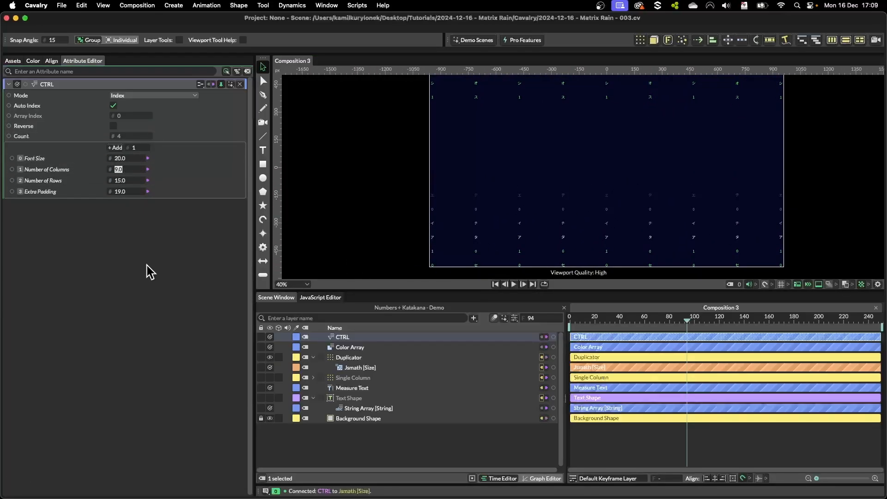
pyautogui.write('20')
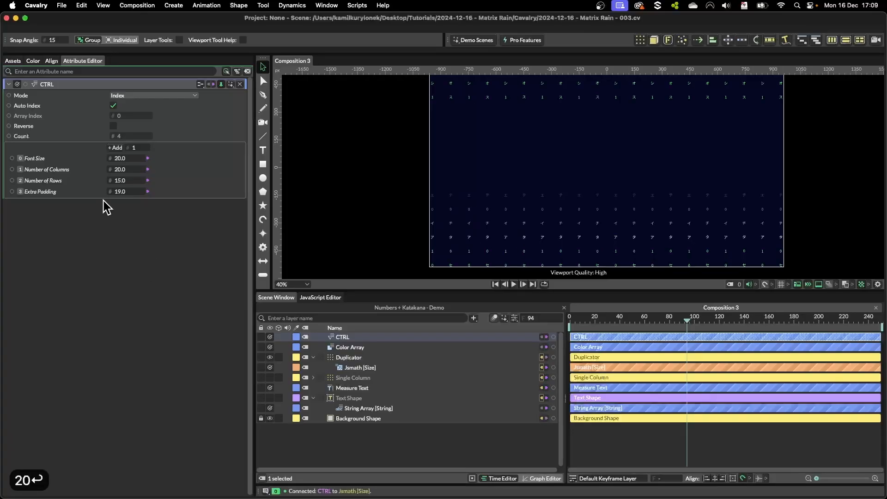
pyautogui.moveTo(133, 170); pyautogui.dragTo(147, 169)
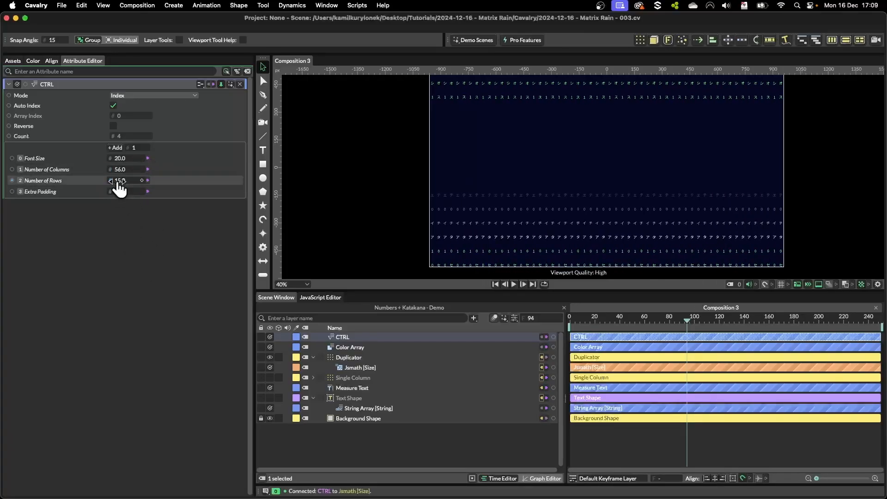
pyautogui.moveTo(122, 180); pyautogui.dragTo(133, 180)
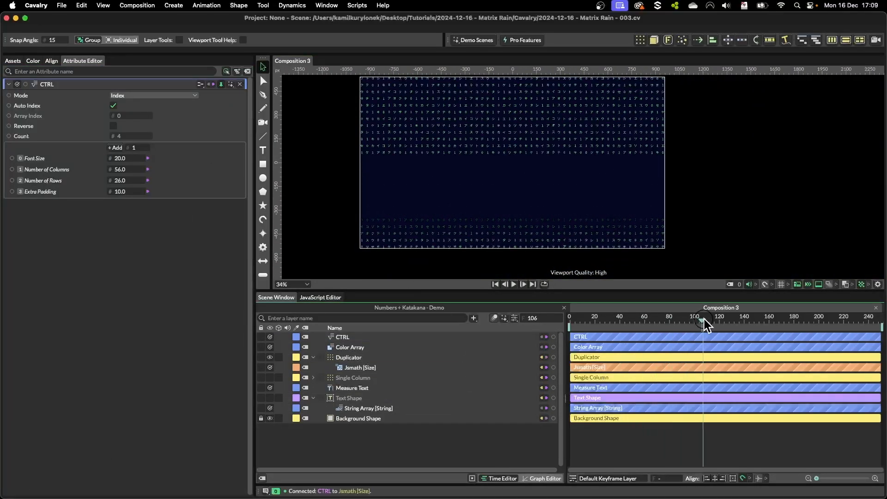
pyautogui.moveTo(706, 321); pyautogui.dragTo(764, 322)
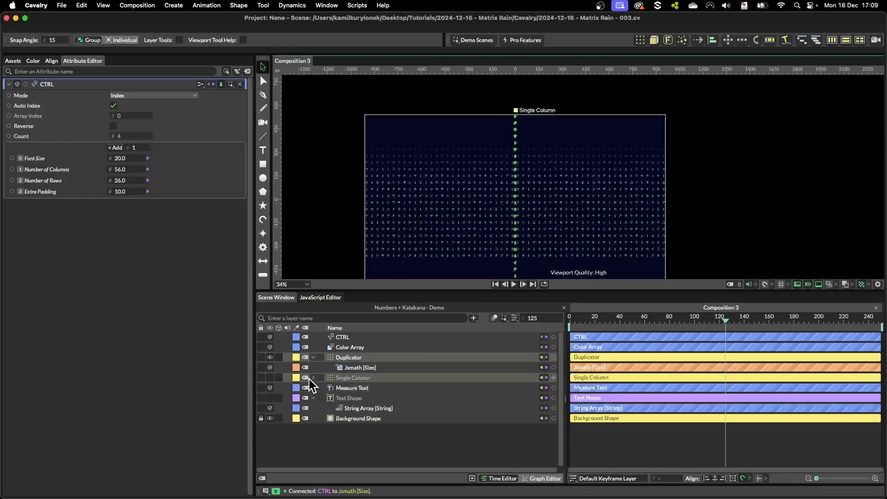
# Open the Color Blend's Range Falloff graph and reshape its curve's start and end points
pyautogui.click(312, 378)
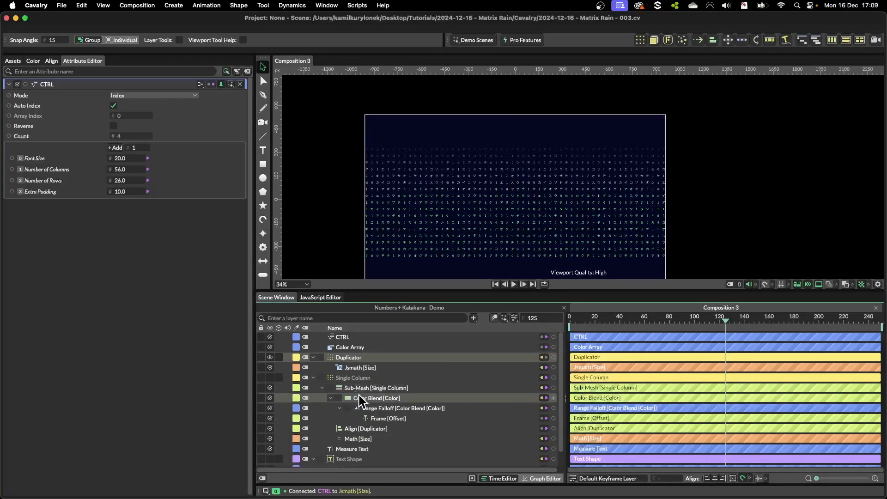
pyautogui.click(378, 398)
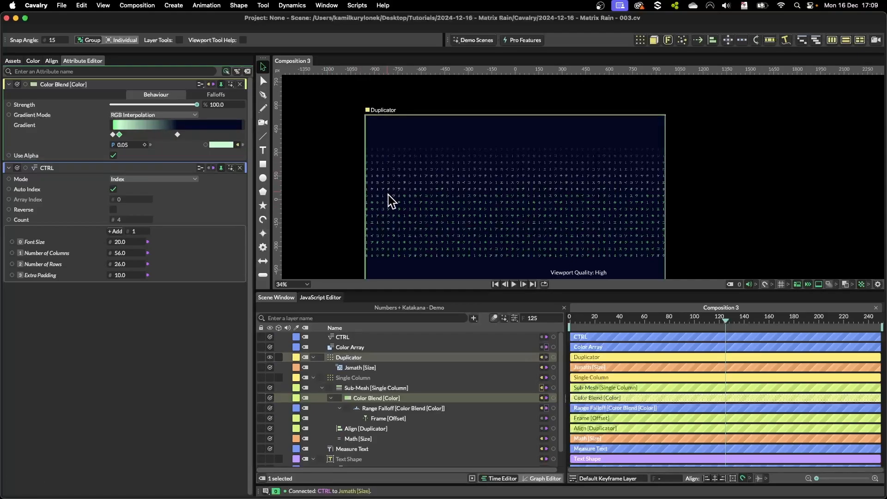
pyautogui.click(403, 408)
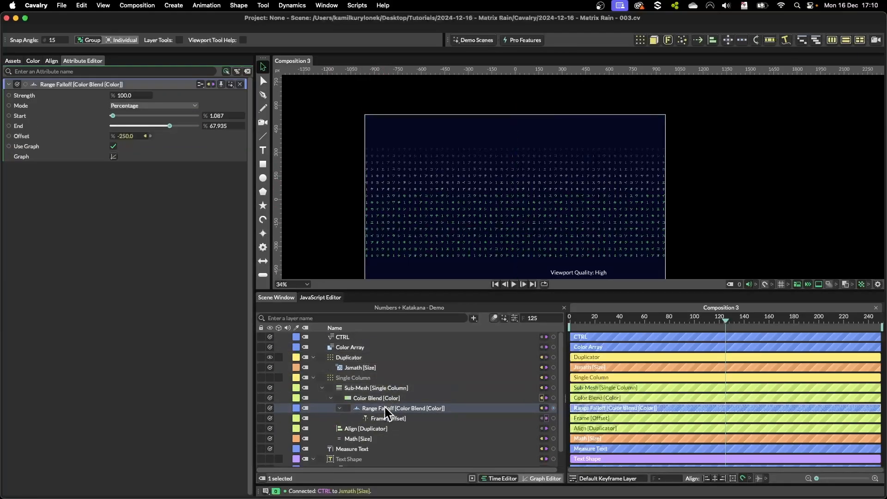
pyautogui.click(113, 157)
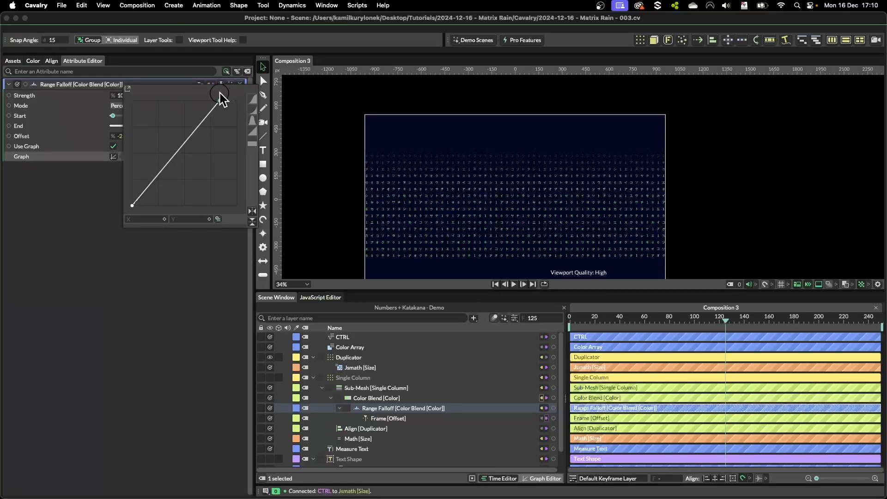
pyautogui.moveTo(221, 93); pyautogui.dragTo(128, 187)
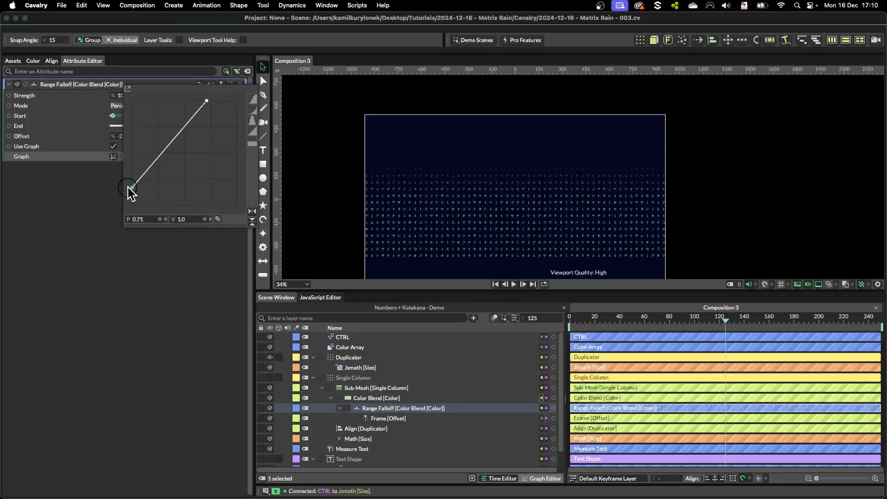
pyautogui.moveTo(129, 188); pyautogui.dragTo(156, 182)
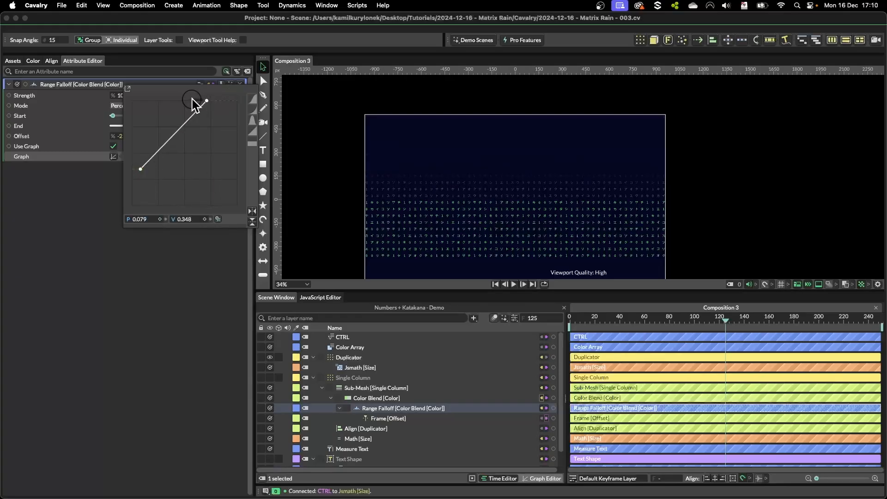
pyautogui.moveTo(203, 103); pyautogui.dragTo(186, 101)
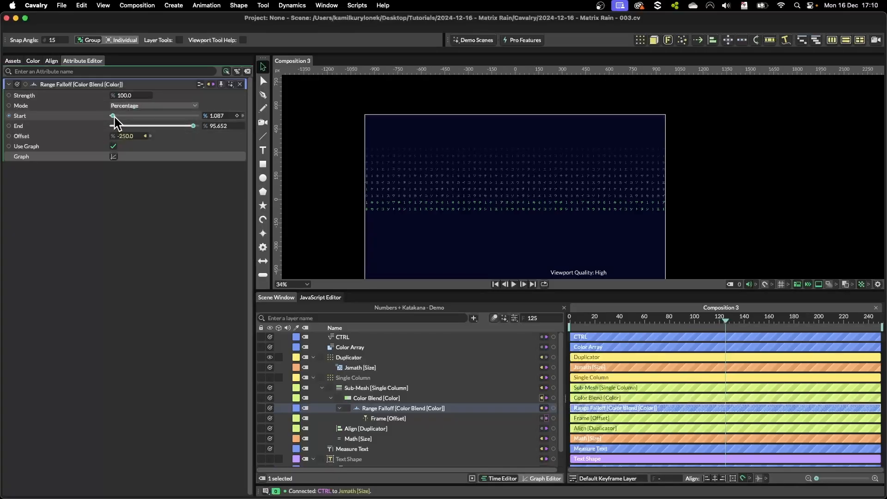
# Set the Range Falloff Start to about 8.15% and End to about 84.78%
pyautogui.moveTo(112, 116); pyautogui.dragTo(120, 117)
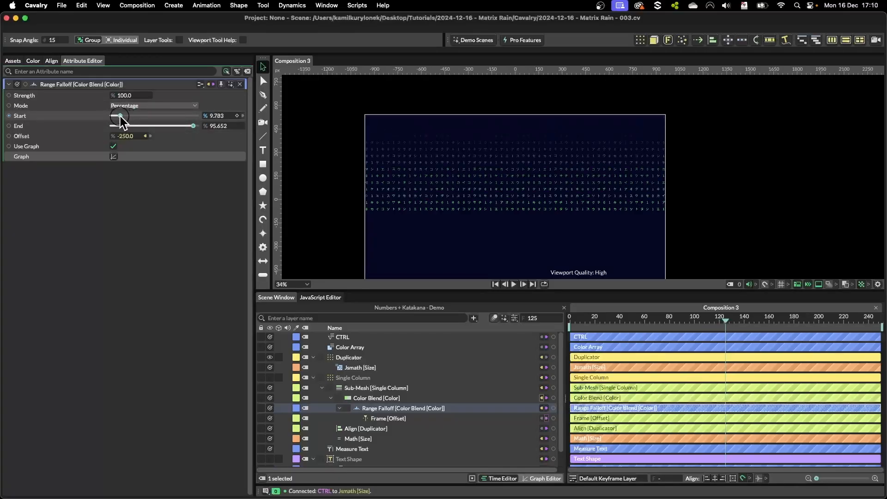
pyautogui.moveTo(121, 116); pyautogui.dragTo(118, 116)
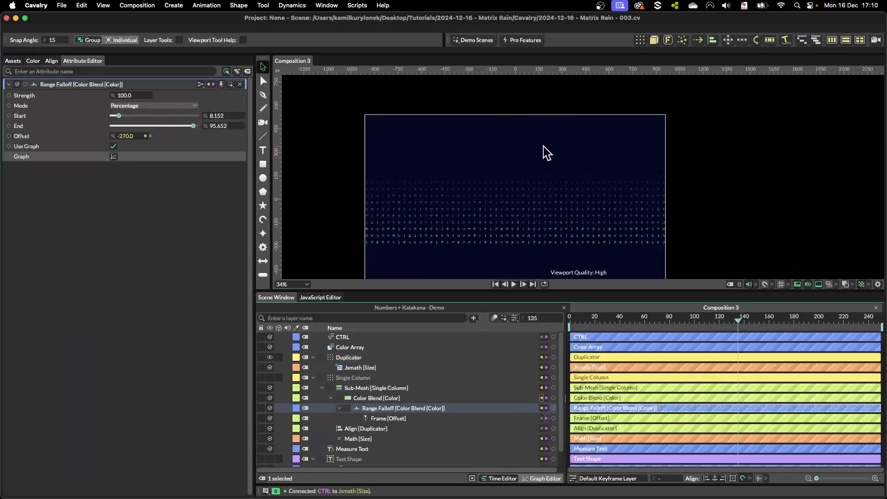
pyautogui.moveTo(193, 125); pyautogui.dragTo(189, 126)
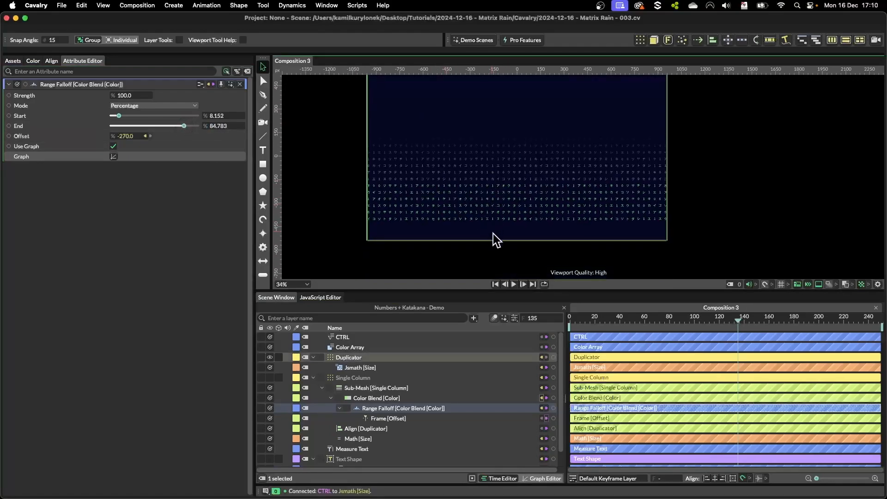
pyautogui.moveTo(177, 126); pyautogui.dragTo(187, 126)
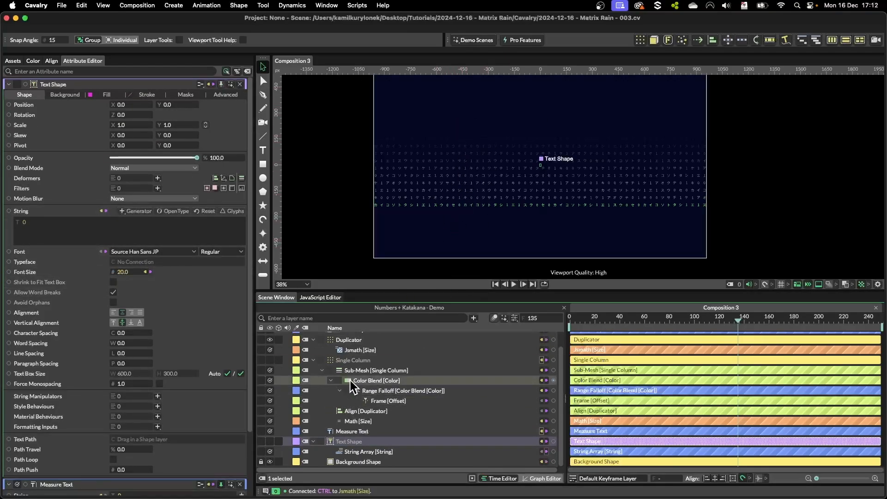
# Select the Color Blend Range Falloff and nudge its Start to about 3.3%
pyautogui.click(352, 360)
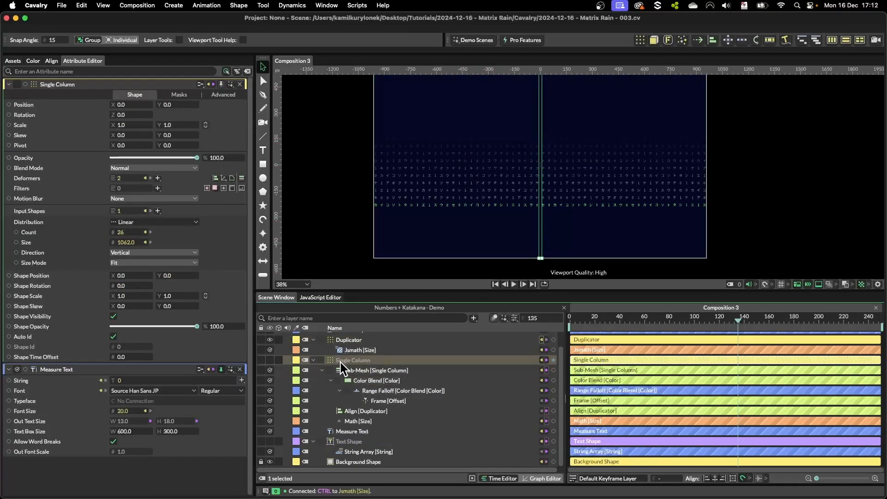
pyautogui.click(403, 390)
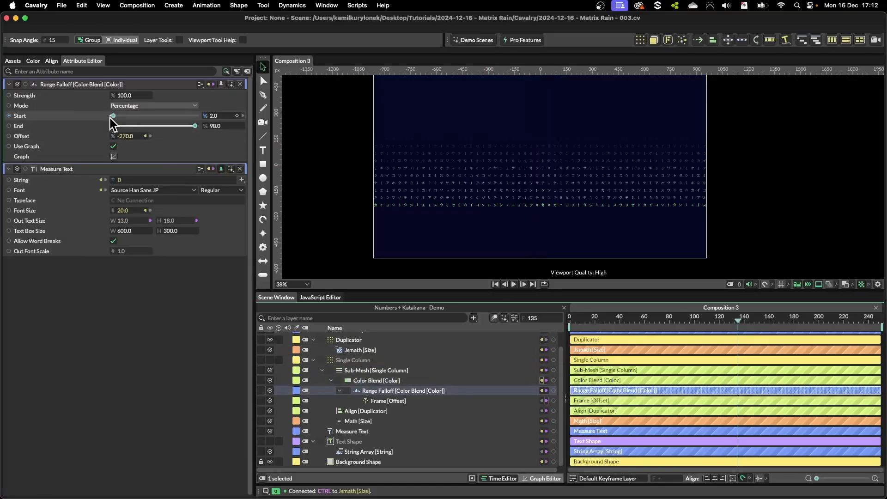
pyautogui.moveTo(112, 116); pyautogui.dragTo(113, 116)
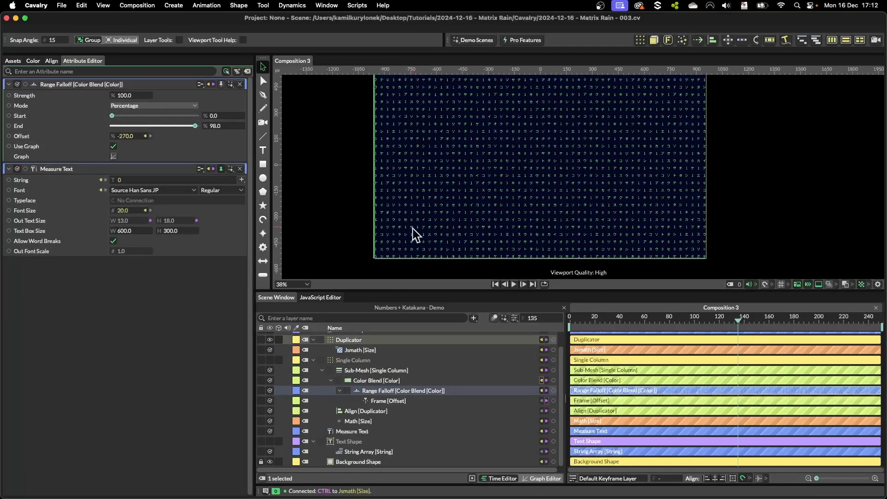
pyautogui.moveTo(112, 116); pyautogui.dragTo(116, 116)
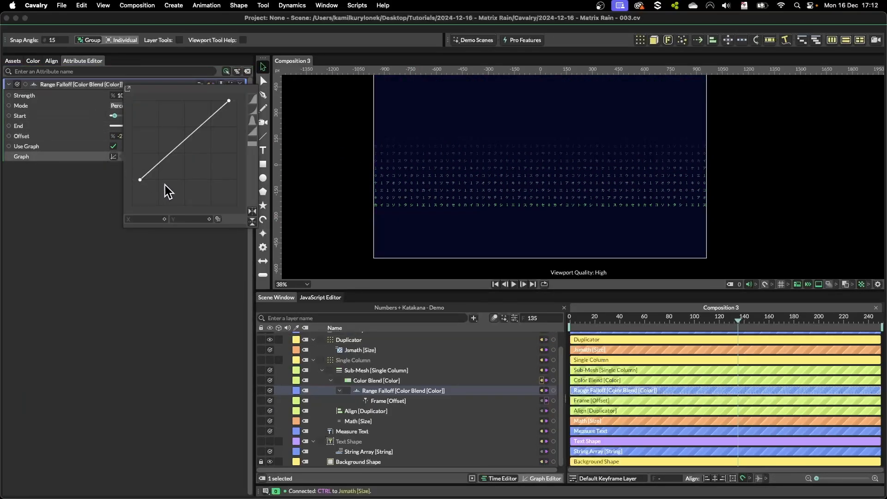
# Reposition the falloff curve's first point to ease the fade-in
pyautogui.moveTo(140, 180); pyautogui.dragTo(148, 195)
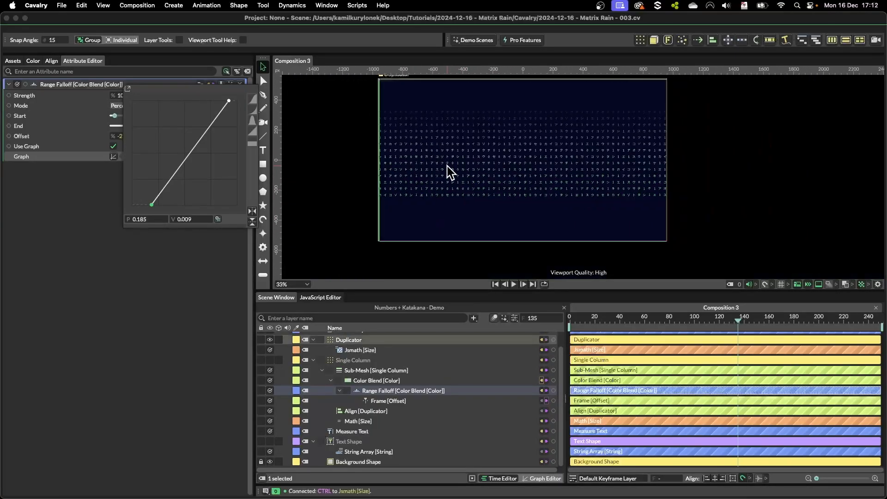
pyautogui.moveTo(152, 204); pyautogui.dragTo(146, 176)
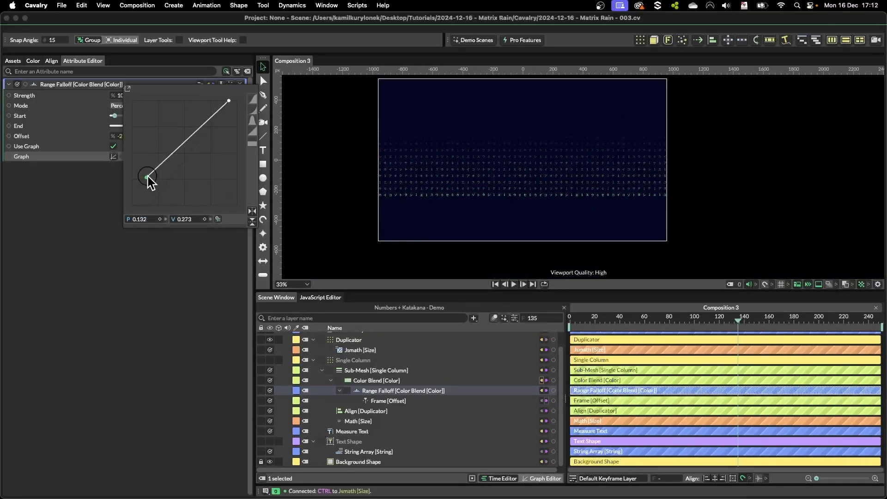
pyautogui.moveTo(147, 177); pyautogui.dragTo(146, 184)
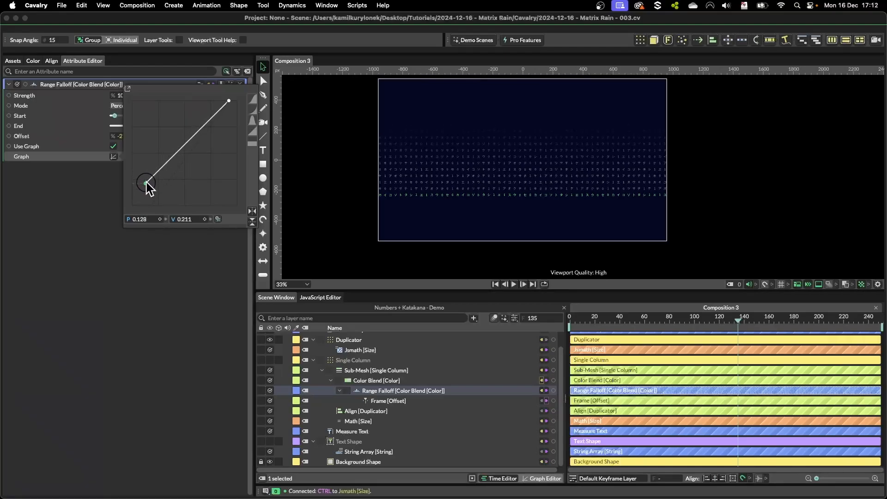
pyautogui.moveTo(146, 184); pyautogui.dragTo(215, 105)
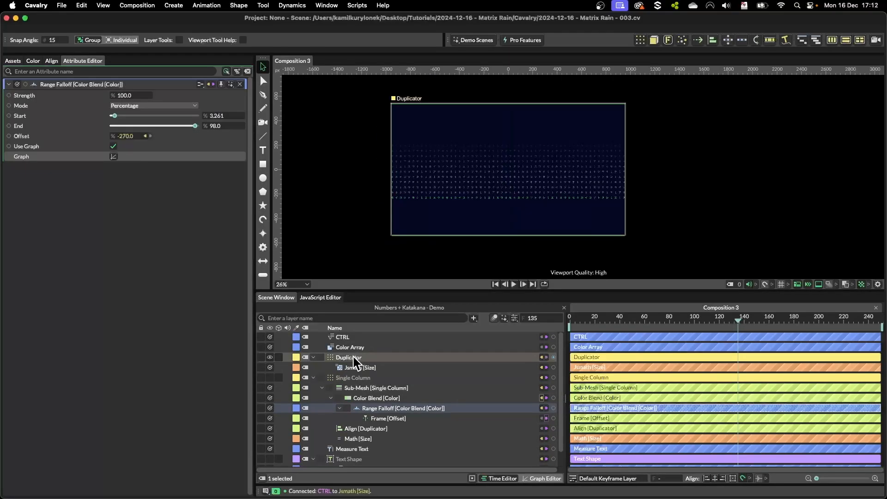
# Rename the Duplicator to 'Matrix Rain' and add a Stagger behaviour to Shape Time Offset
pyautogui.click(349, 357)
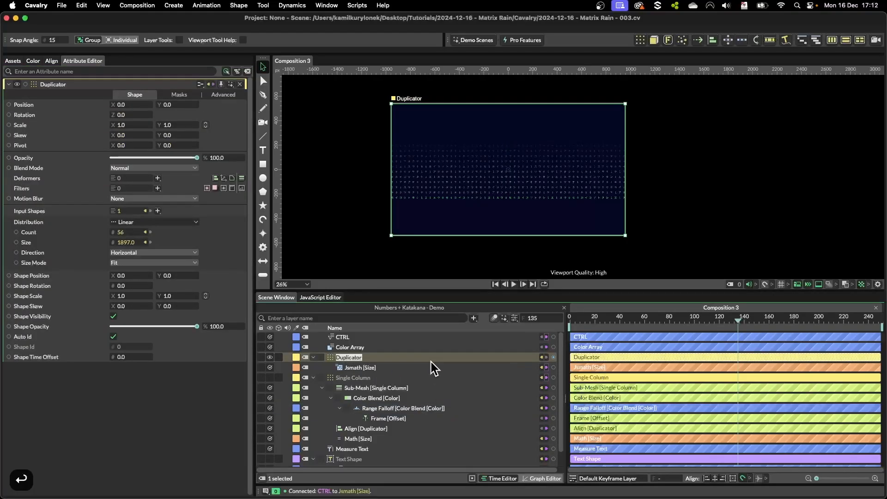
pyautogui.write('Matrix Rain')
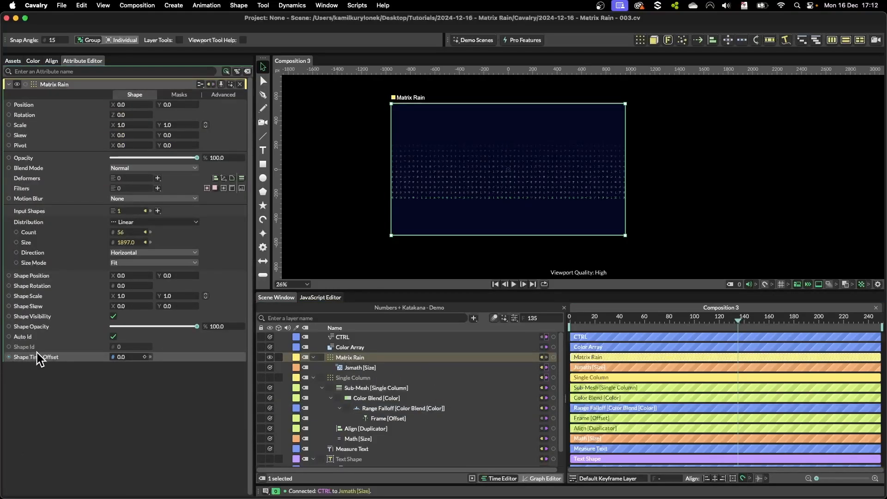
pyautogui.rightClick(37, 356)
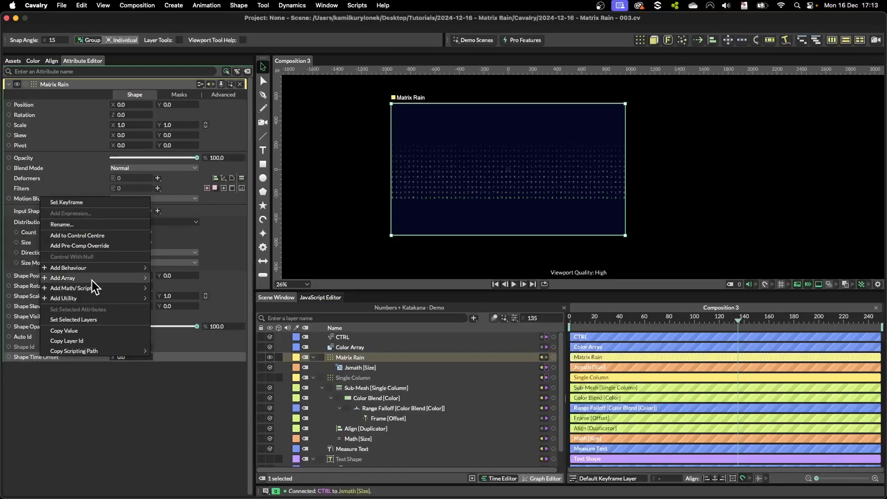
pyautogui.moveTo(68, 268)
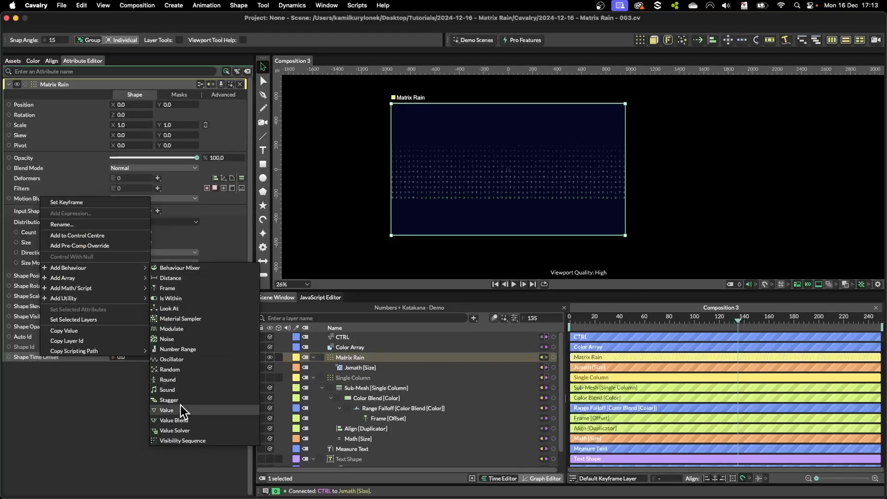
pyautogui.click(169, 400)
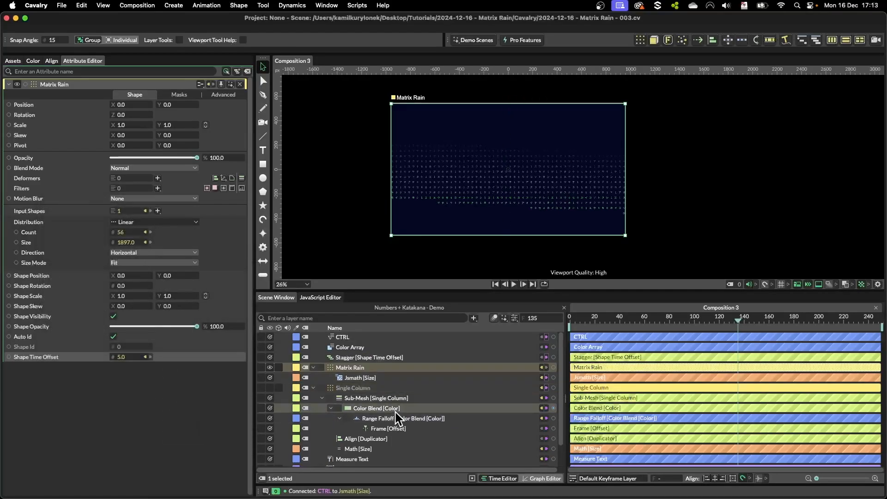
# Raise the stagger maximum to 90, then replace the Stagger with a Random behaviour
pyautogui.click(369, 358)
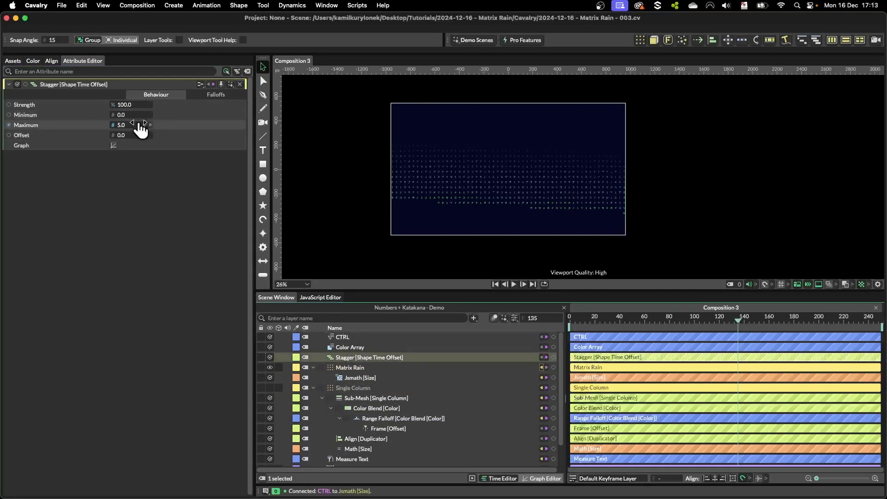
pyautogui.moveTo(121, 125); pyautogui.dragTo(169, 125)
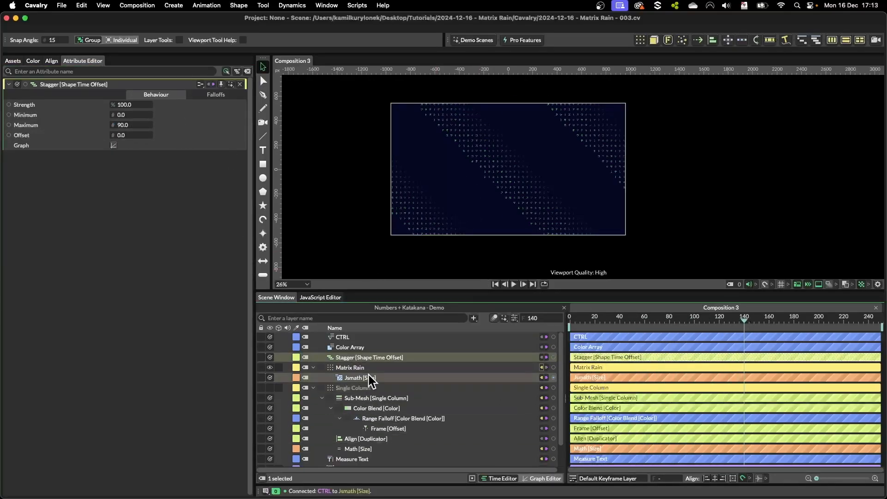
pyautogui.rightClick(350, 357)
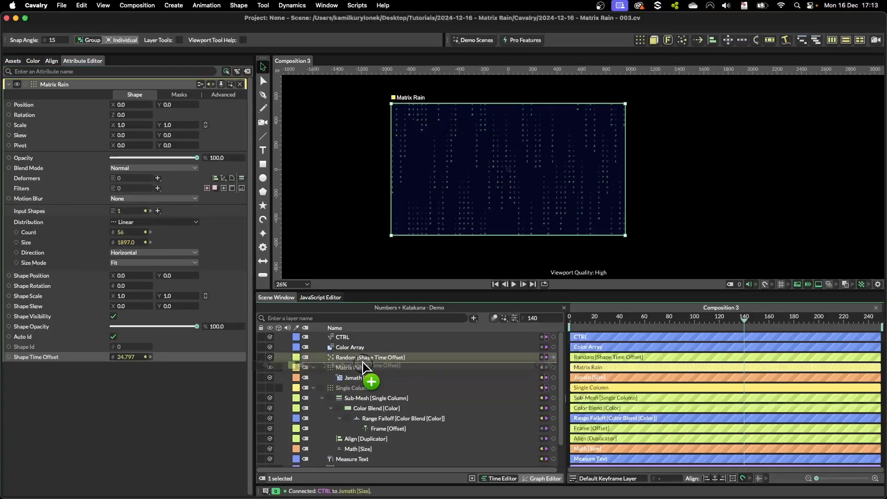
# Connect the Random Minimum to Maximum and add the expression 'value*-1' to Maximum
pyautogui.click(378, 368)
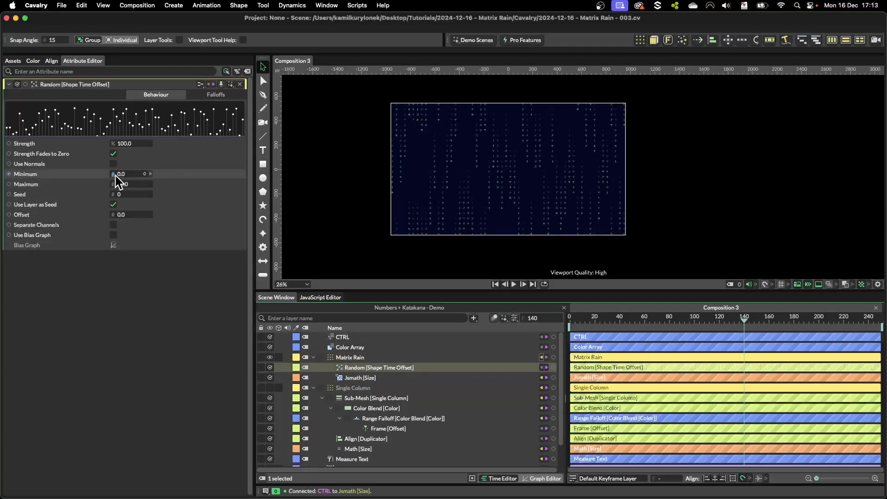
pyautogui.click(121, 174)
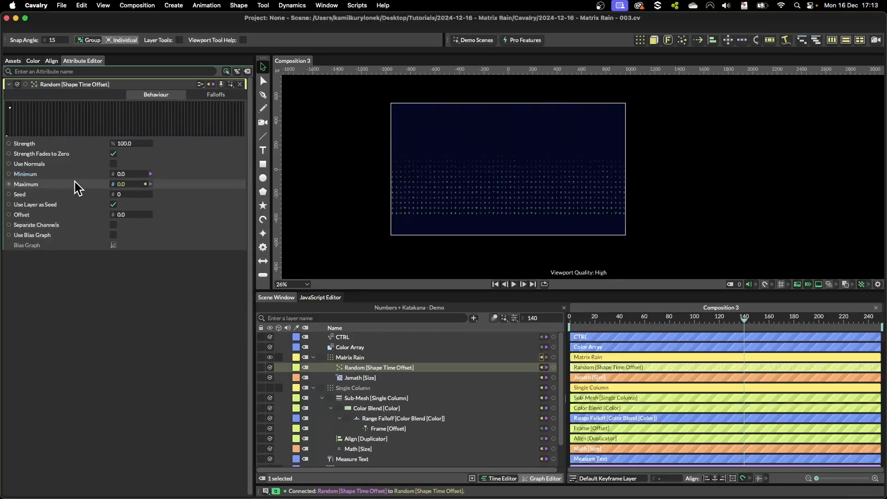
pyautogui.rightClick(77, 184)
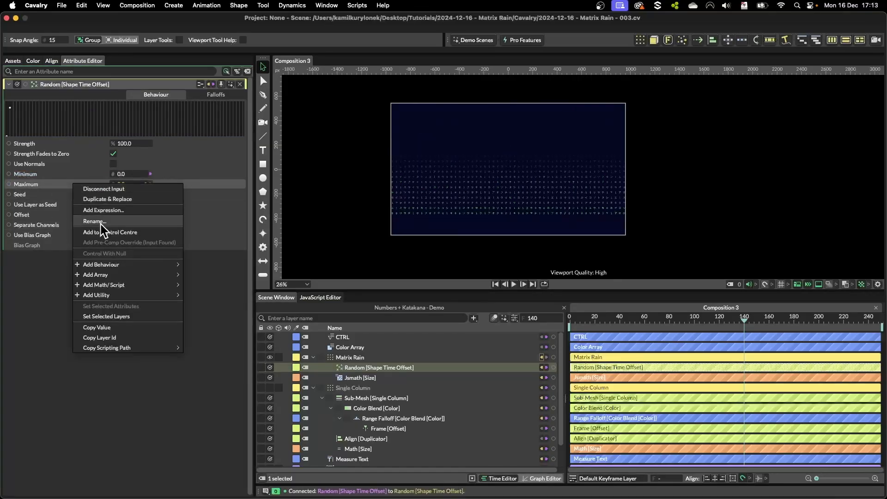
pyautogui.click(104, 210)
pyautogui.write('value*-1;')
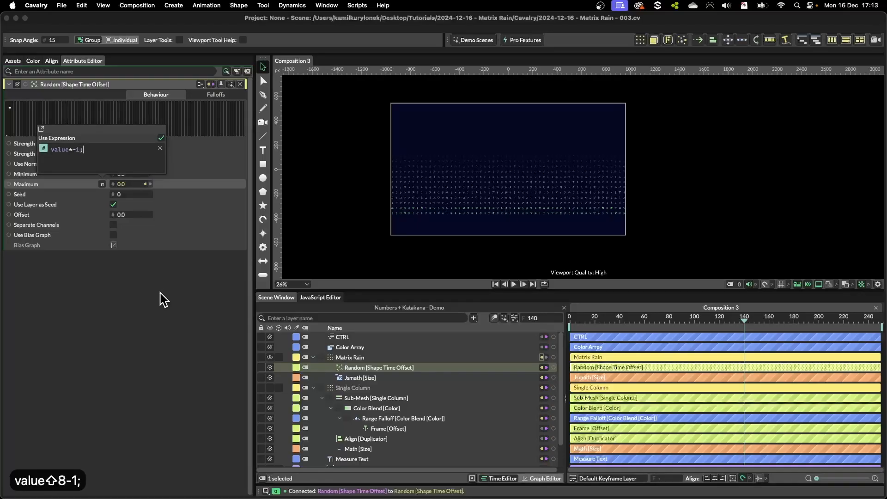
pyautogui.moveTo(129, 284)
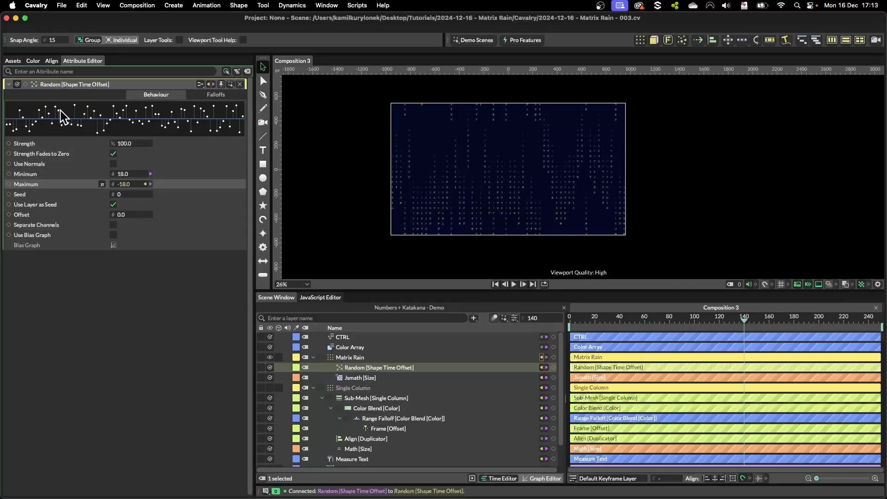
pyautogui.moveTo(161, 109)
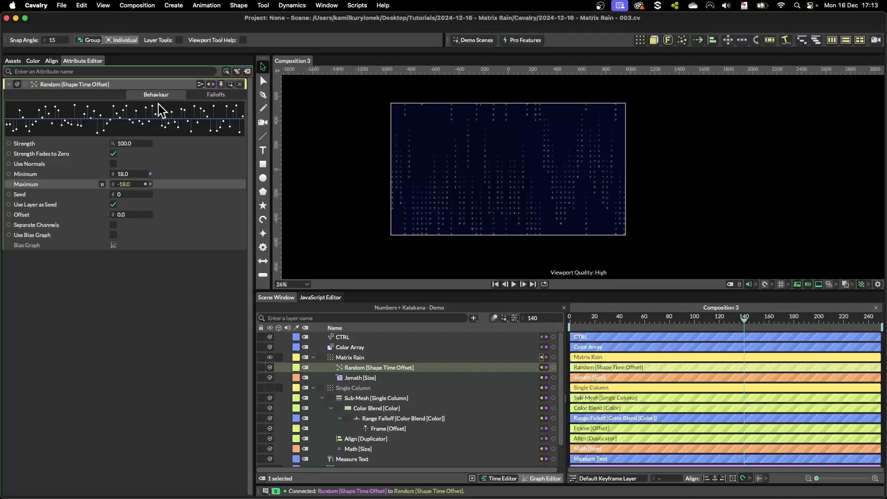
pyautogui.moveTo(198, 129)
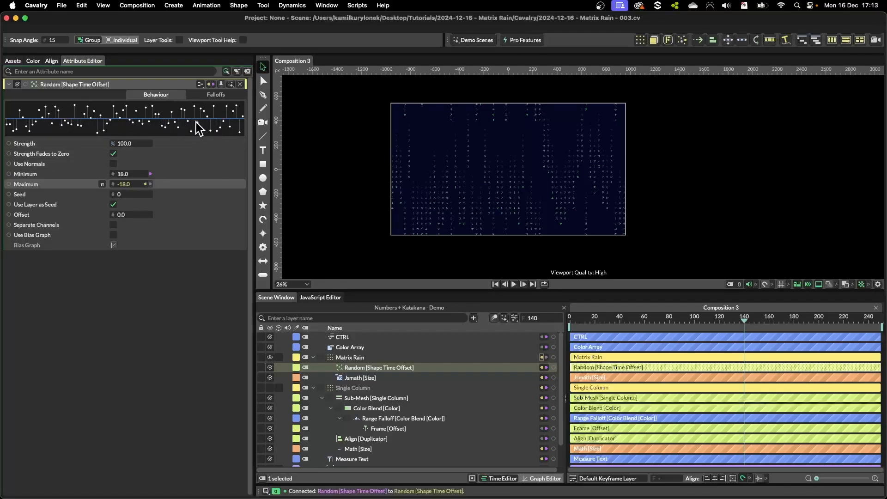
# Drag the random Minimum out so the offset range spans -123 to 123
pyautogui.moveTo(131, 174); pyautogui.dragTo(139, 174)
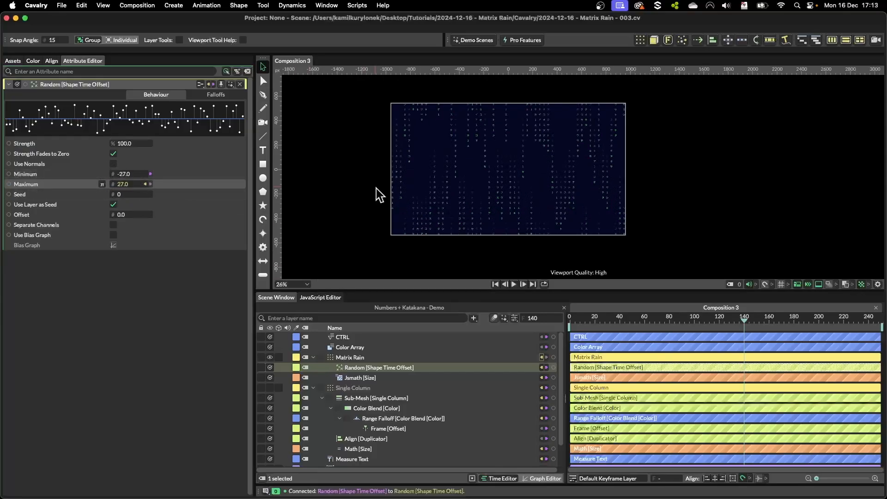
pyautogui.moveTo(758, 317); pyautogui.dragTo(636, 317)
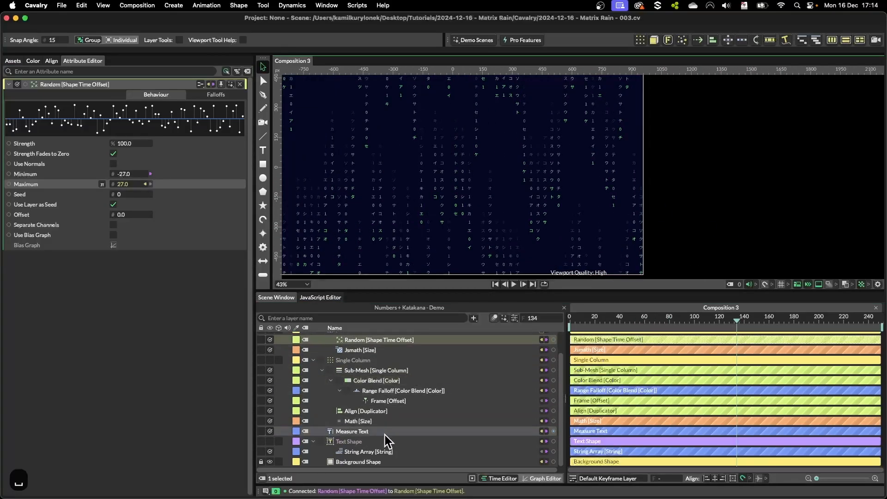
pyautogui.click(388, 401)
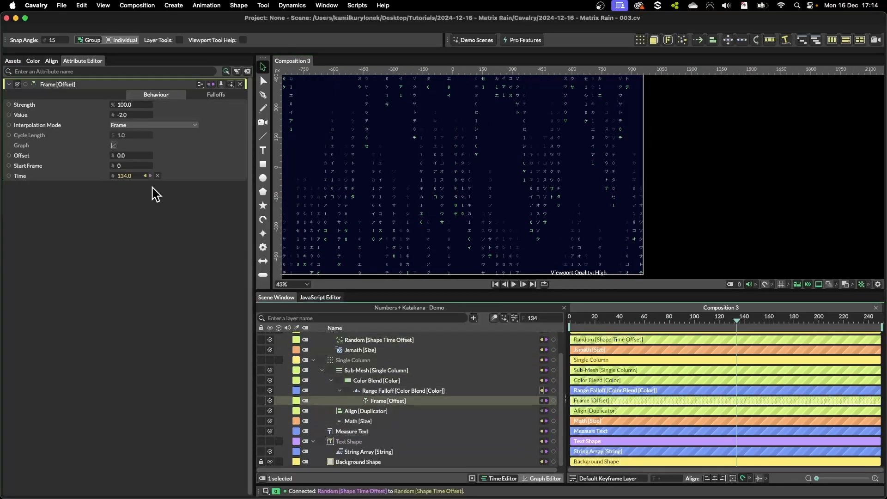
pyautogui.click(378, 340)
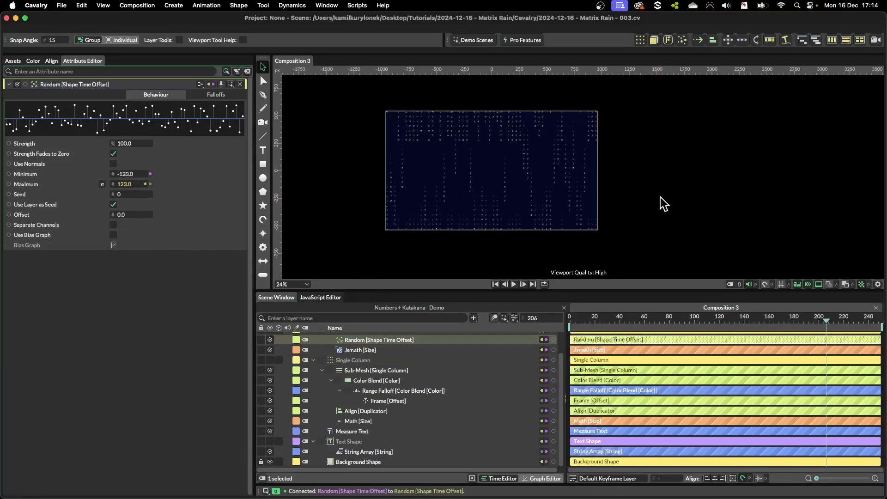
pyautogui.click(513, 284)
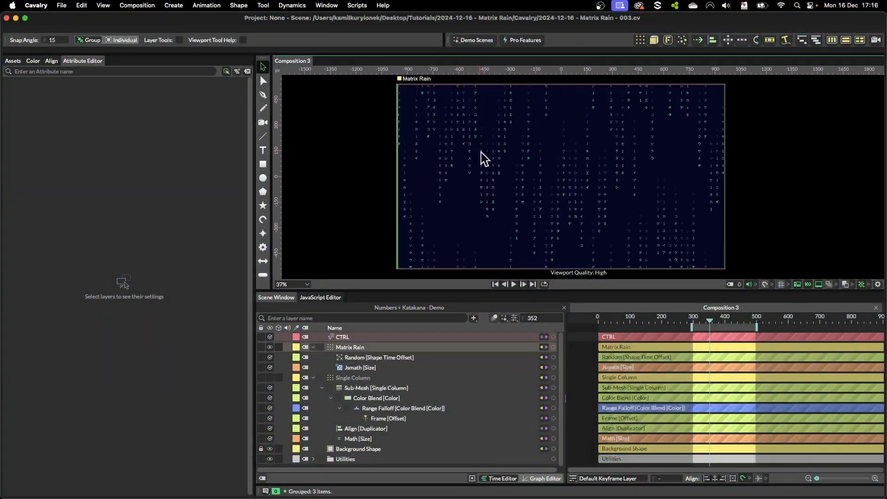
# Select the CTRL array and drag its Font Size down from 20 to 18
pyautogui.click(352, 377)
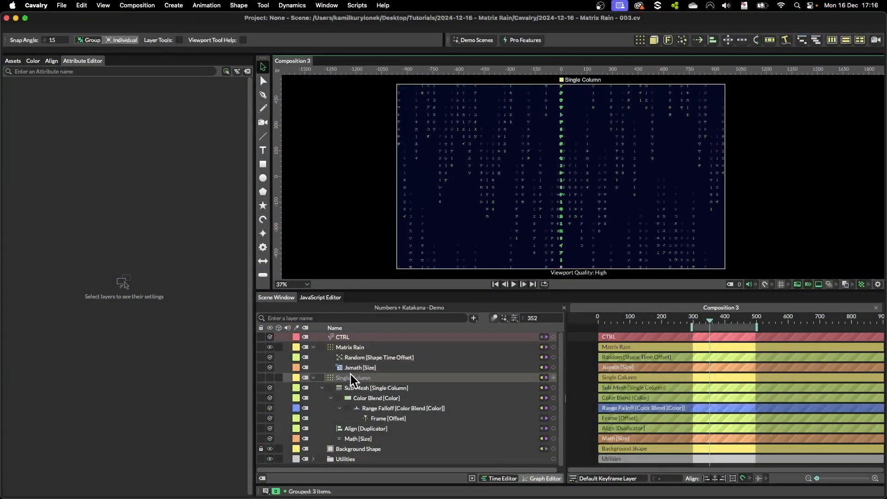
pyautogui.click(342, 337)
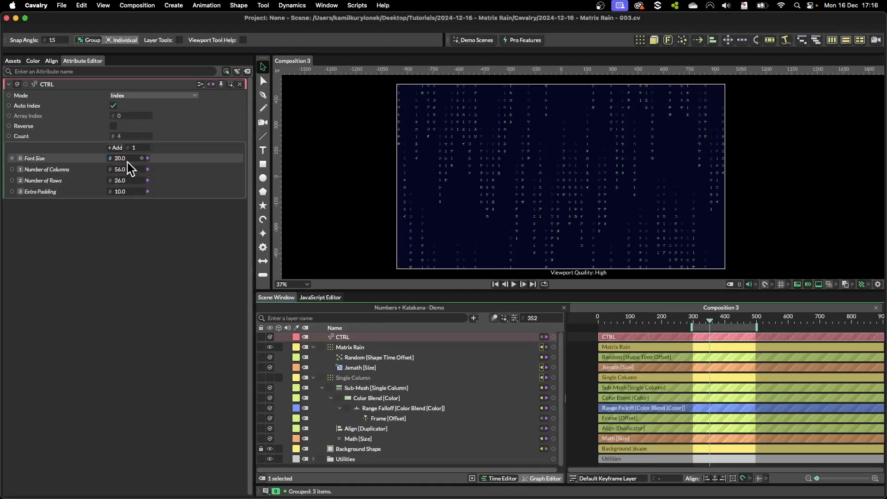
pyautogui.moveTo(121, 158); pyautogui.dragTo(116, 158)
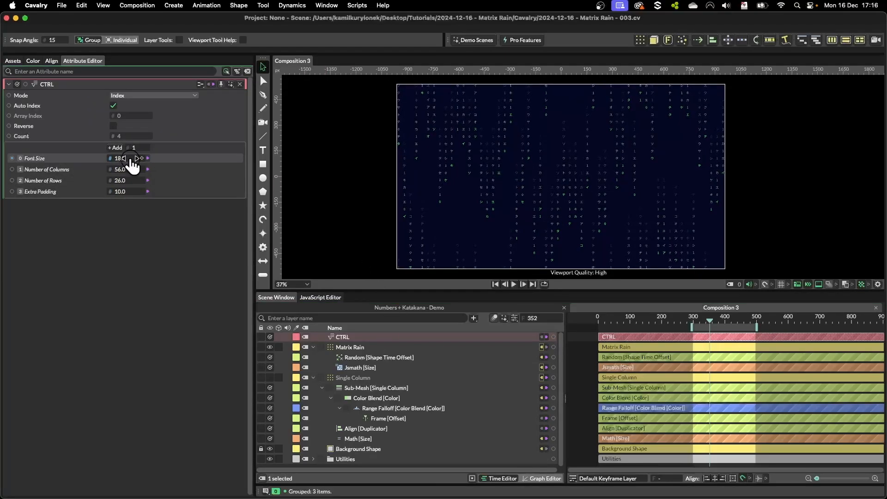